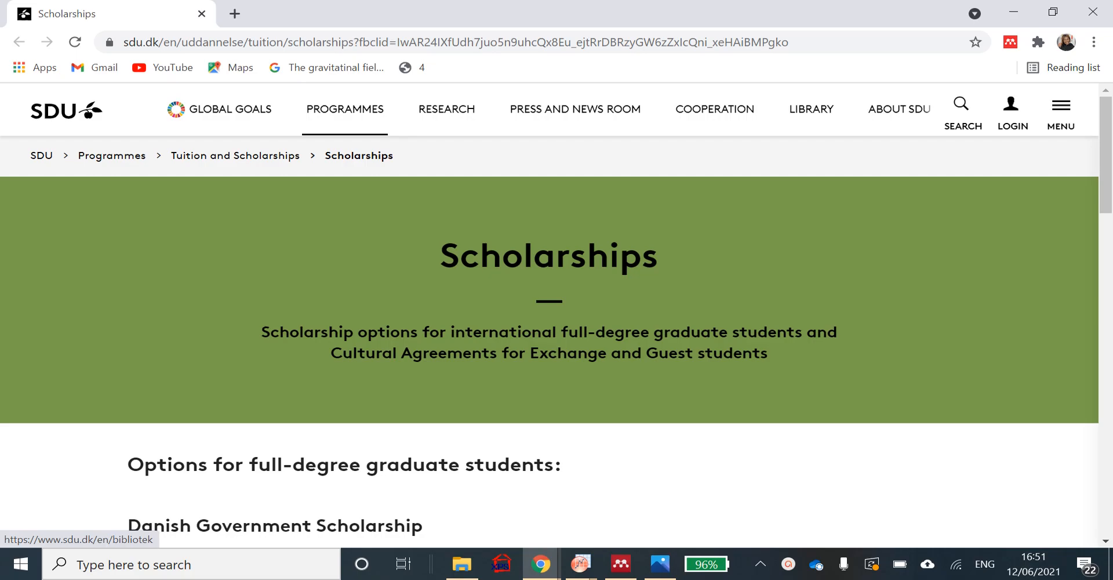
# Step: Scroll through the Scholarships page's selection criteria and deadlines, then back up
pyautogui.scroll(-3)
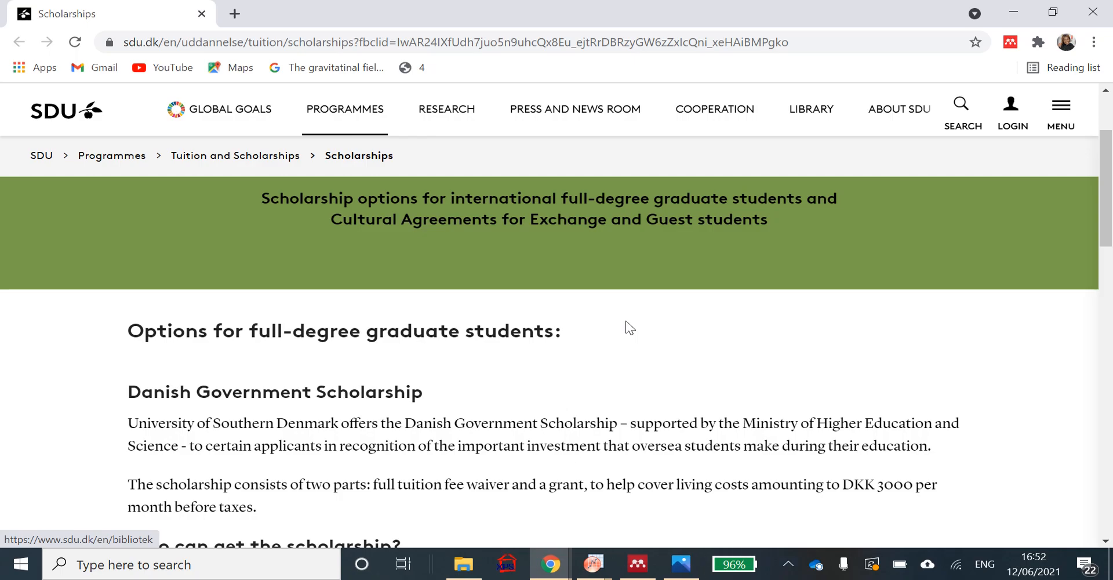
pyautogui.scroll(-3)
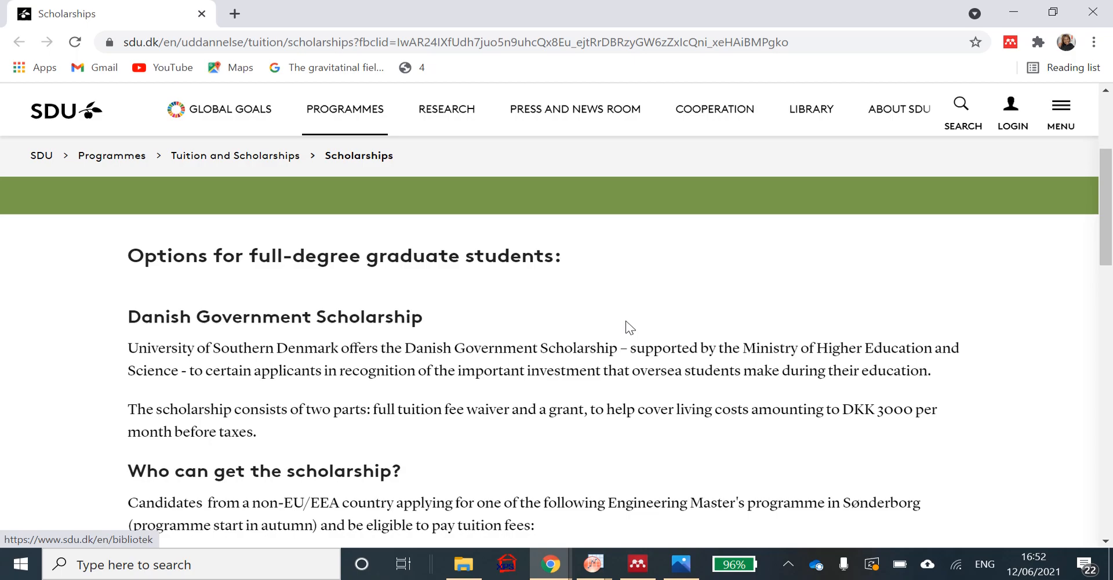
pyautogui.scroll(-3)
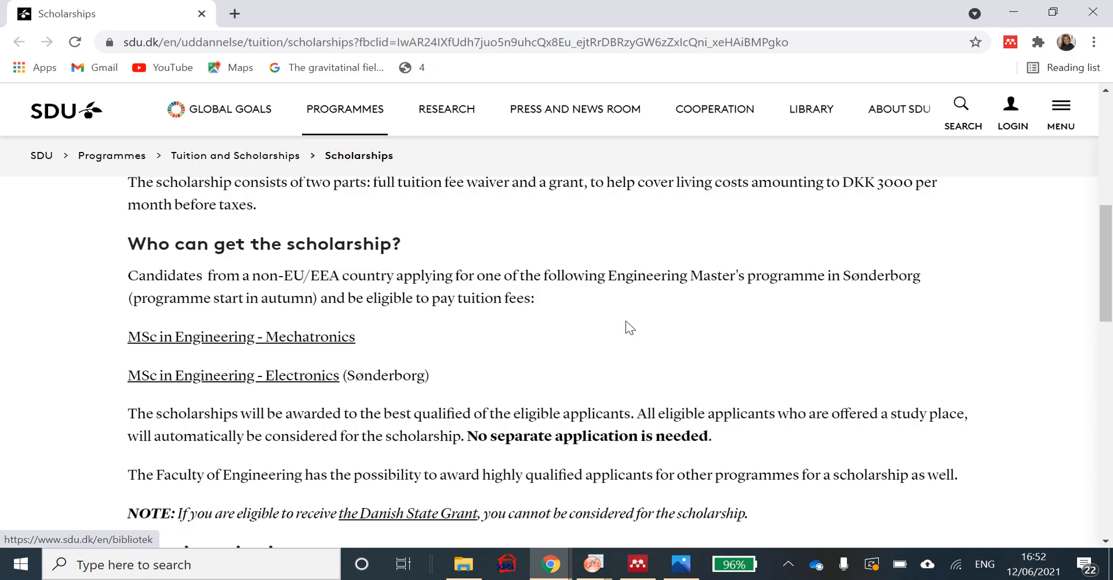
pyautogui.scroll(-3)
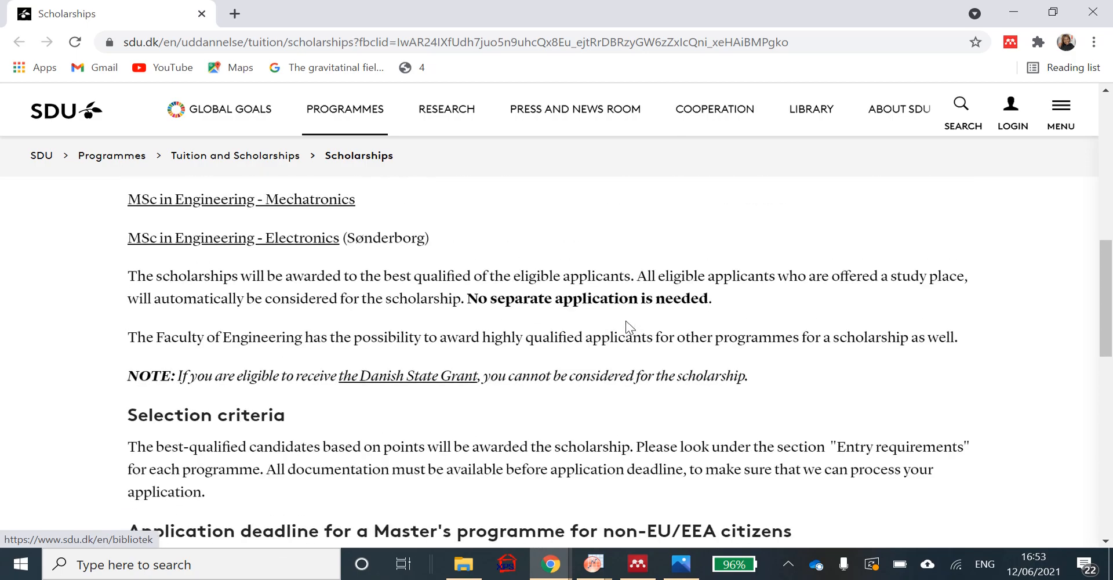
pyautogui.scroll(-3)
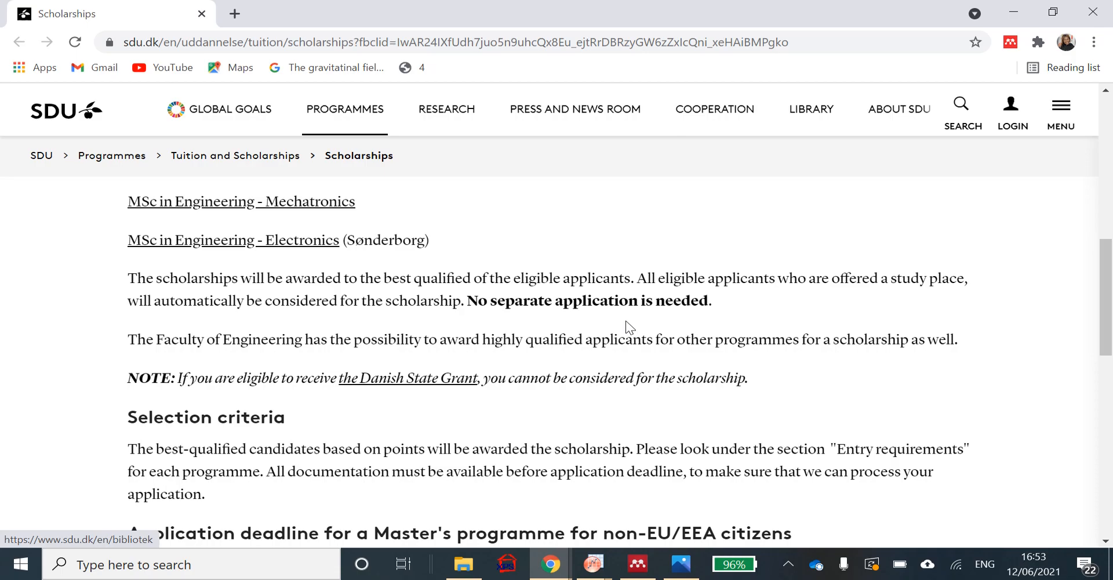
pyautogui.scroll(-3)
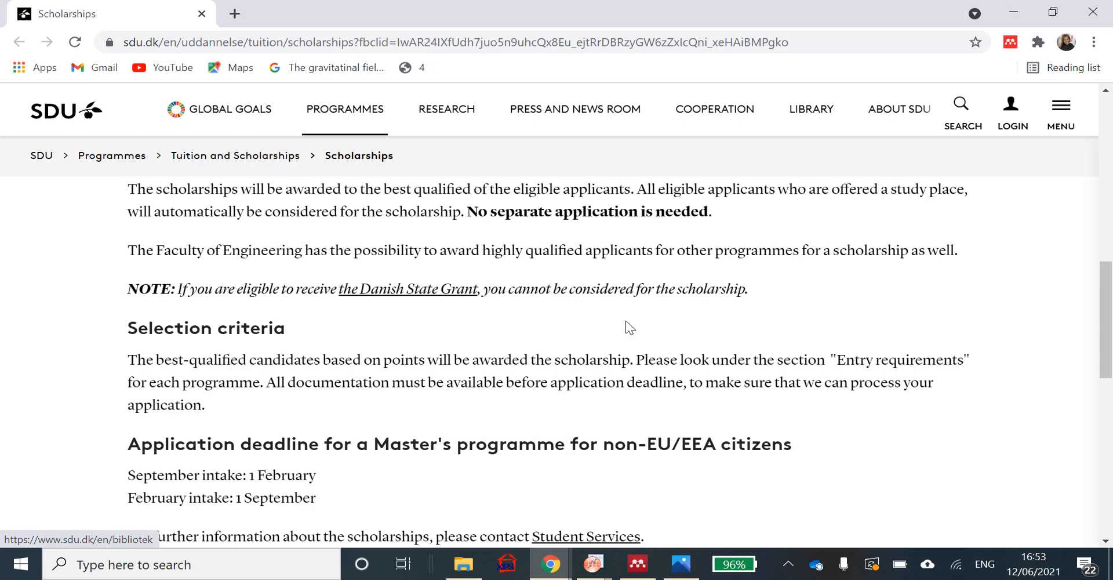
pyautogui.scroll(-3)
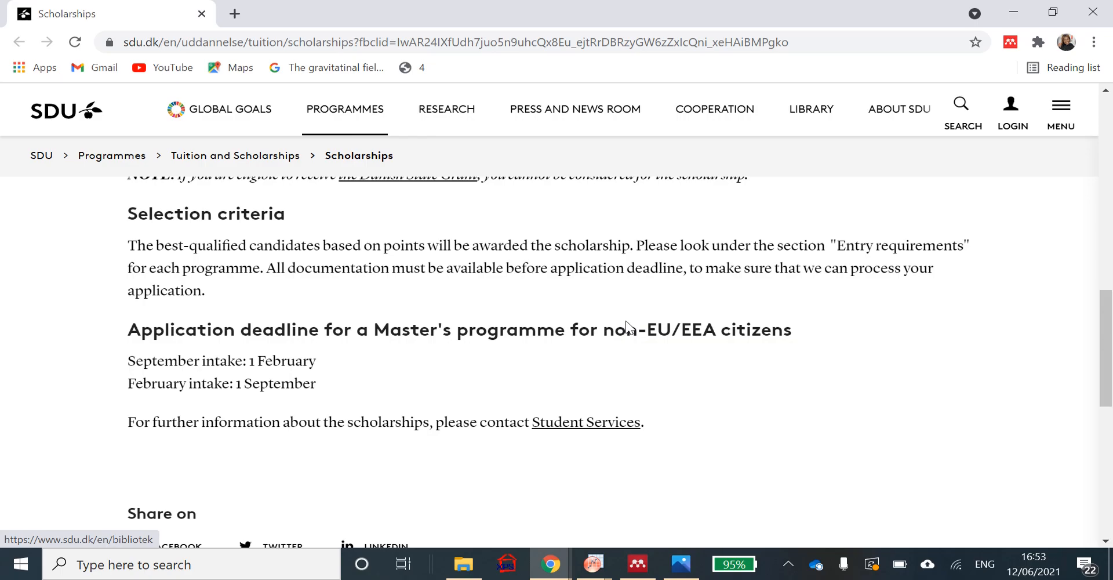
pyautogui.scroll(3)
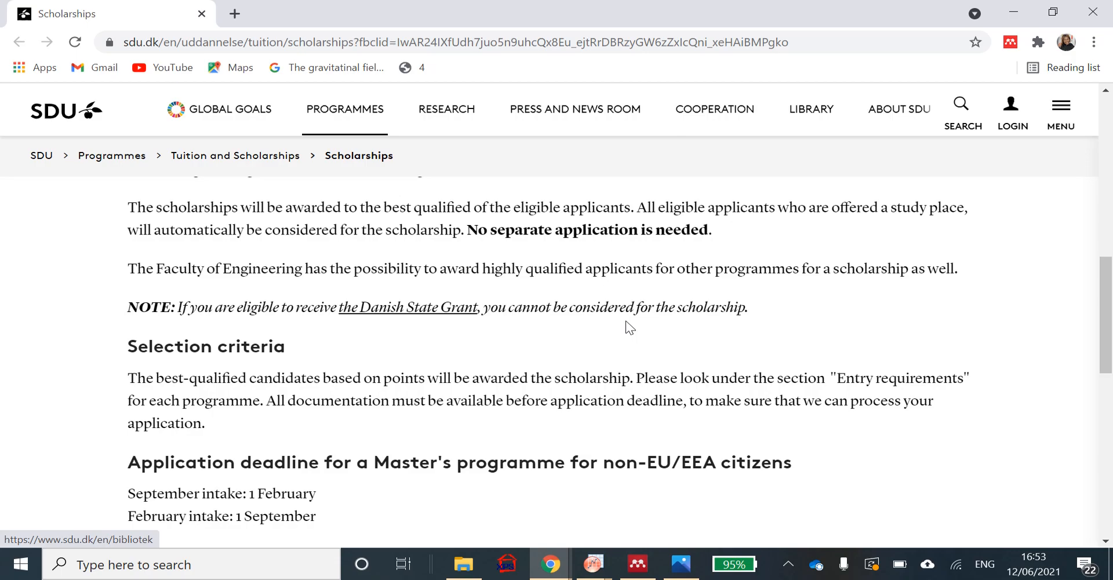
pyautogui.moveTo(318, 256)
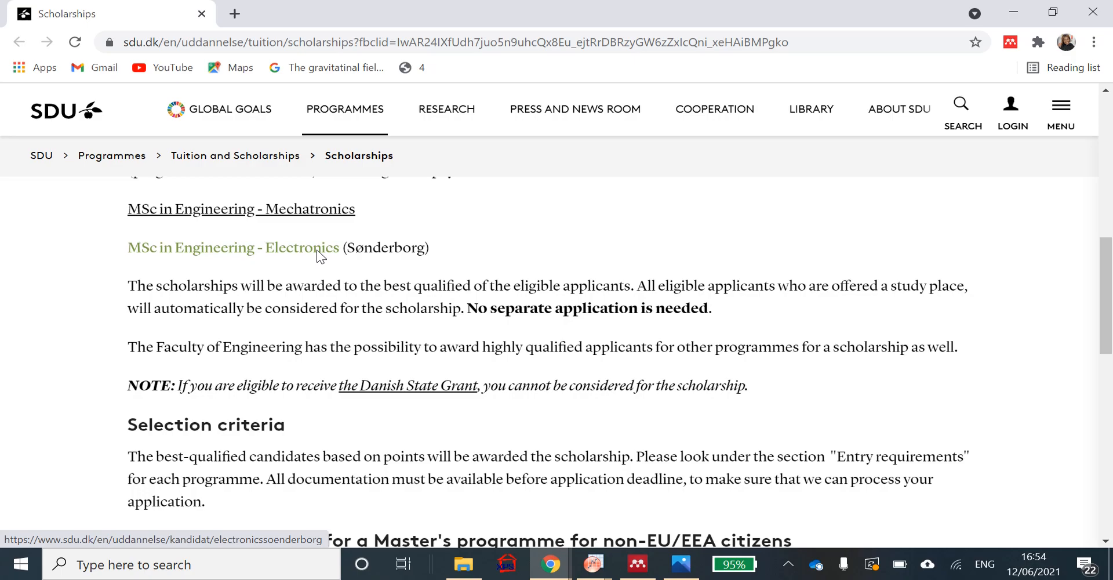
pyautogui.moveTo(198, 325)
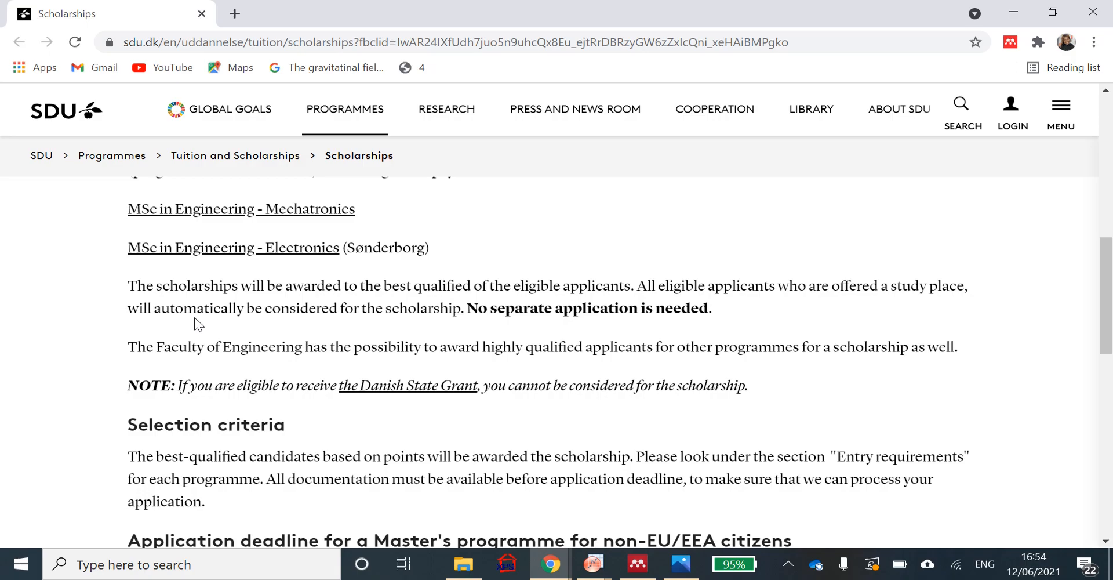
pyautogui.scroll(3)
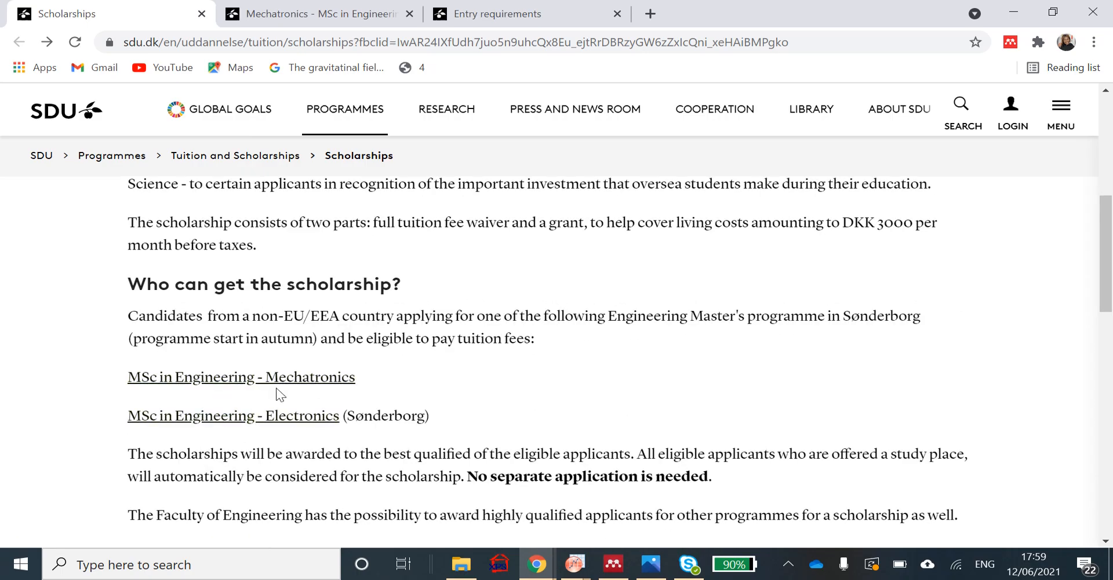
# Step: Open the MSc in Engineering - Mechatronics link in a new tab and scroll its overview
pyautogui.rightClick(241, 375)
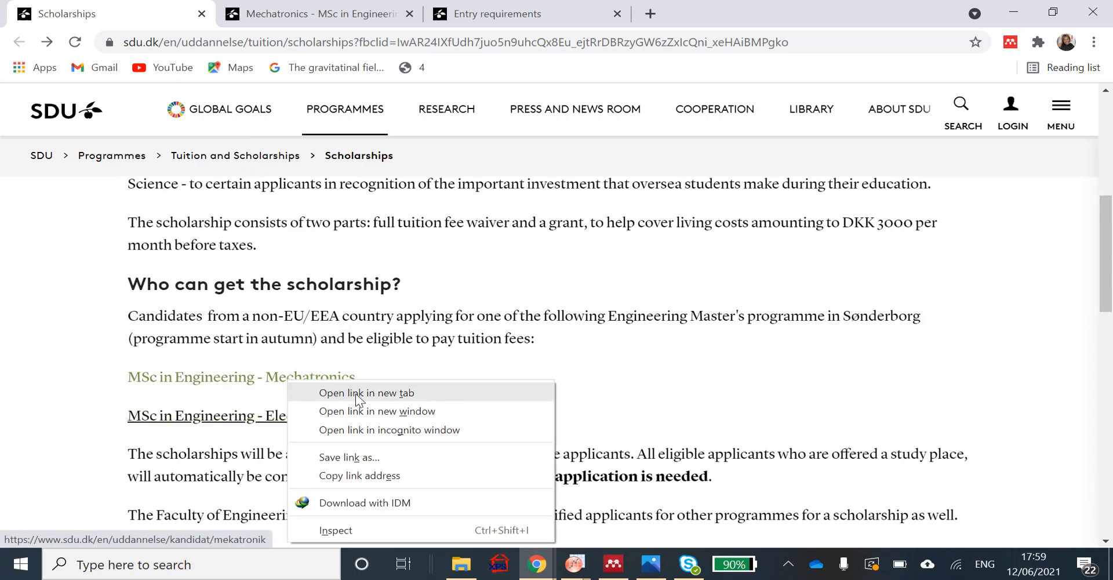
pyautogui.click(366, 392)
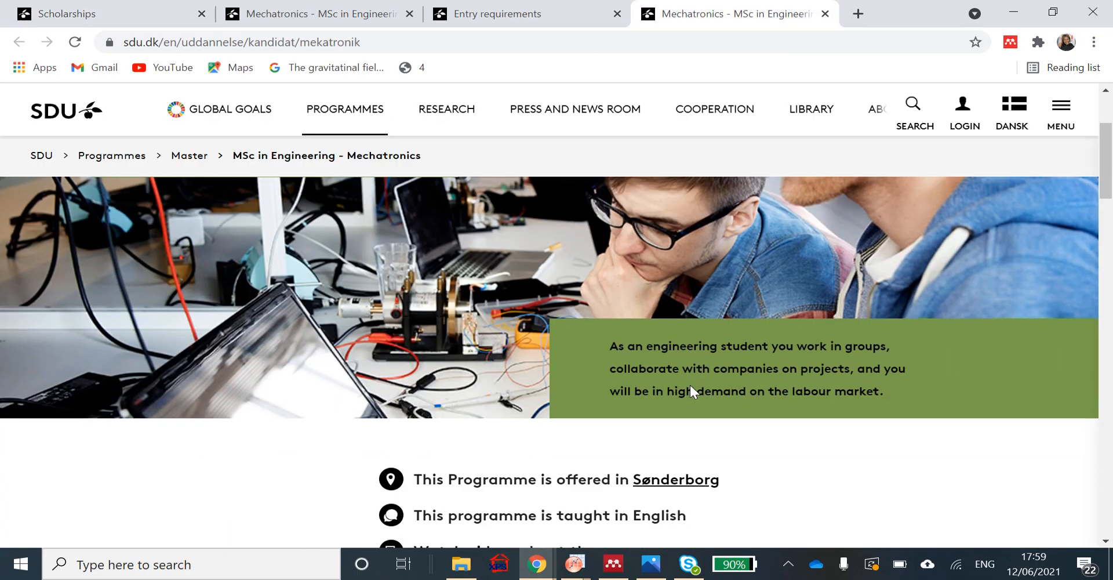
pyautogui.scroll(-3)
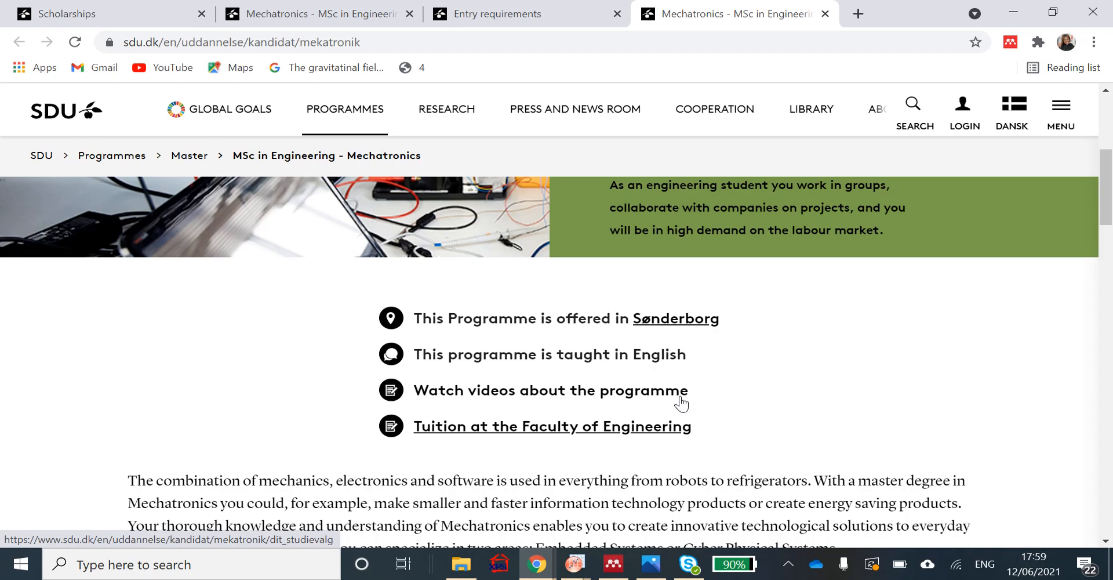
pyautogui.scroll(-3)
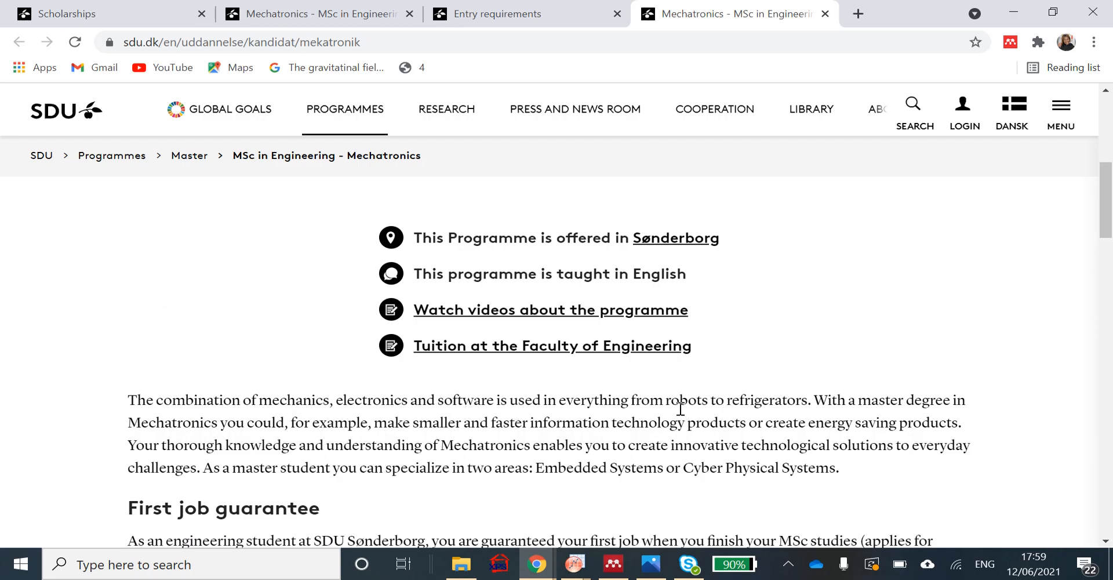
pyautogui.moveTo(702, 409)
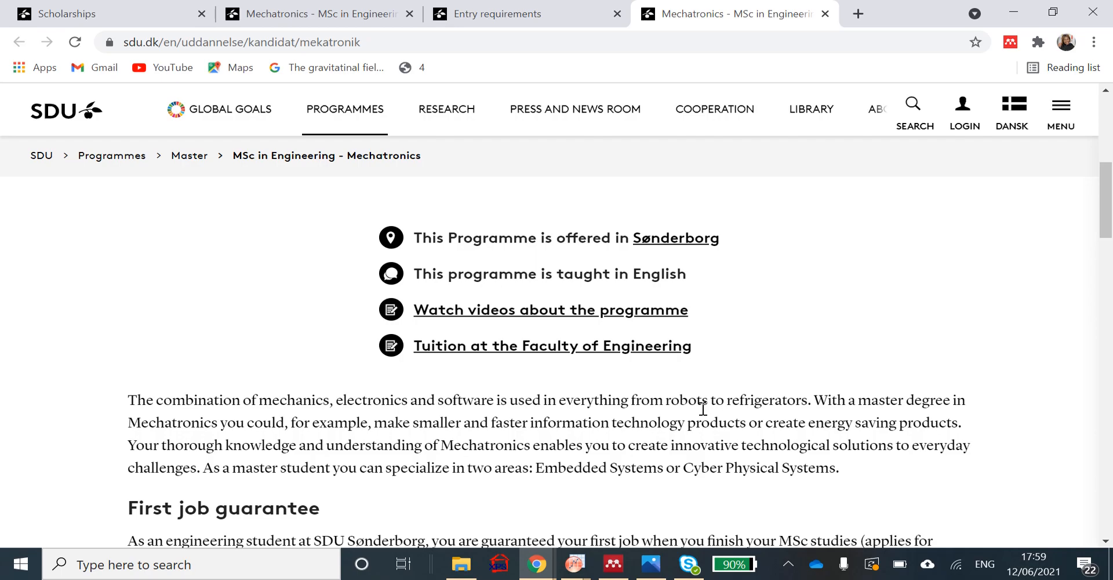
pyautogui.scroll(-3)
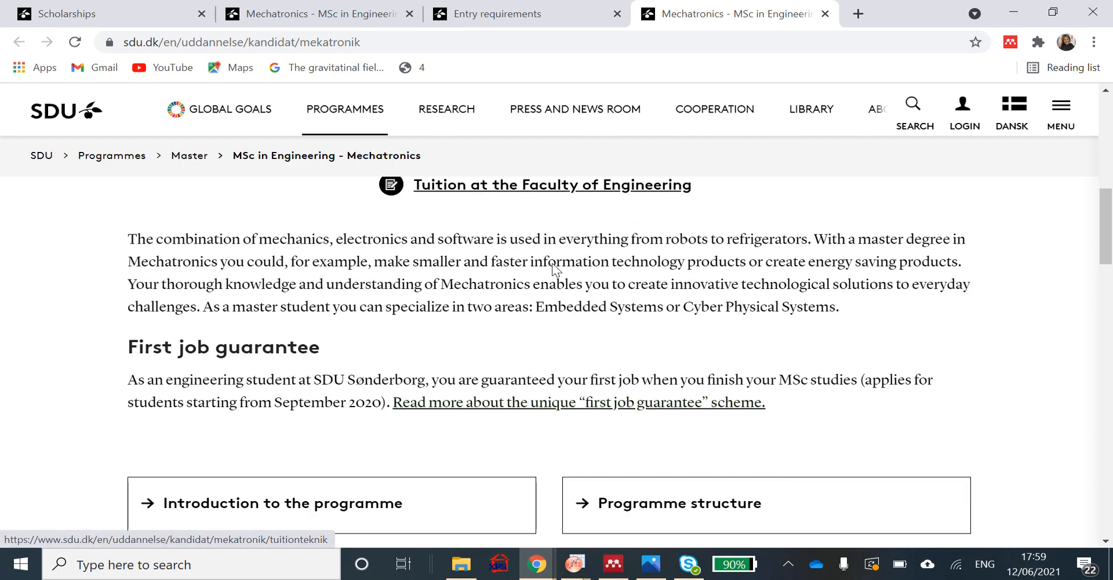
pyautogui.moveTo(626, 338)
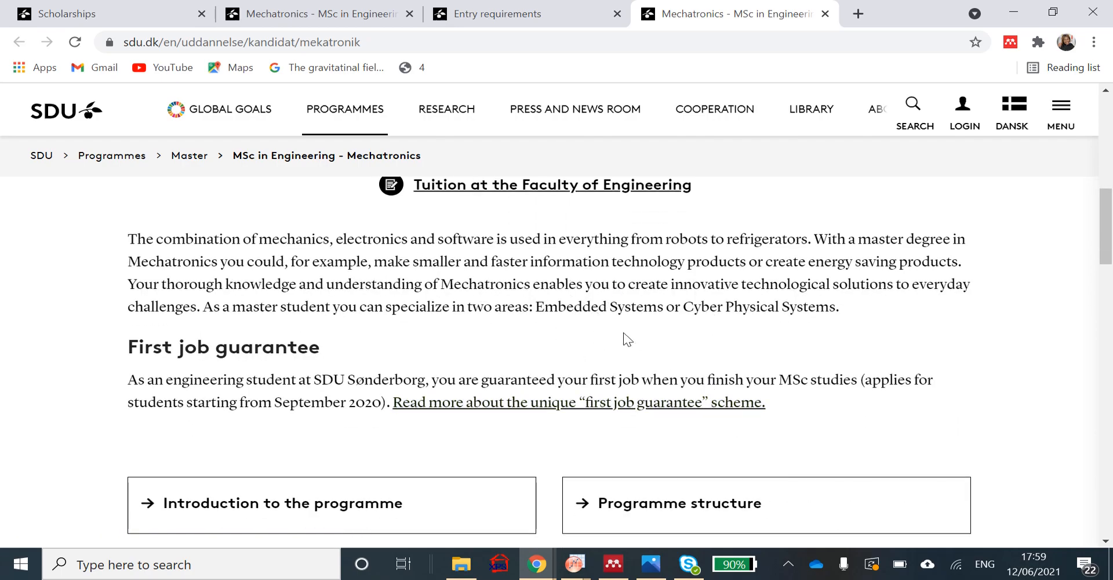
pyautogui.moveTo(622, 330)
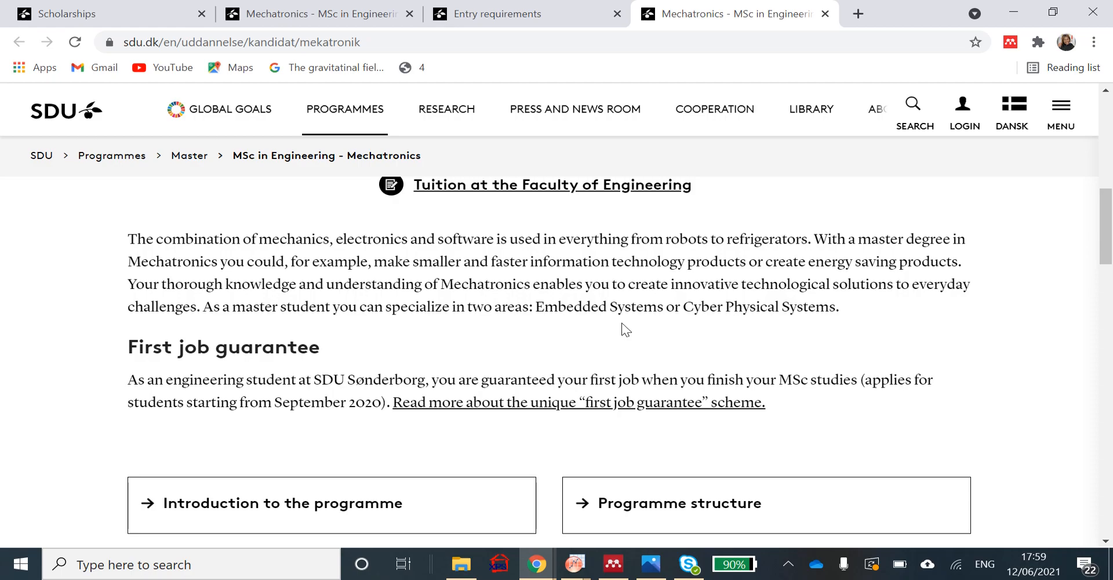
pyautogui.scroll(-3)
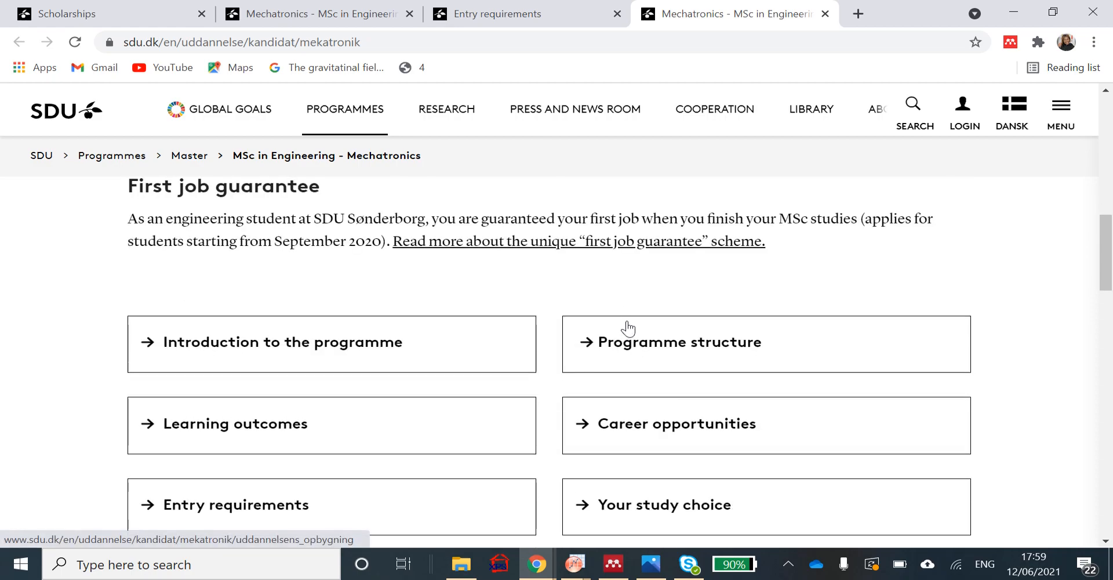
pyautogui.scroll(-3)
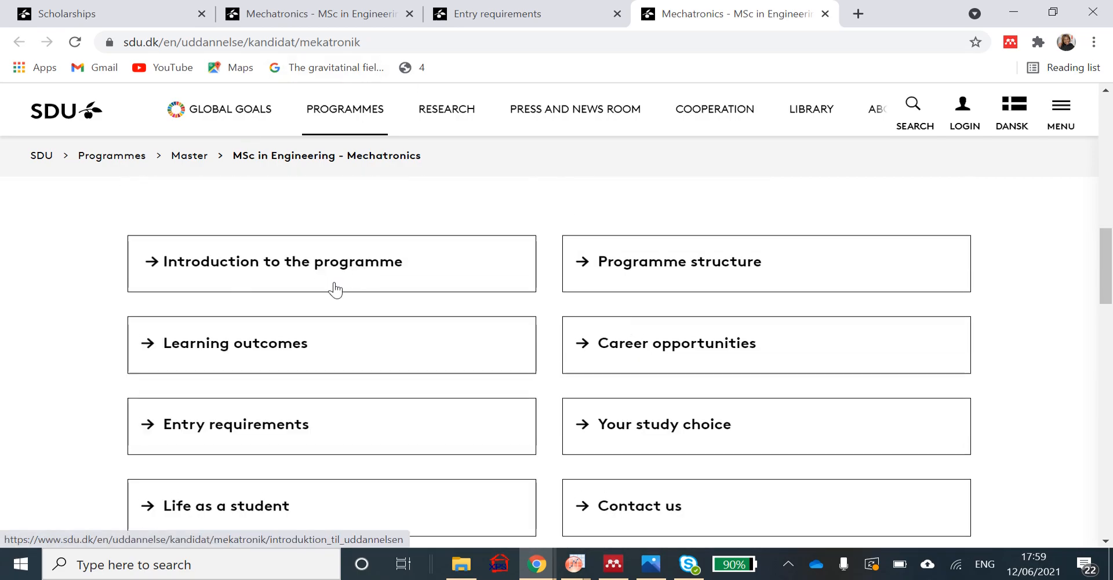
pyautogui.moveTo(291, 428)
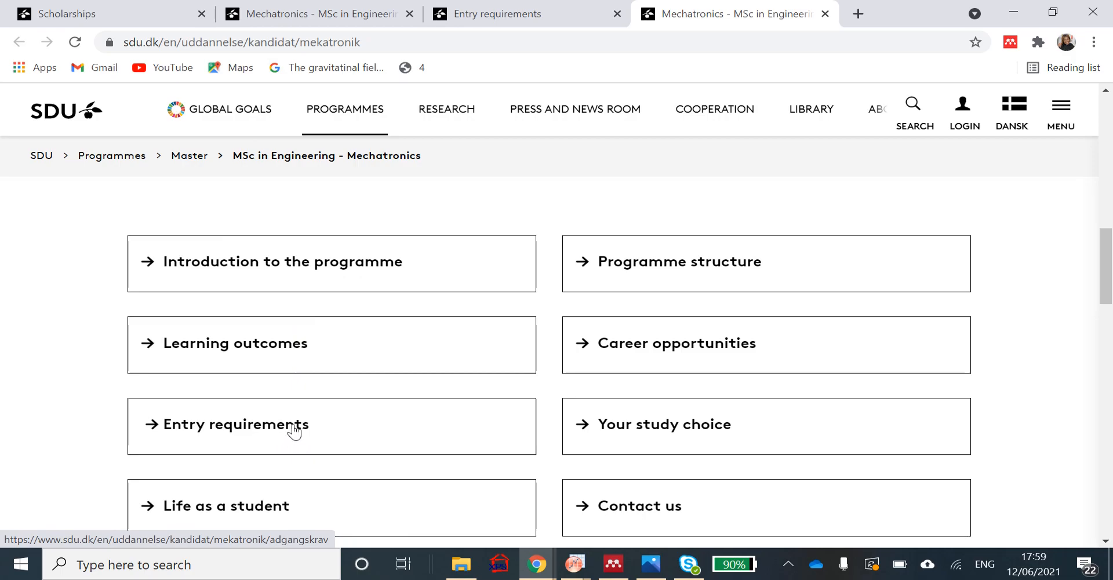
pyautogui.rightClick(294, 430)
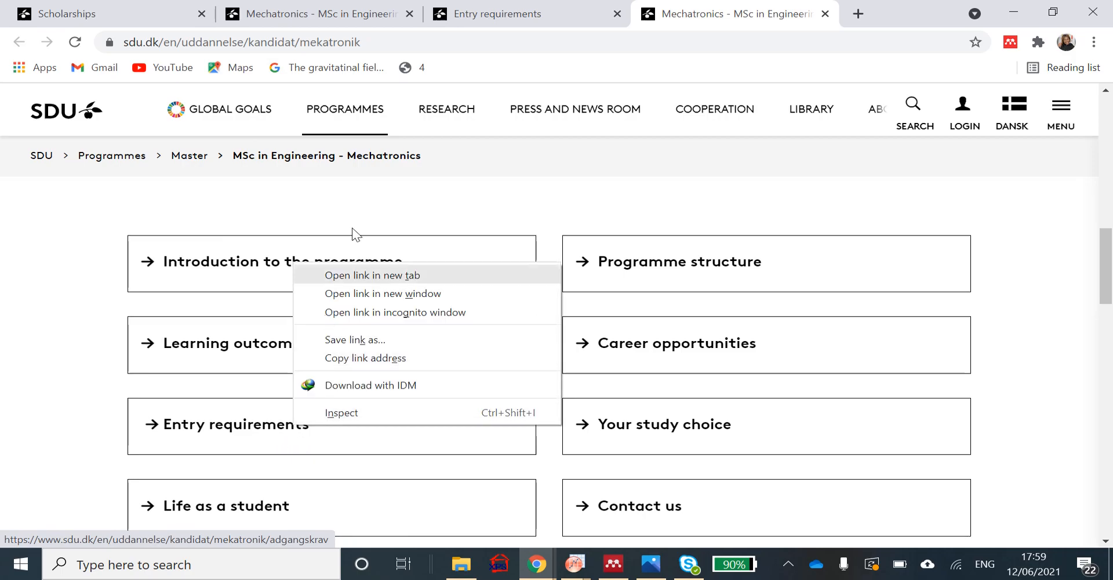
pyautogui.click(372, 275)
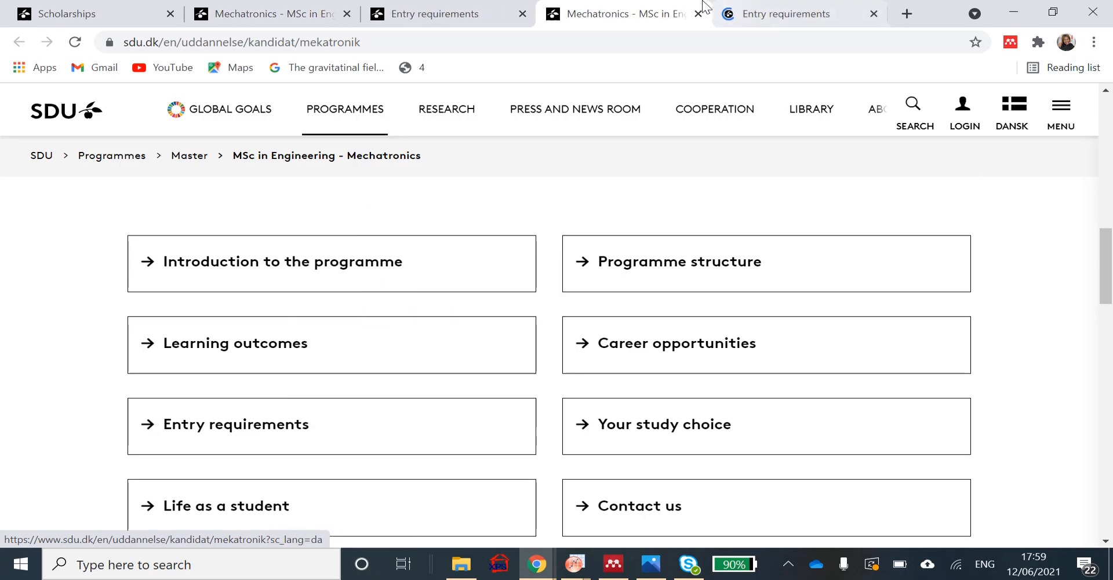
pyautogui.click(235, 423)
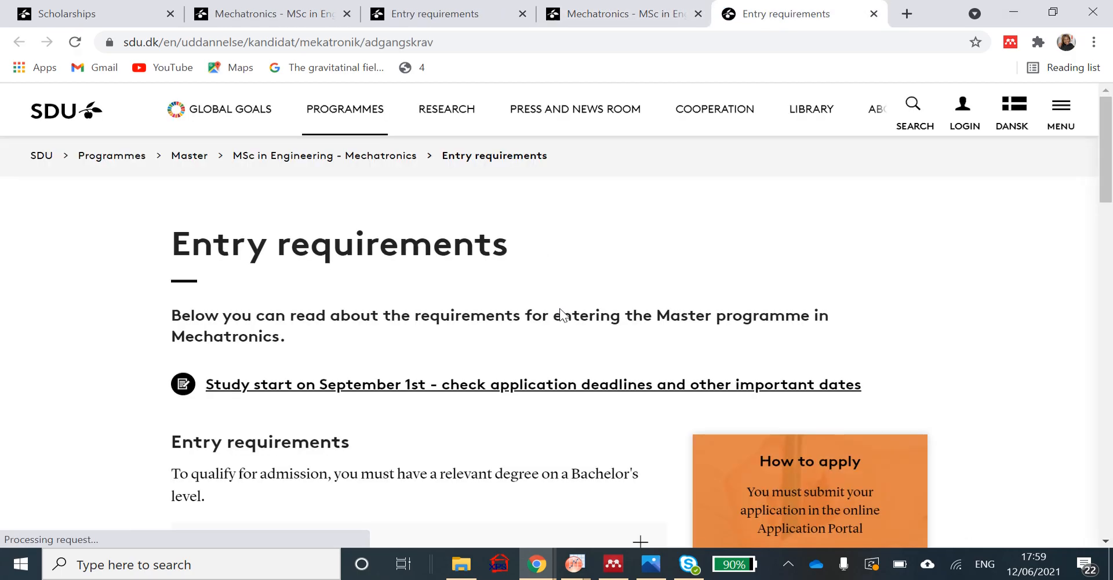
pyautogui.scroll(-3)
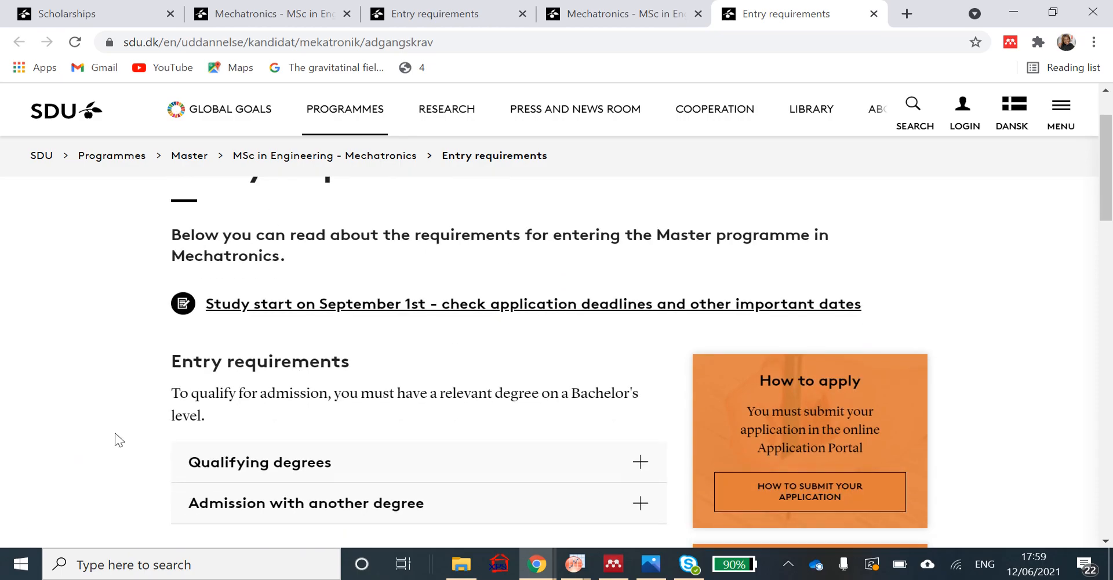
pyautogui.moveTo(603, 401)
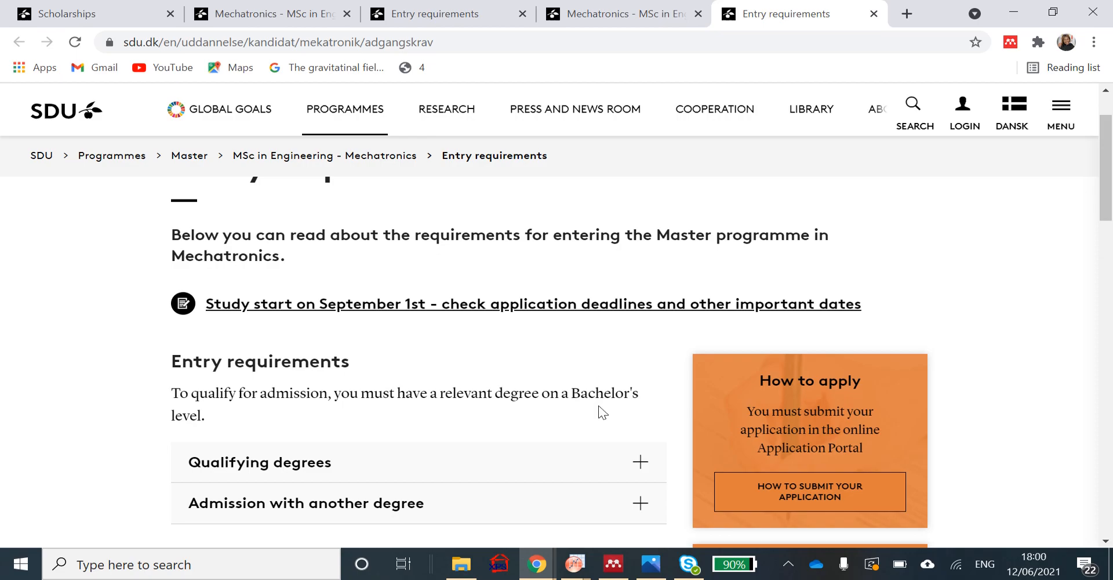
pyautogui.scroll(-3)
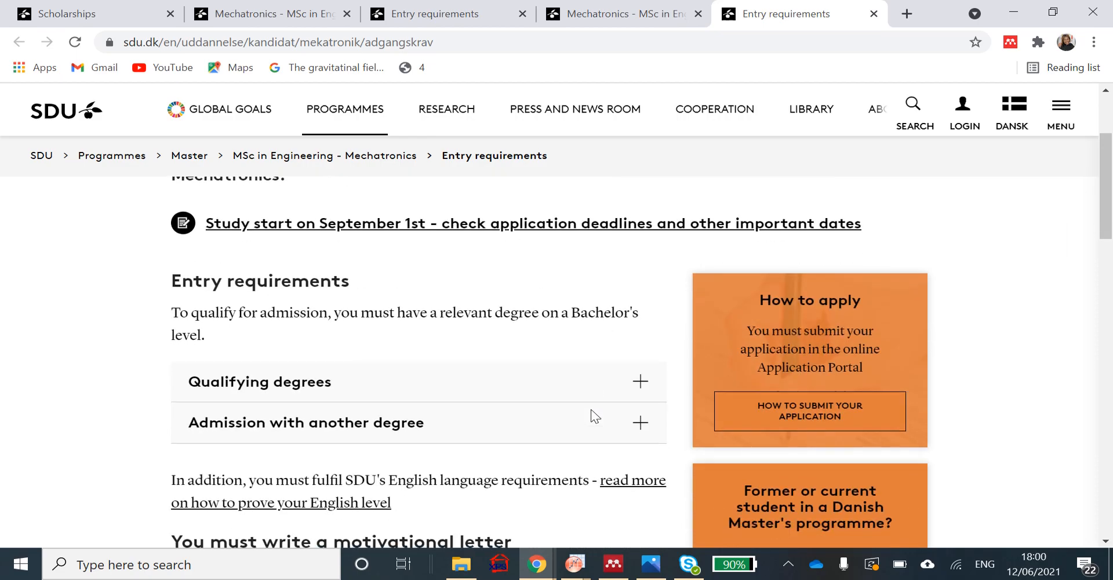
pyautogui.scroll(-3)
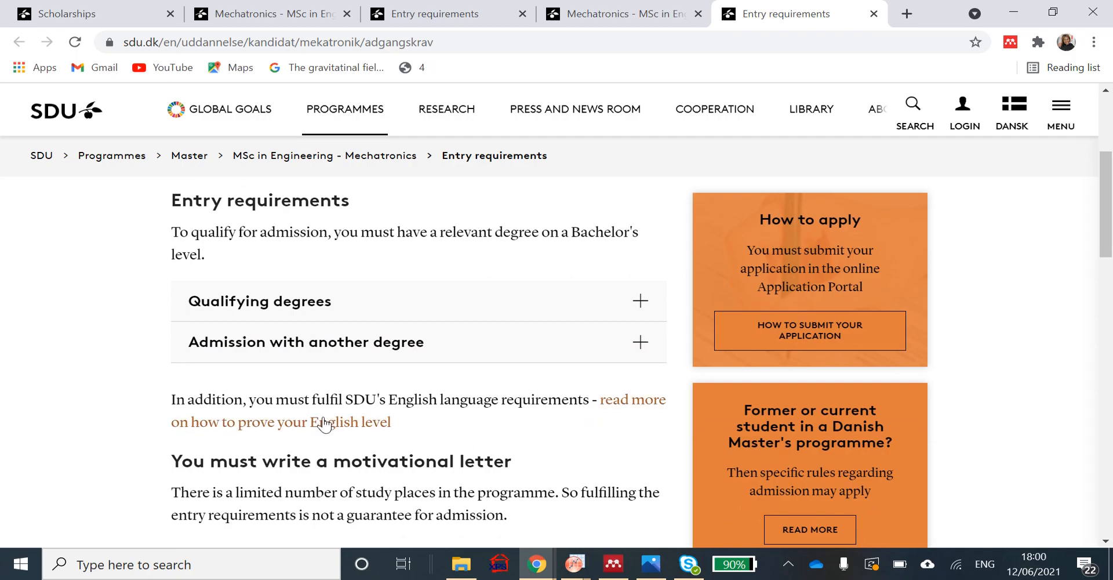
pyautogui.moveTo(362, 436)
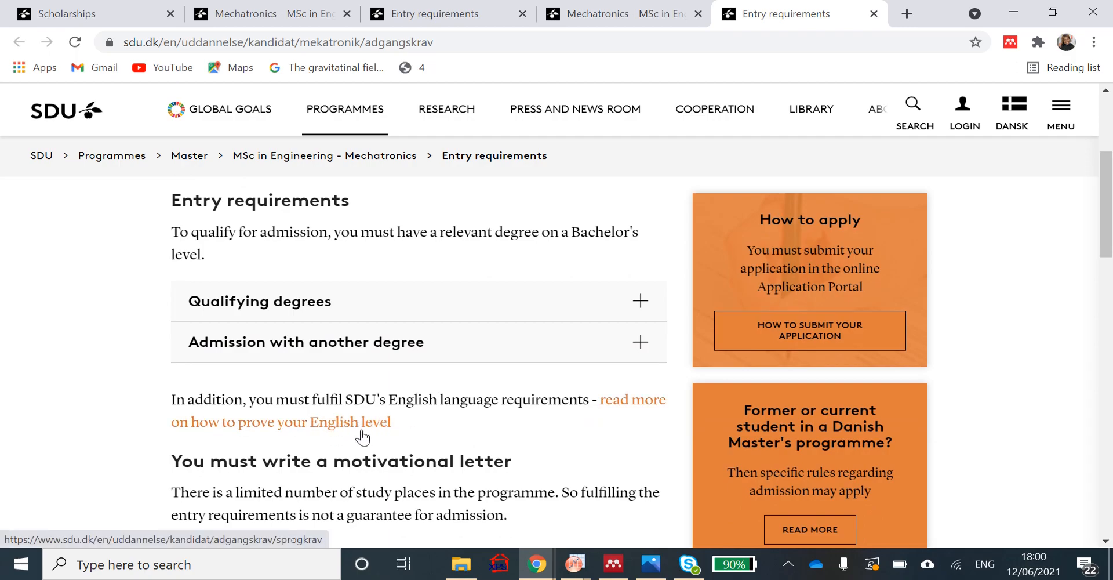
pyautogui.scroll(-3)
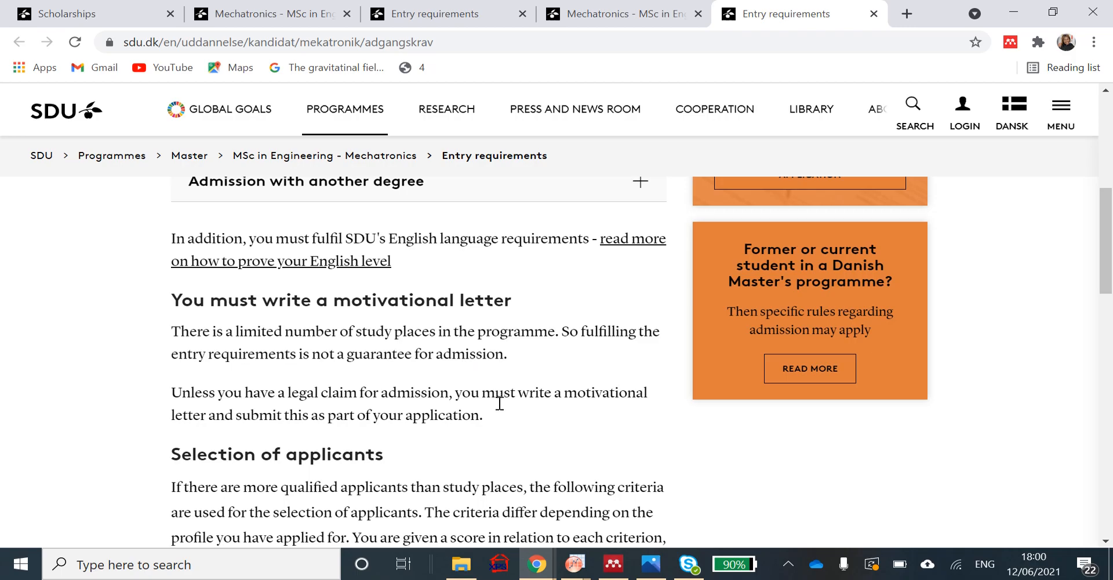
pyautogui.moveTo(244, 459)
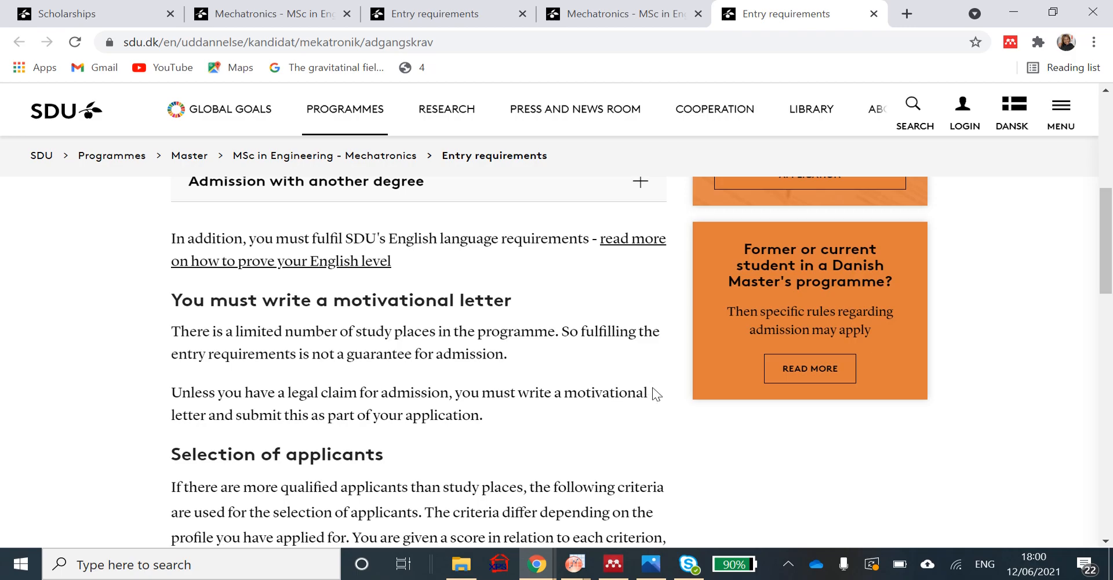
pyautogui.moveTo(654, 414)
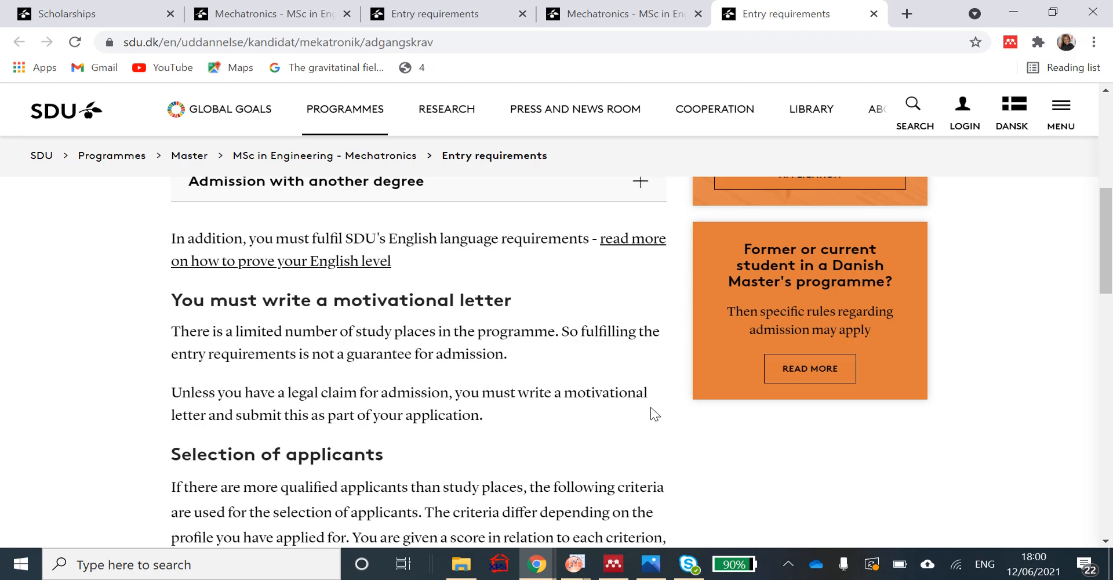
pyautogui.scroll(-3)
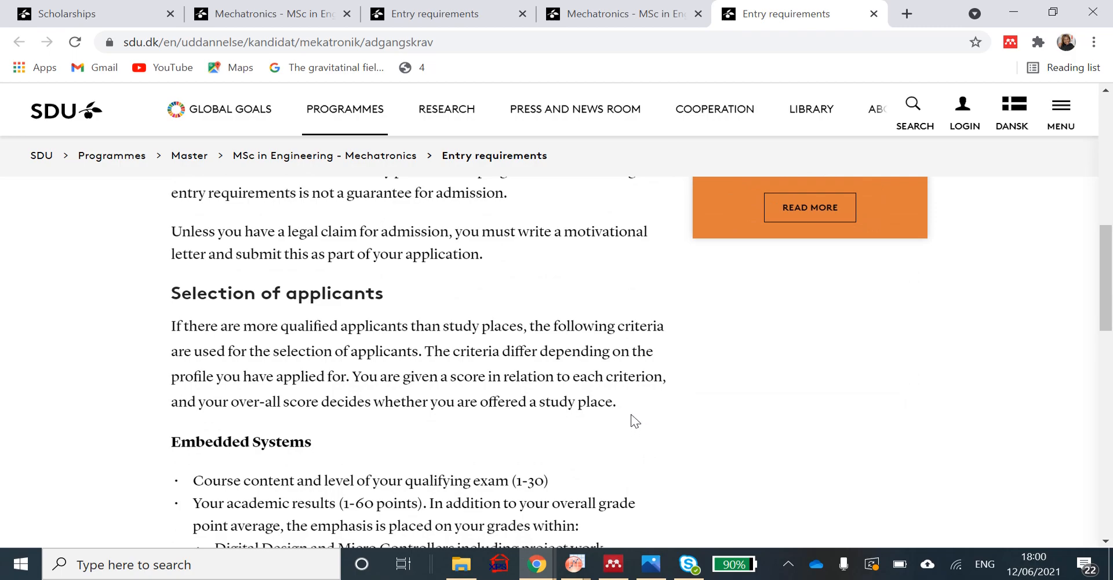
pyautogui.moveTo(624, 430)
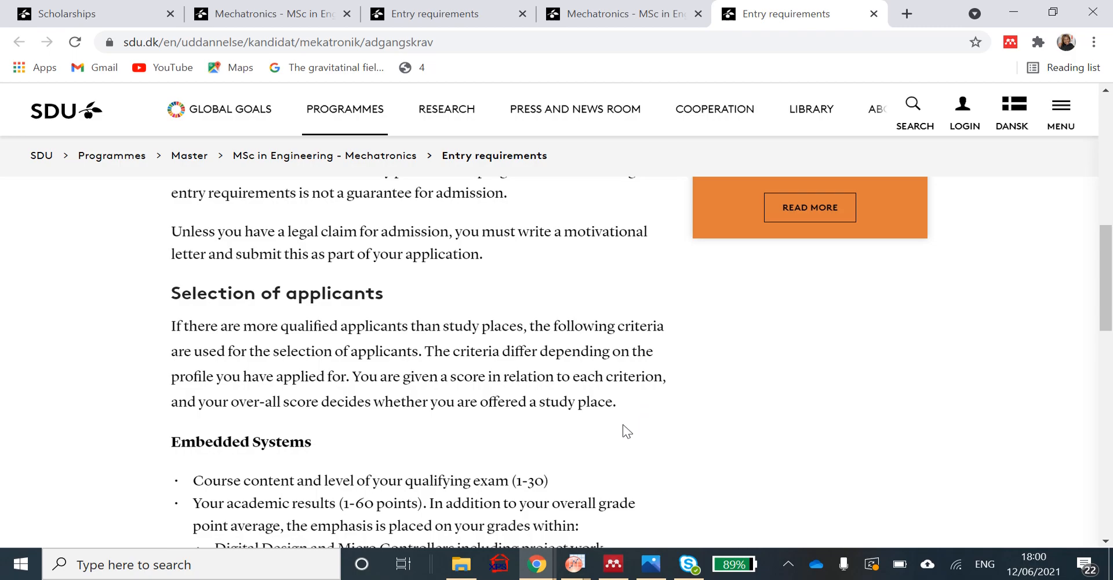
pyautogui.moveTo(615, 428)
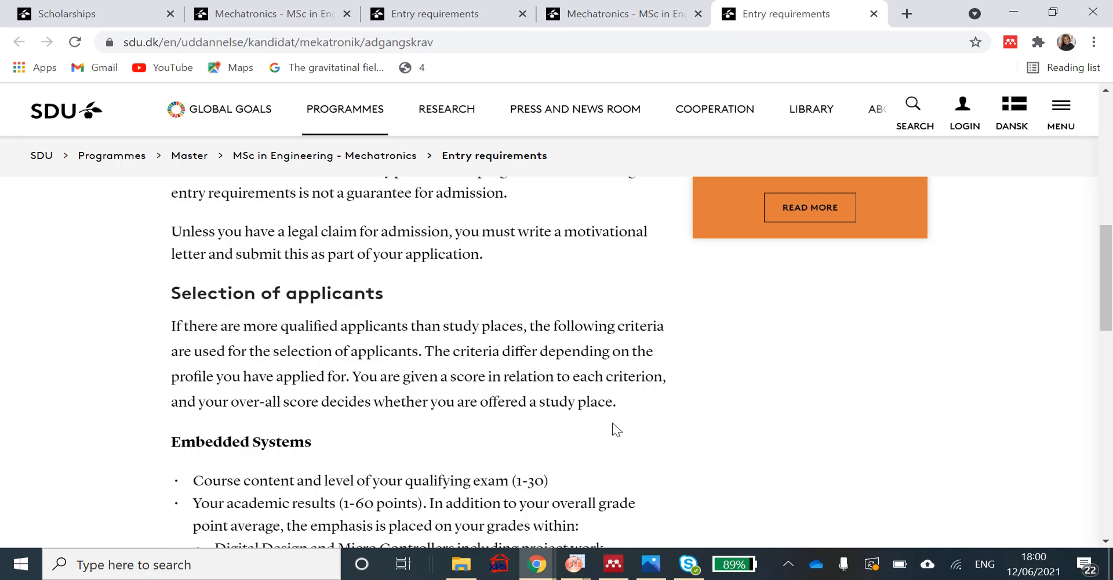
pyautogui.moveTo(642, 441)
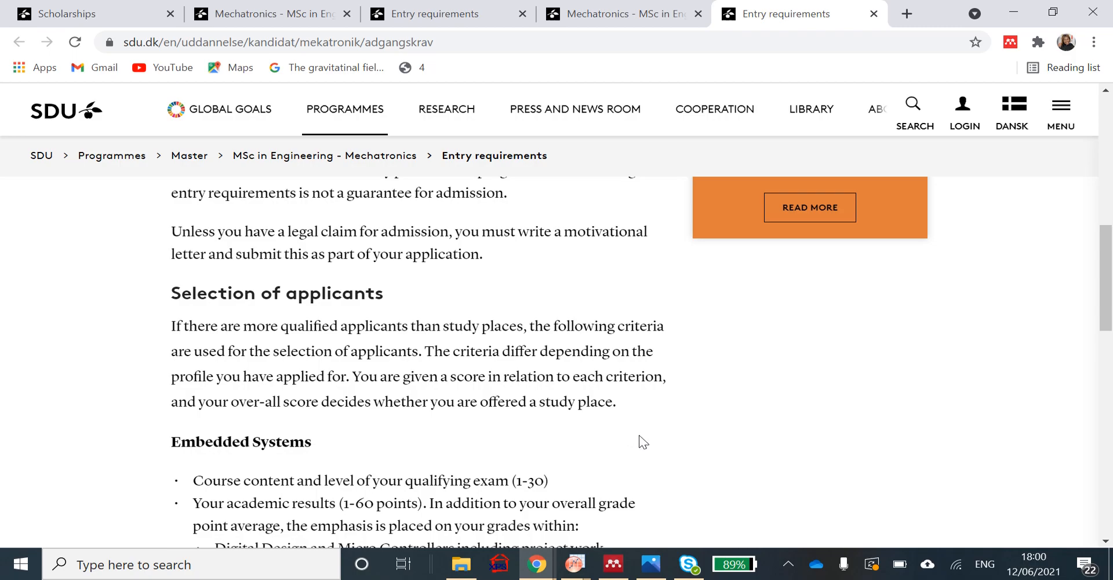
pyautogui.moveTo(616, 436)
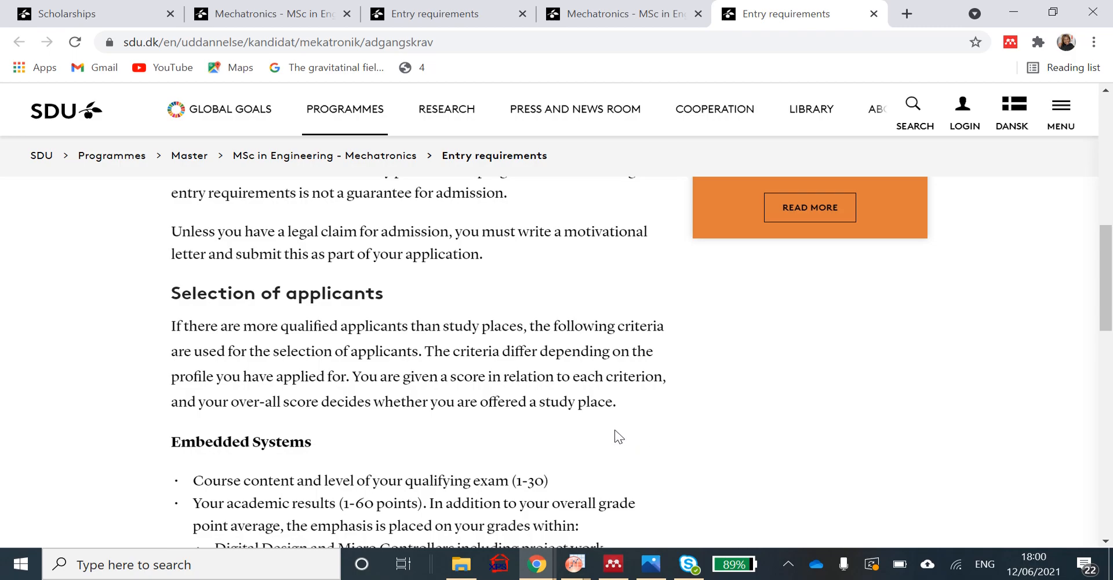
pyautogui.moveTo(606, 435)
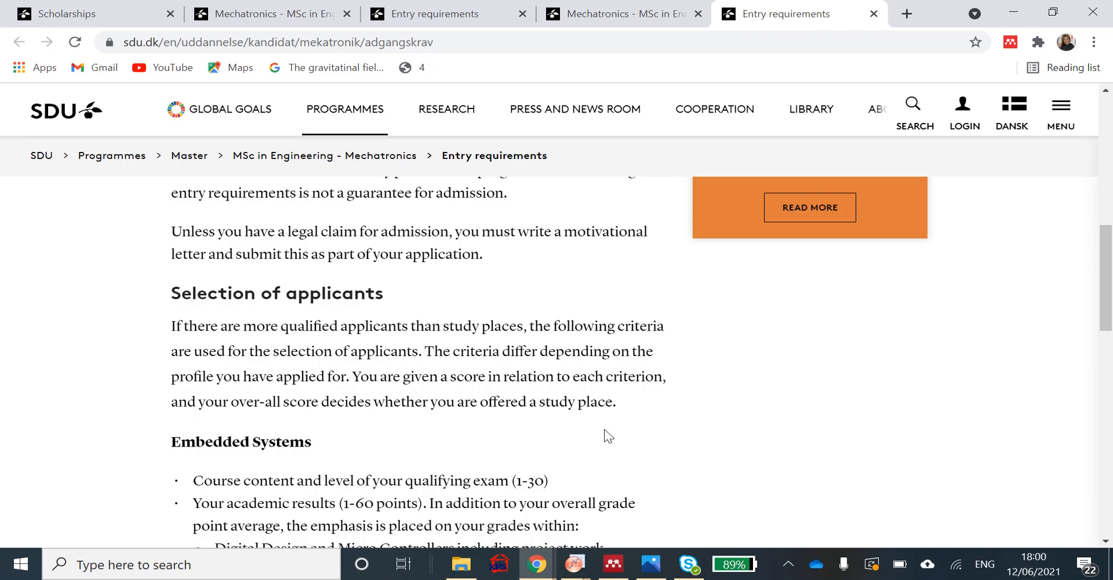
pyautogui.moveTo(609, 425)
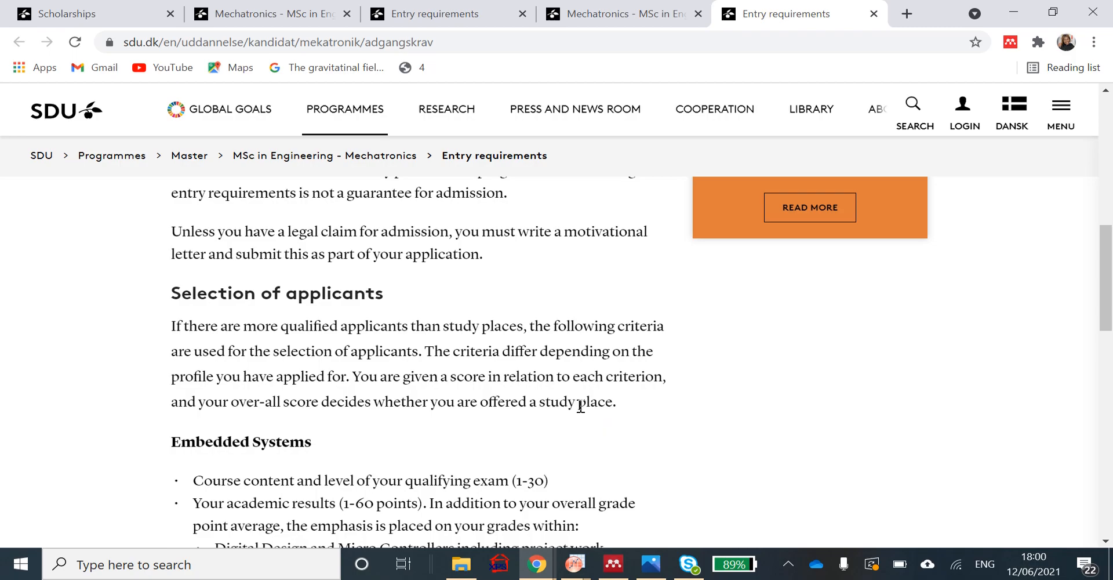
pyautogui.scroll(-3)
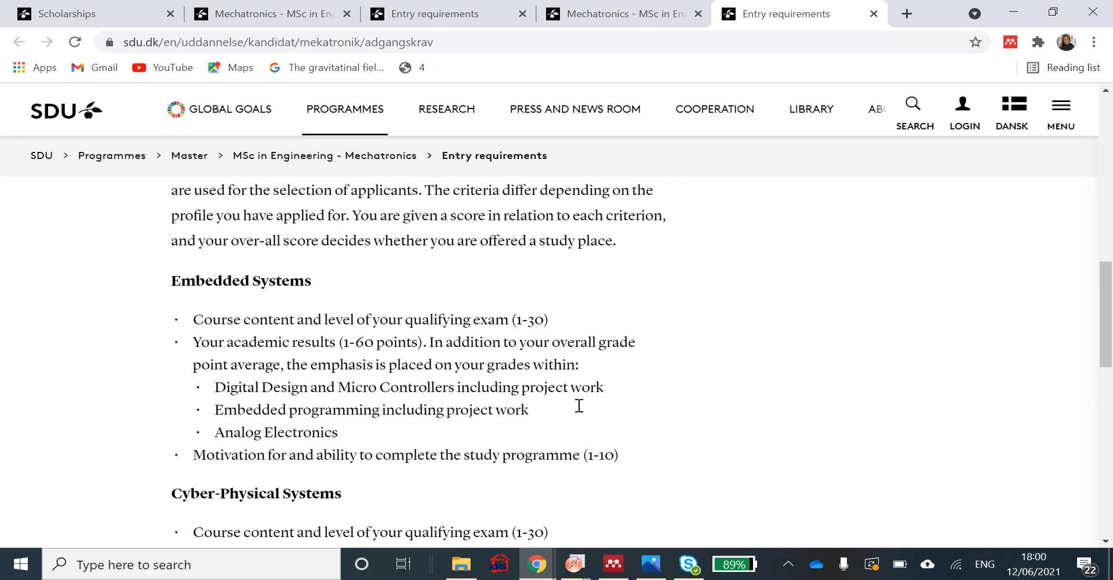
pyautogui.moveTo(575, 413)
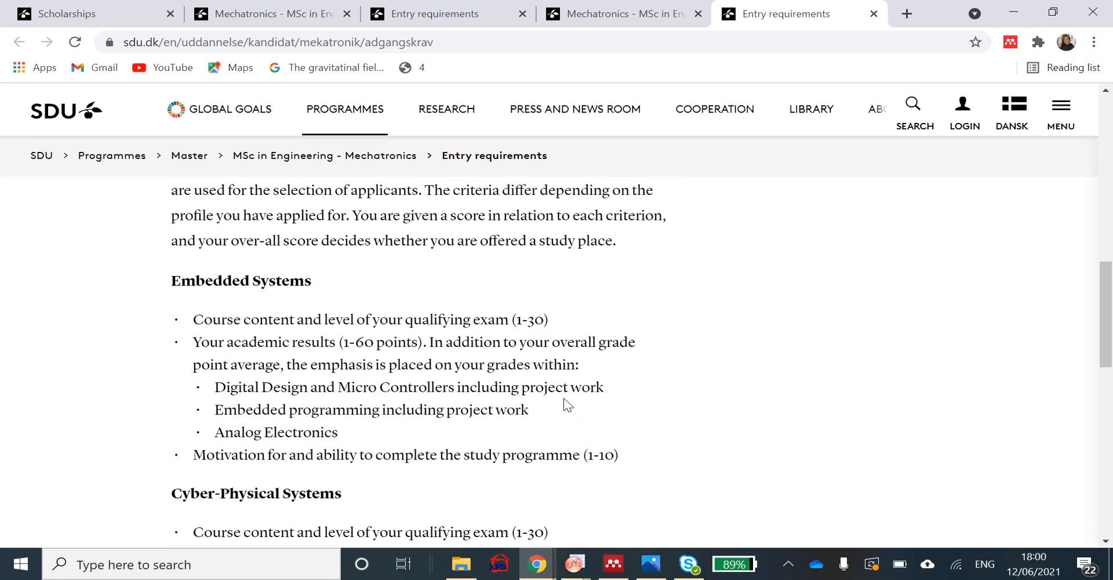
pyautogui.moveTo(563, 412)
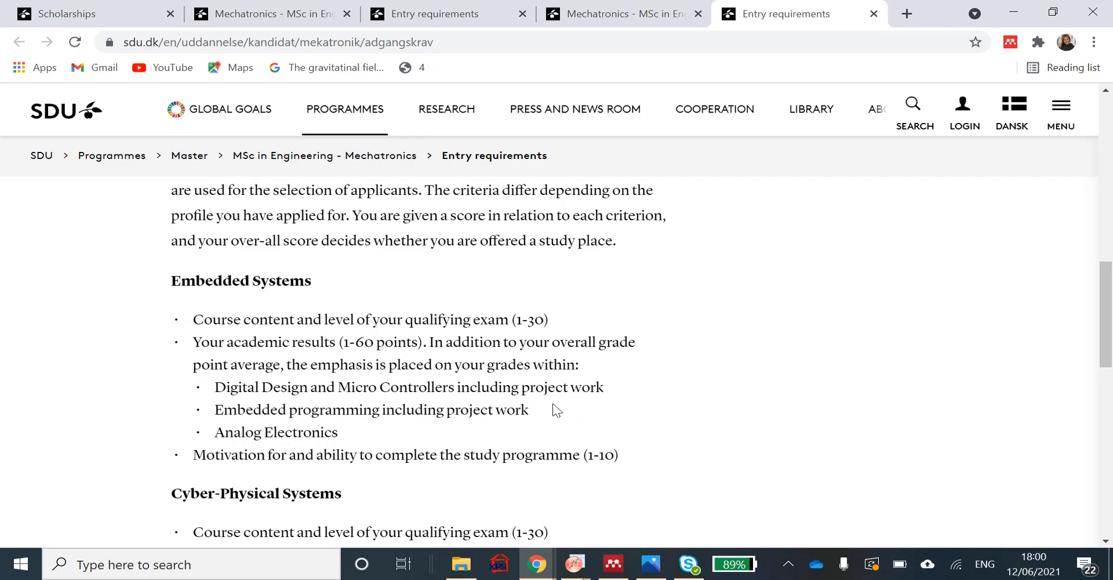
pyautogui.moveTo(579, 415)
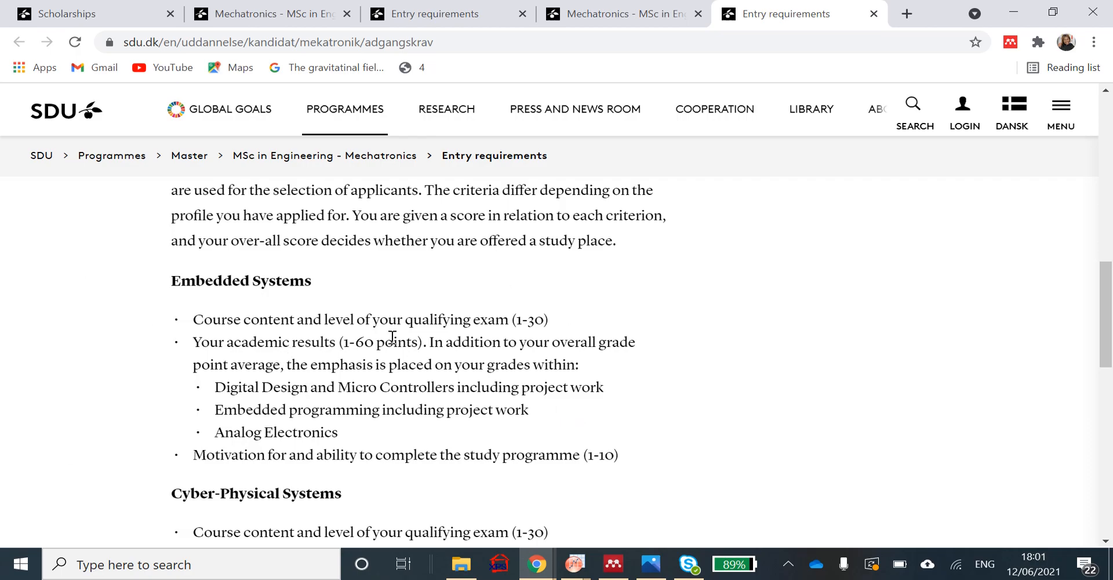
pyautogui.moveTo(346, 273)
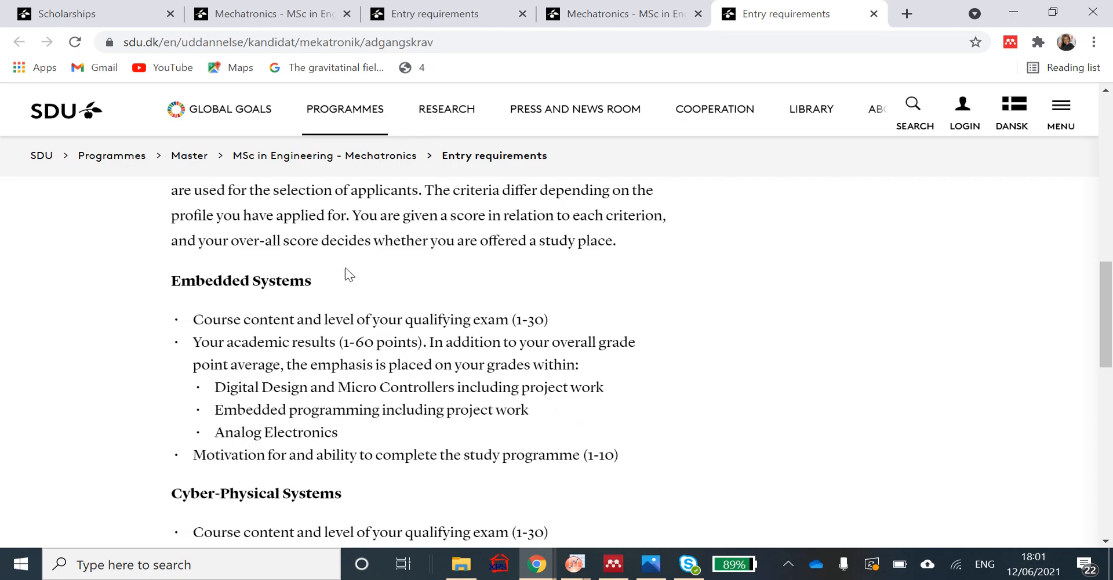
pyautogui.moveTo(276, 314)
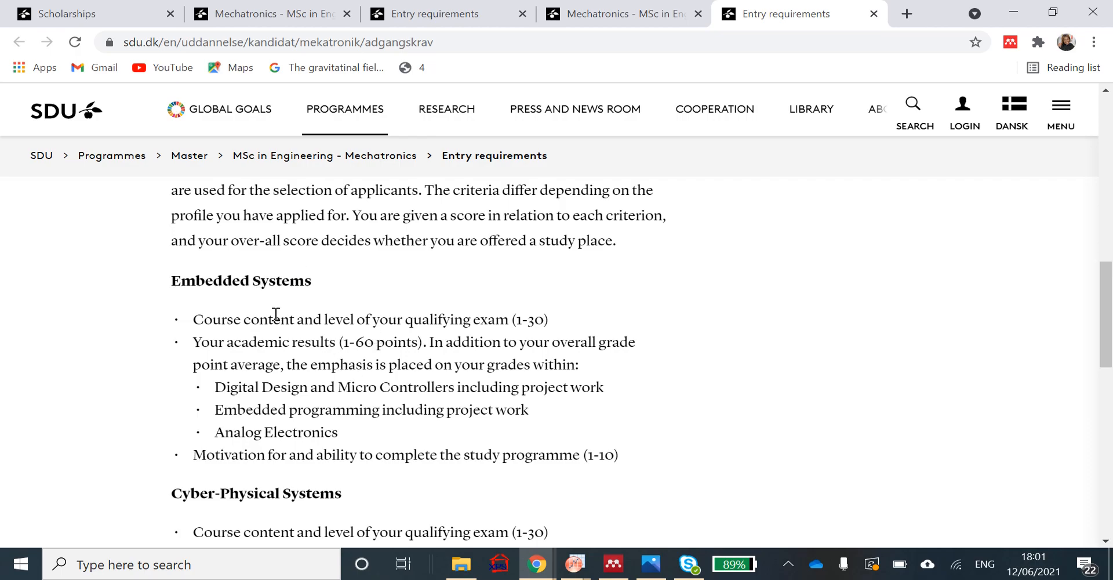
pyautogui.moveTo(539, 325)
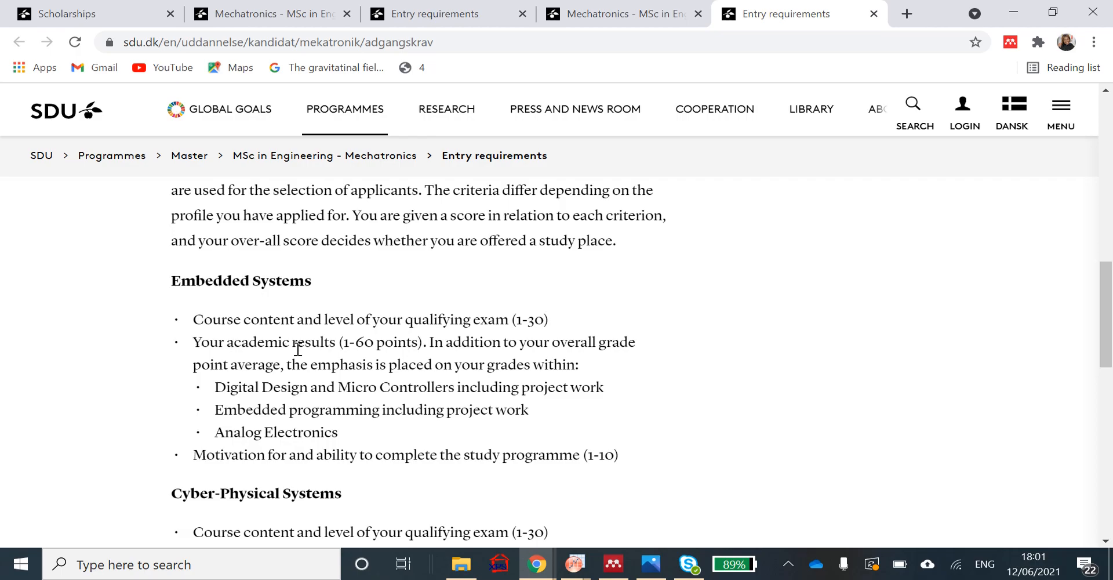
pyautogui.moveTo(615, 374)
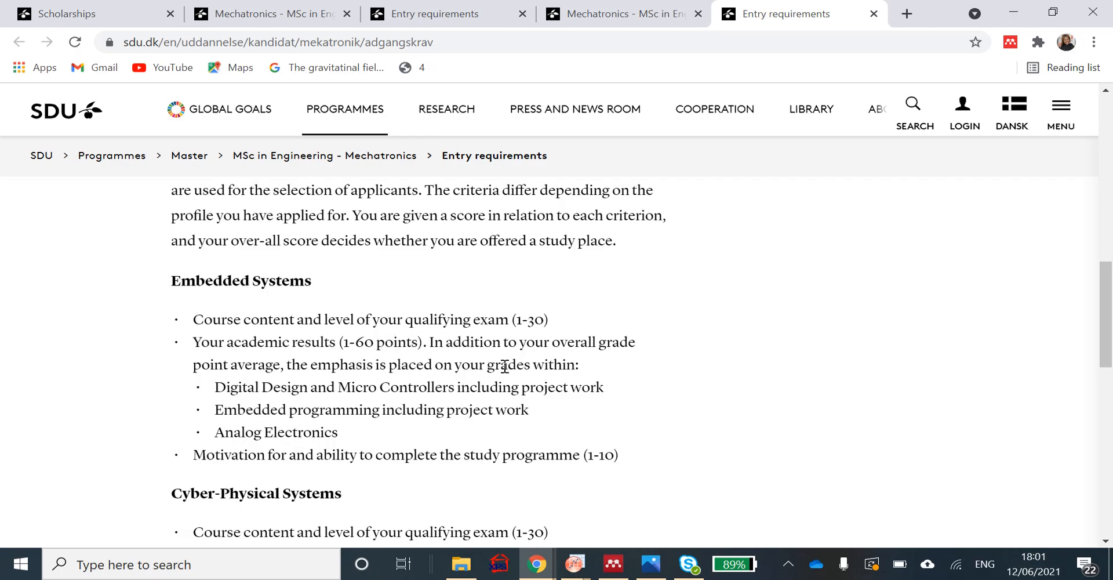
pyautogui.scroll(-3)
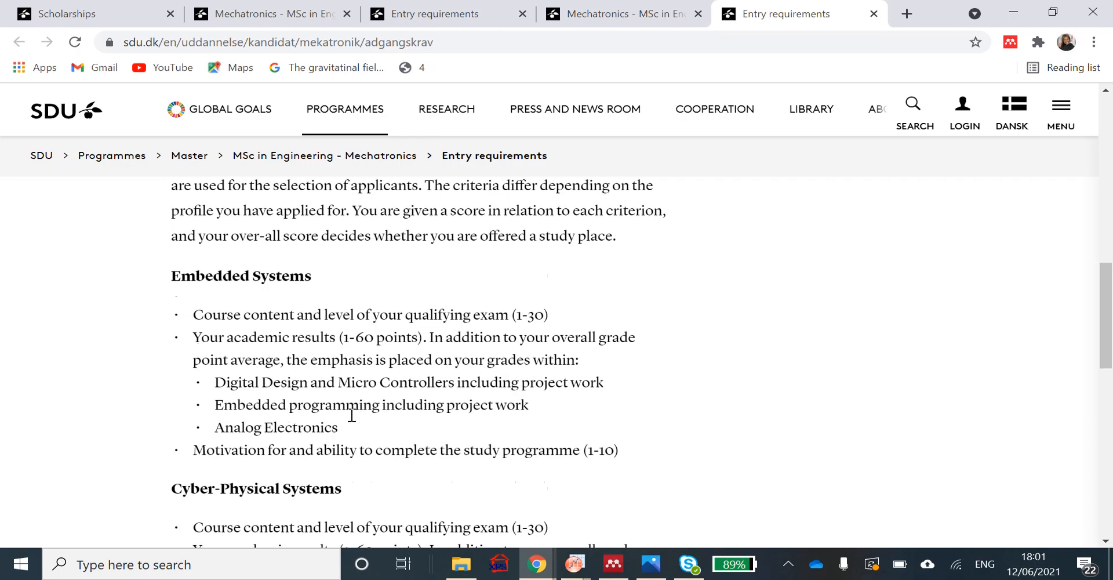
pyautogui.scroll(-3)
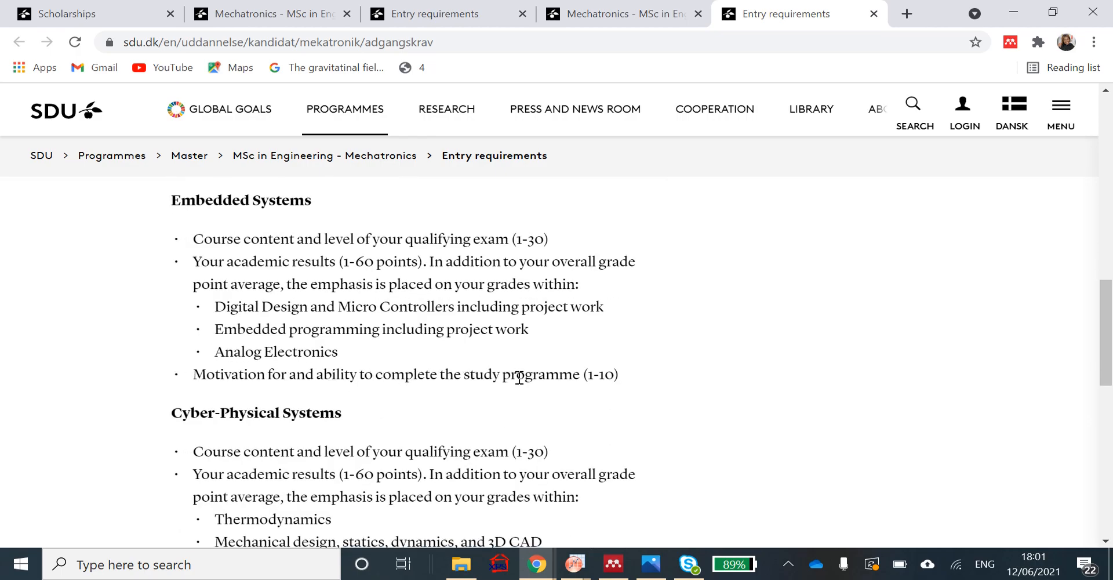
pyautogui.scroll(-3)
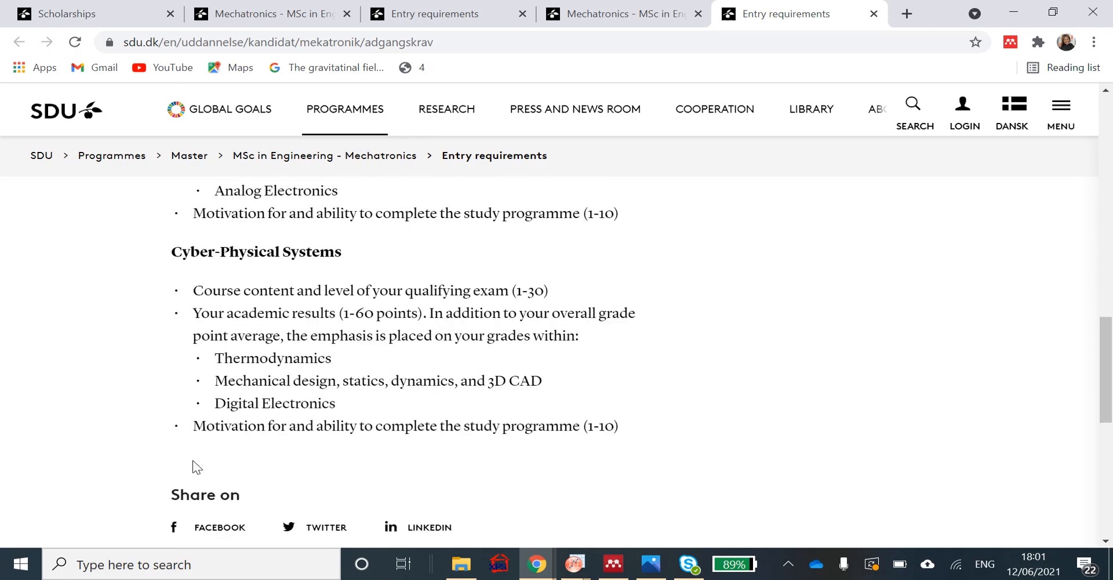
pyautogui.moveTo(296, 408)
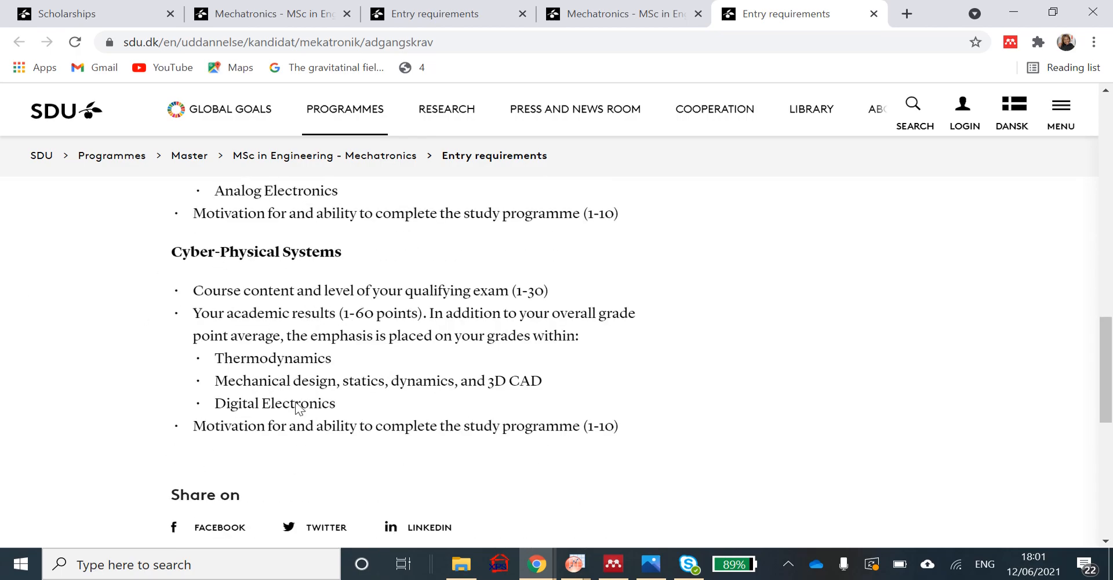
pyautogui.moveTo(376, 360)
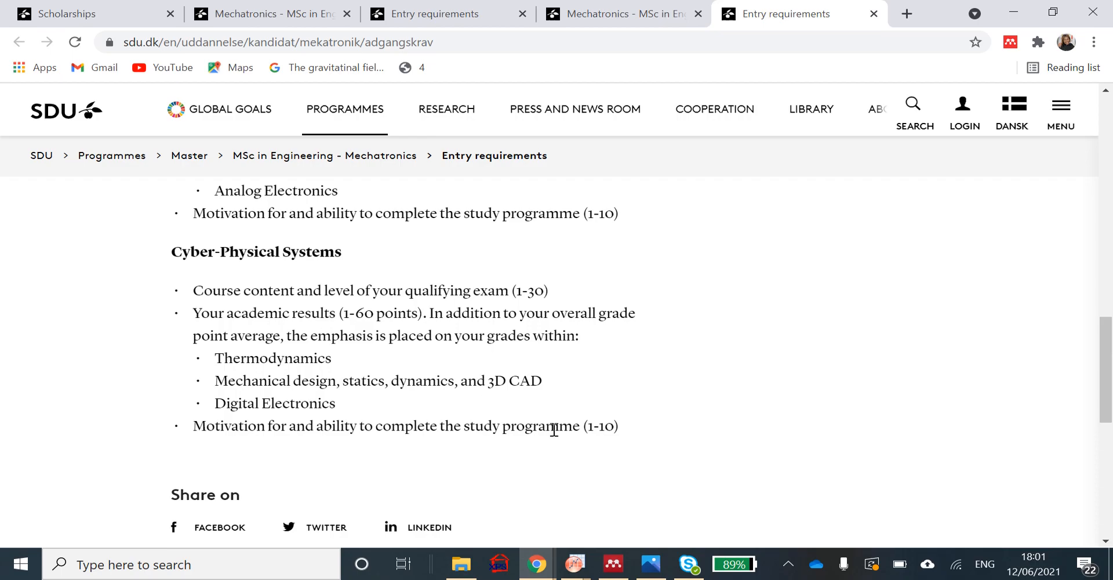
pyautogui.scroll(-3)
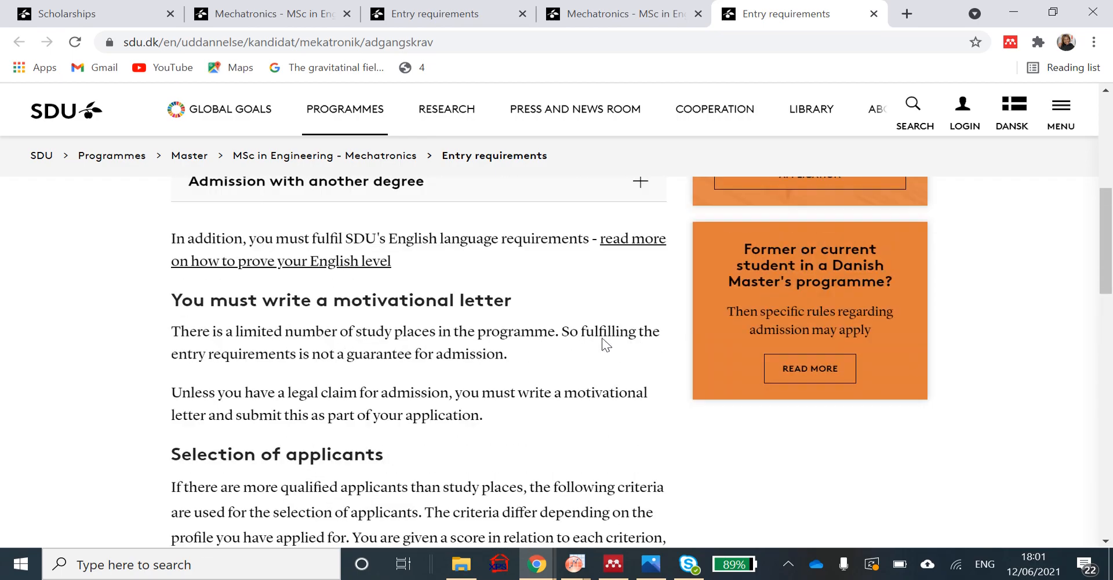
pyautogui.scroll(3)
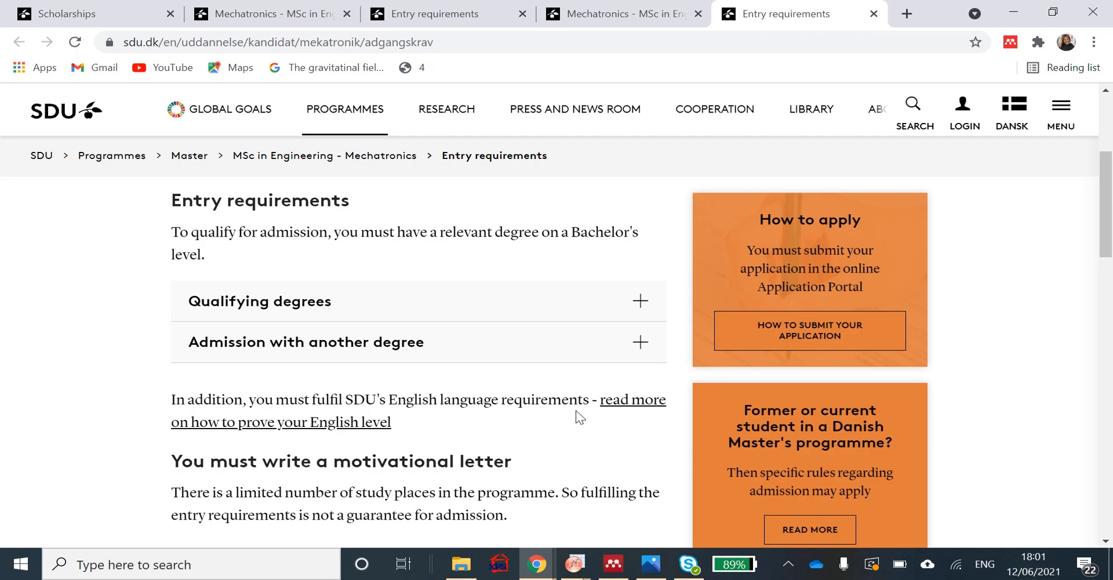
pyautogui.scroll(-3)
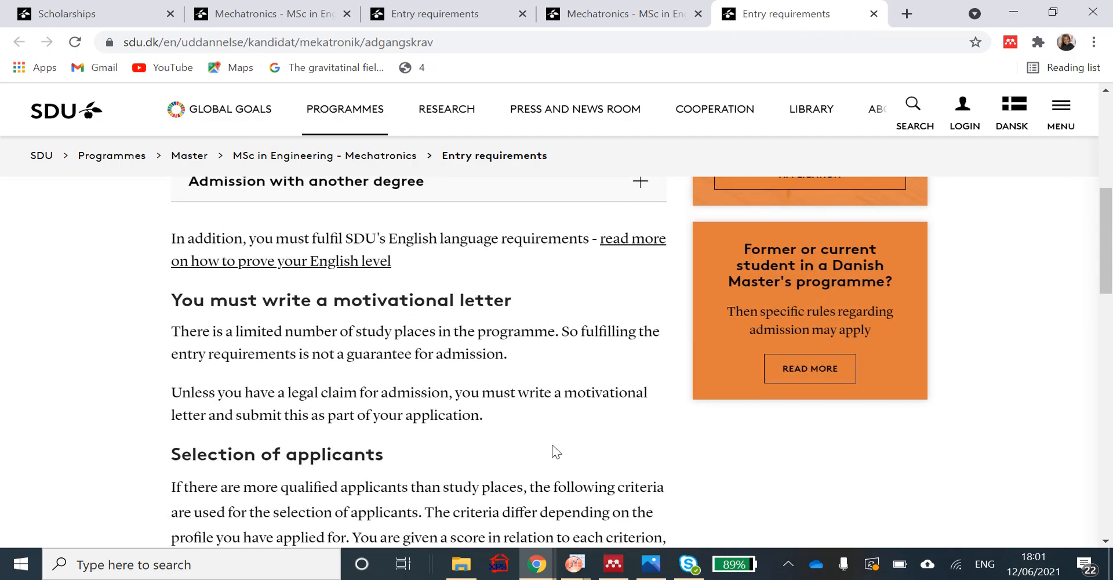
pyautogui.scroll(3)
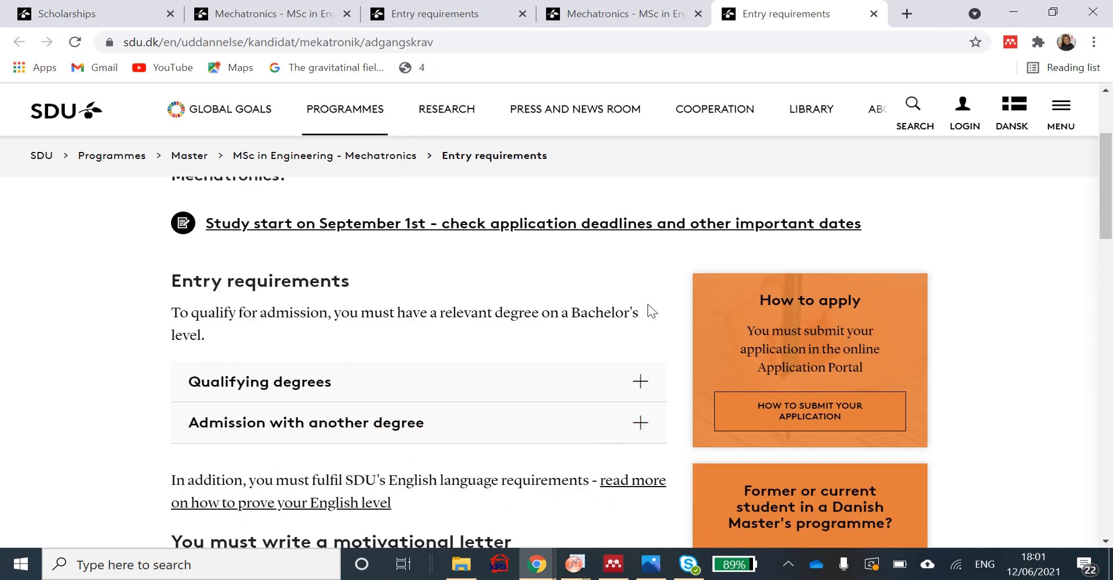
pyautogui.moveTo(872, 338)
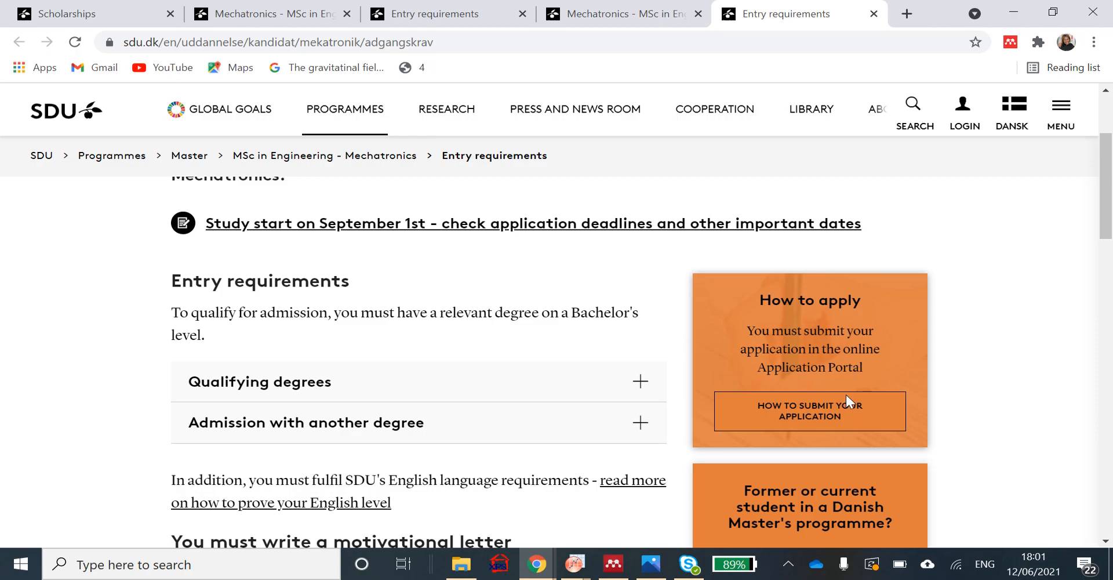
pyautogui.moveTo(823, 405)
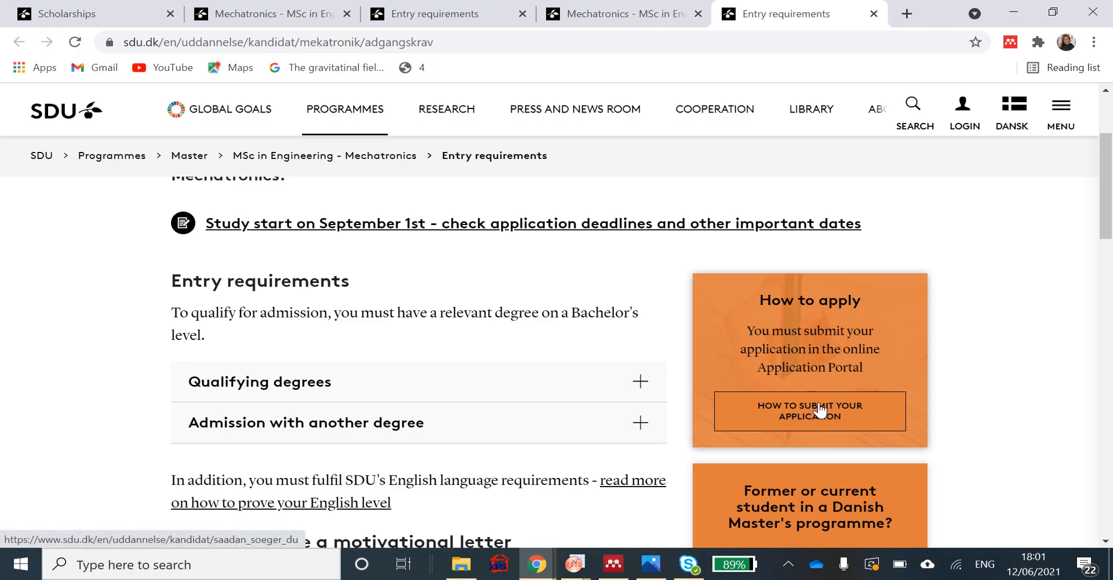
# Step: Open 'How to submit your application' and scroll to the accordion guidance sections
pyautogui.click(808, 410)
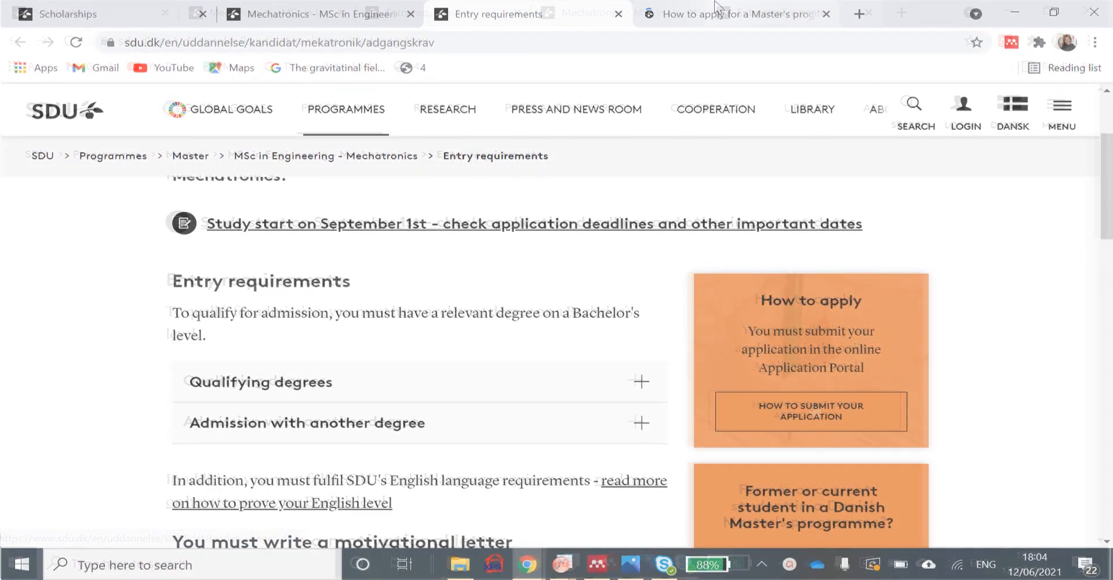
pyautogui.click(732, 13)
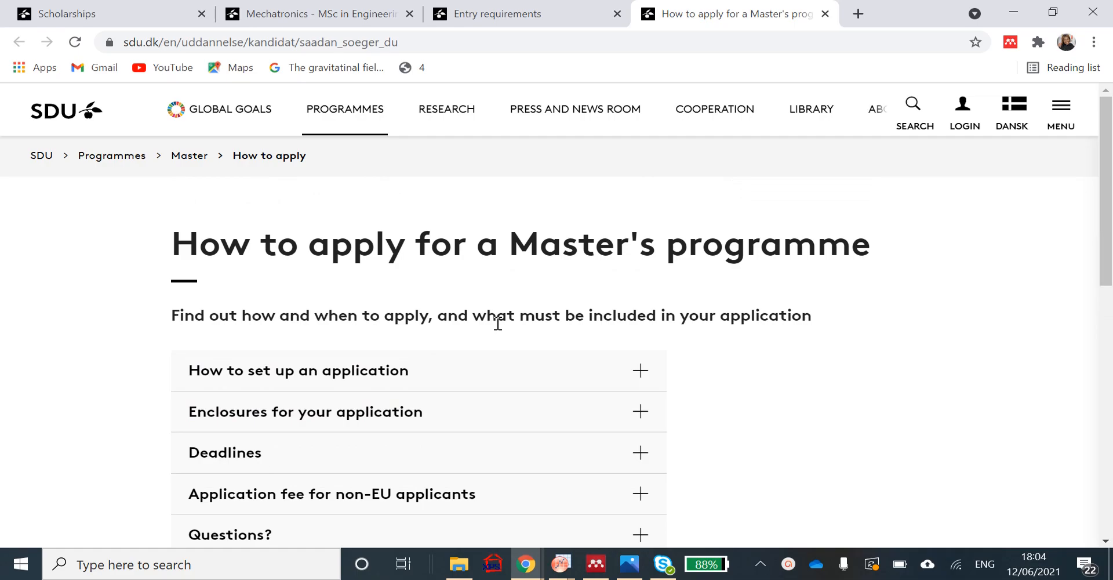
pyautogui.scroll(-3)
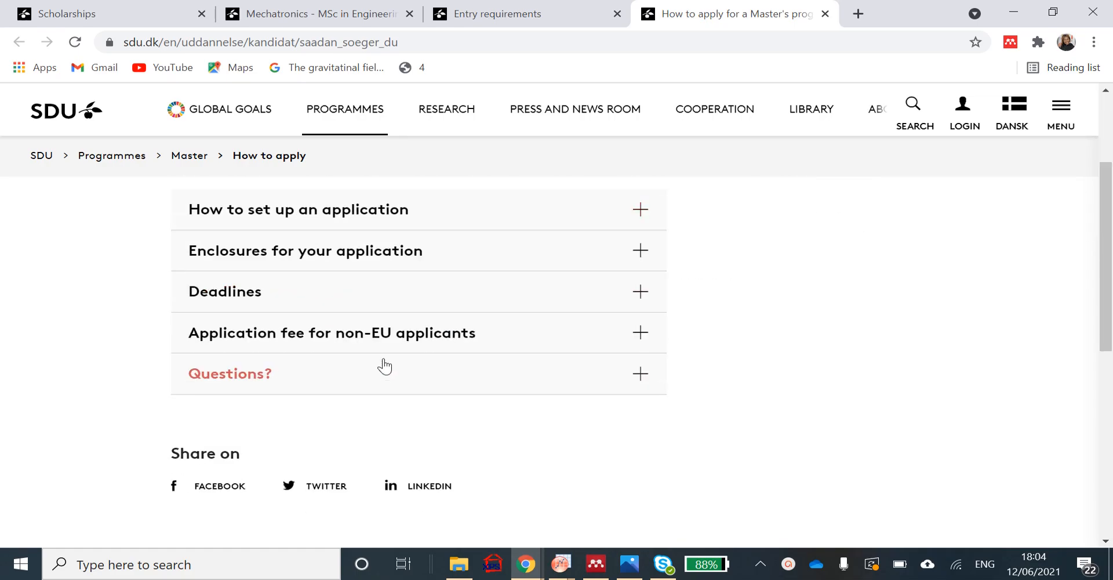
pyautogui.moveTo(475, 250)
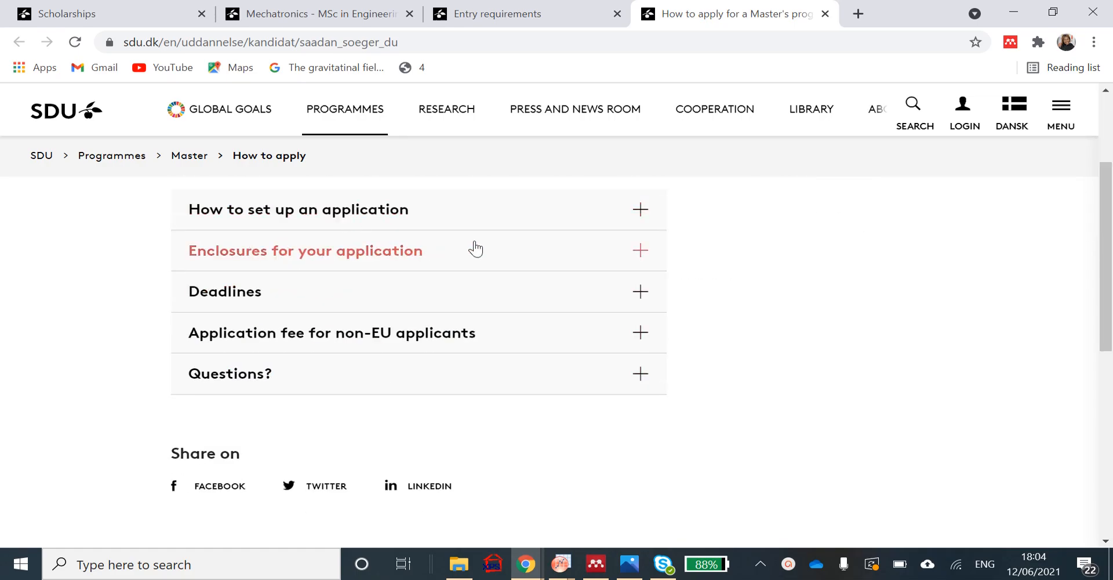
pyautogui.moveTo(425, 332)
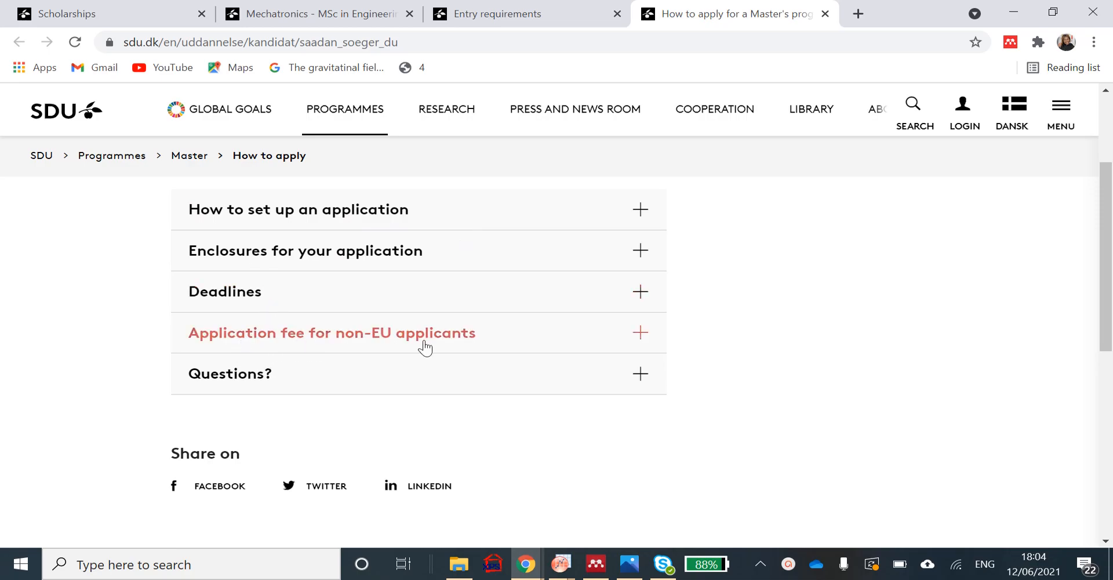
pyautogui.moveTo(432, 344)
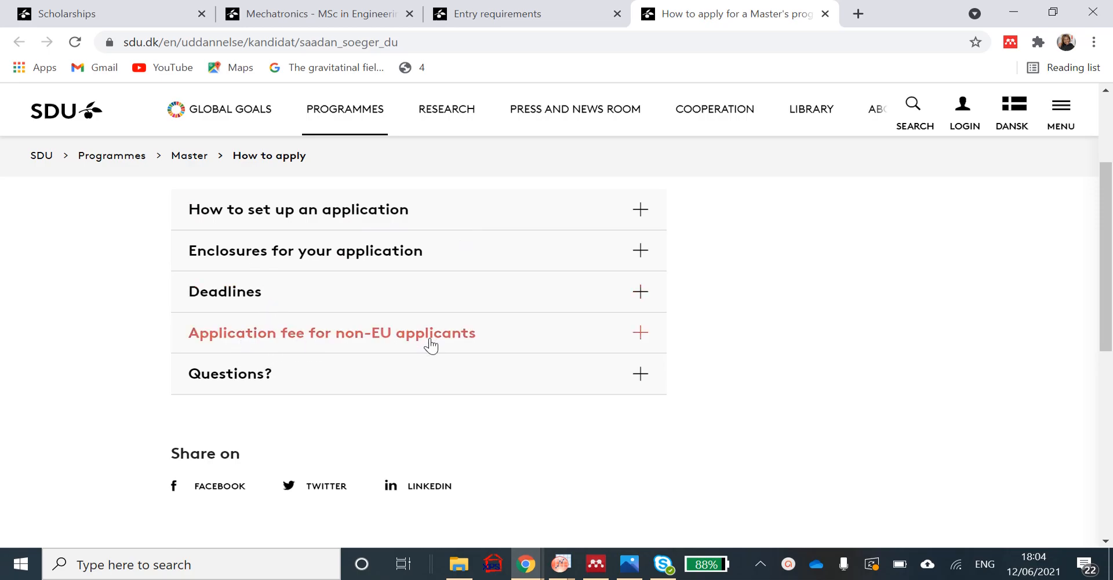
# Step: Expand 'How to set up an application' and scroll to the Helpful guides list
pyautogui.click(298, 209)
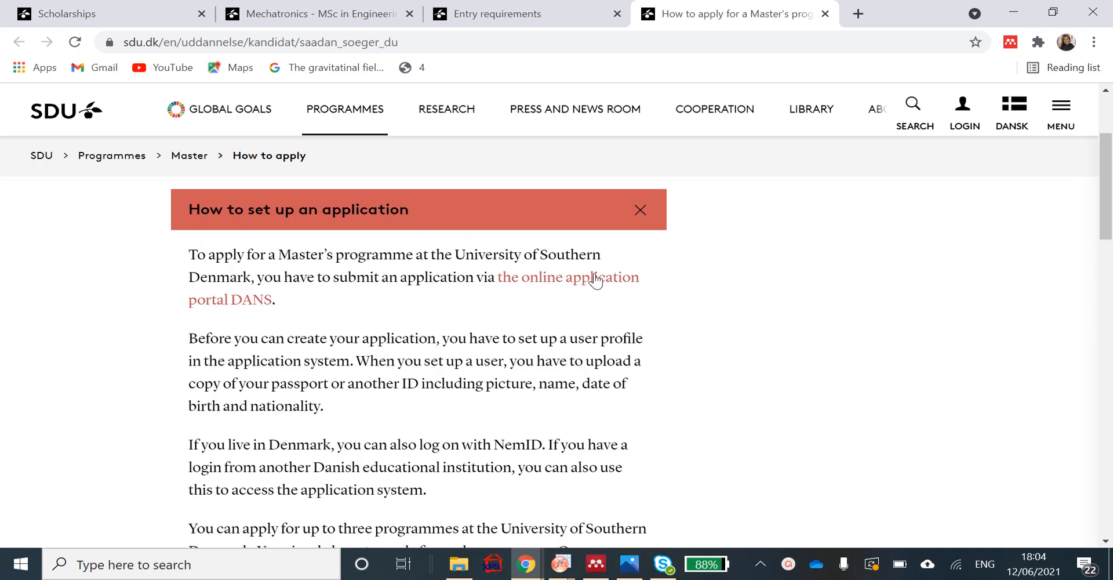
pyautogui.moveTo(582, 277)
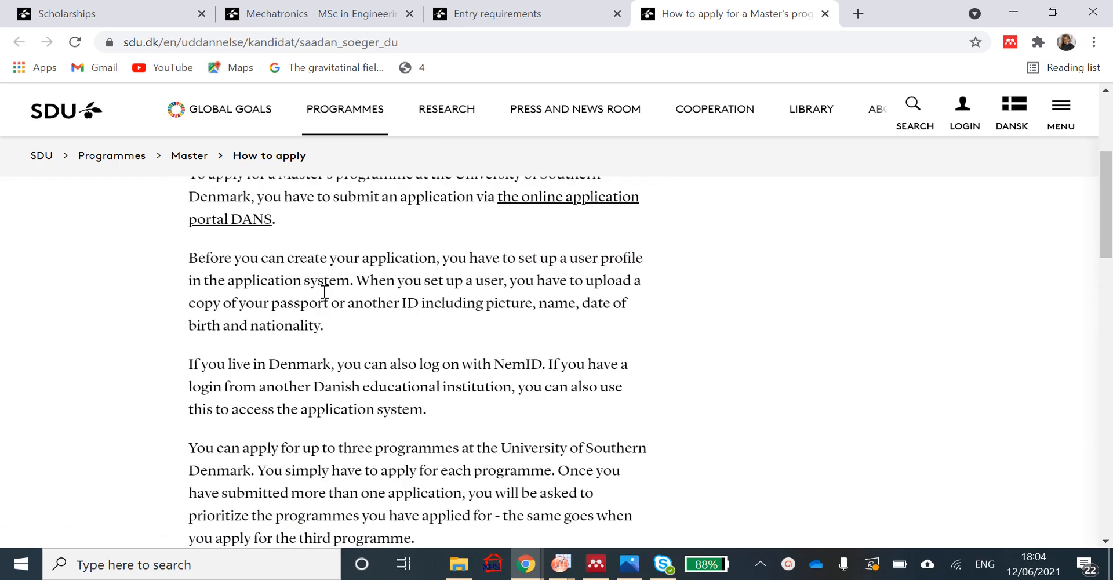
pyautogui.moveTo(333, 284)
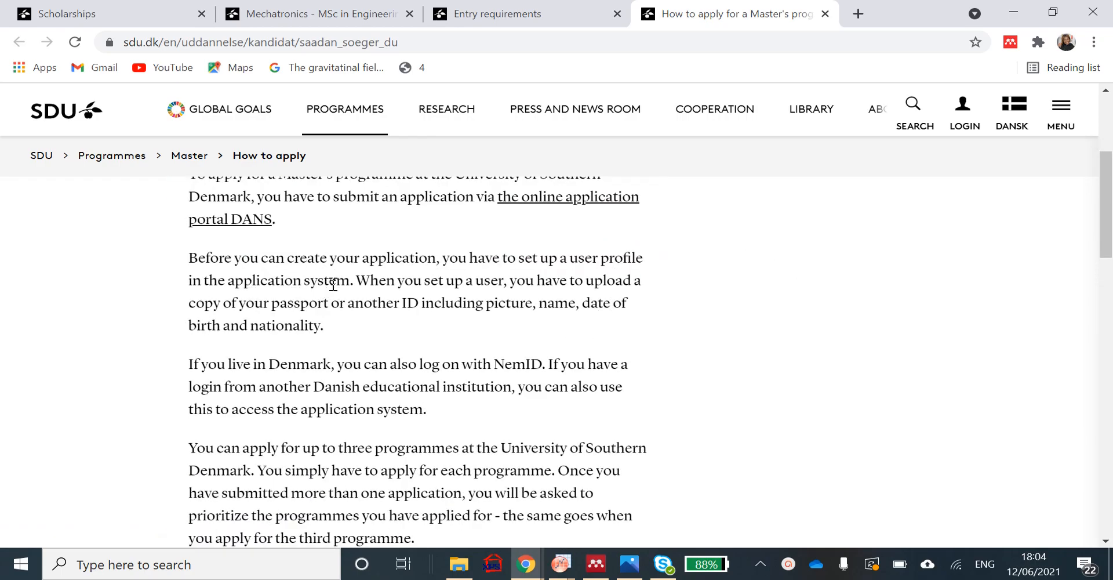
pyautogui.moveTo(315, 317)
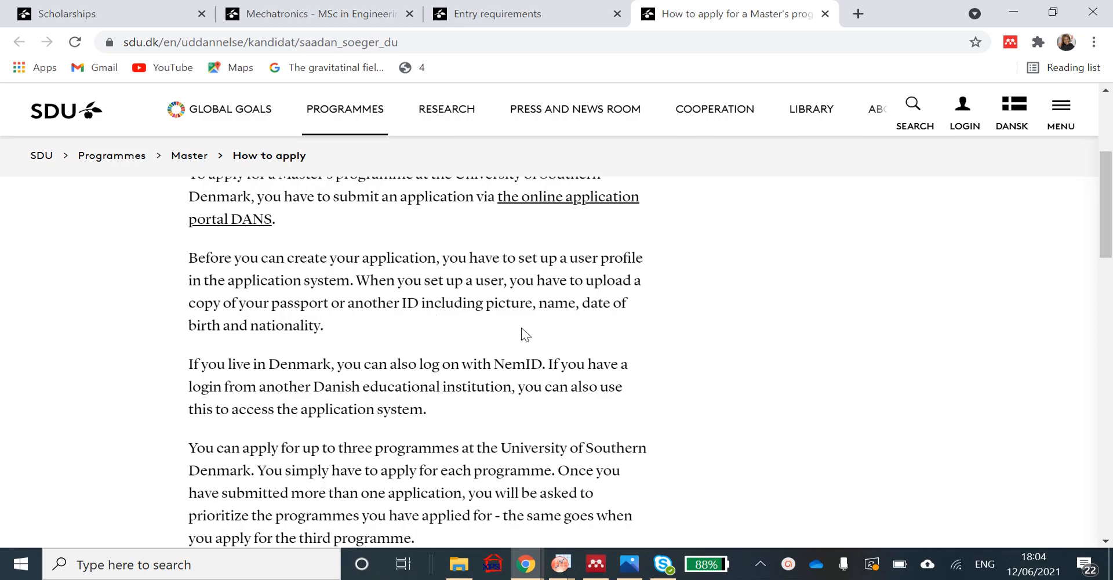
pyautogui.moveTo(521, 326)
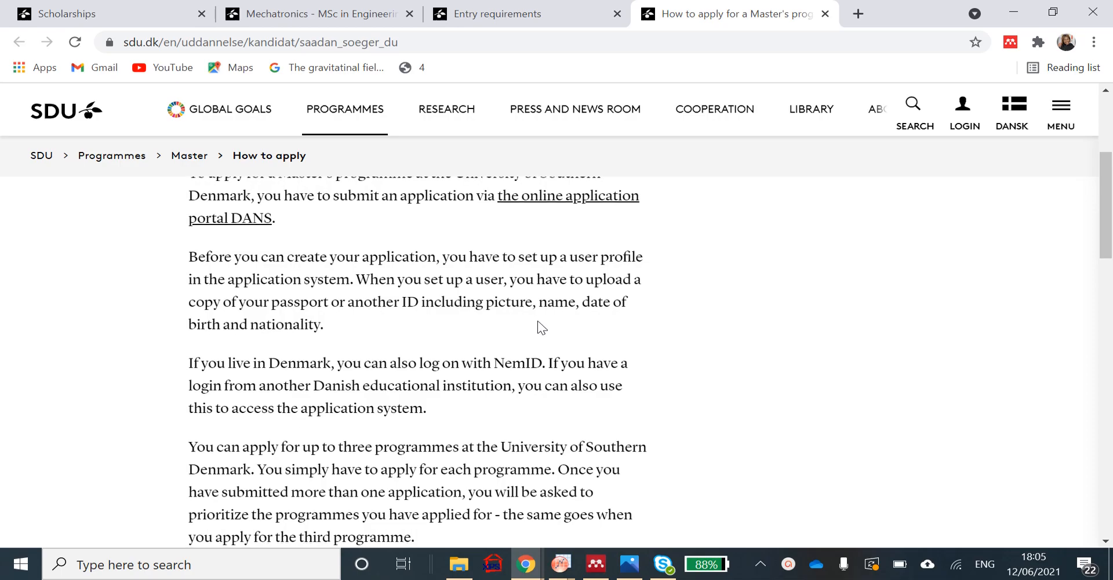
pyautogui.scroll(-3)
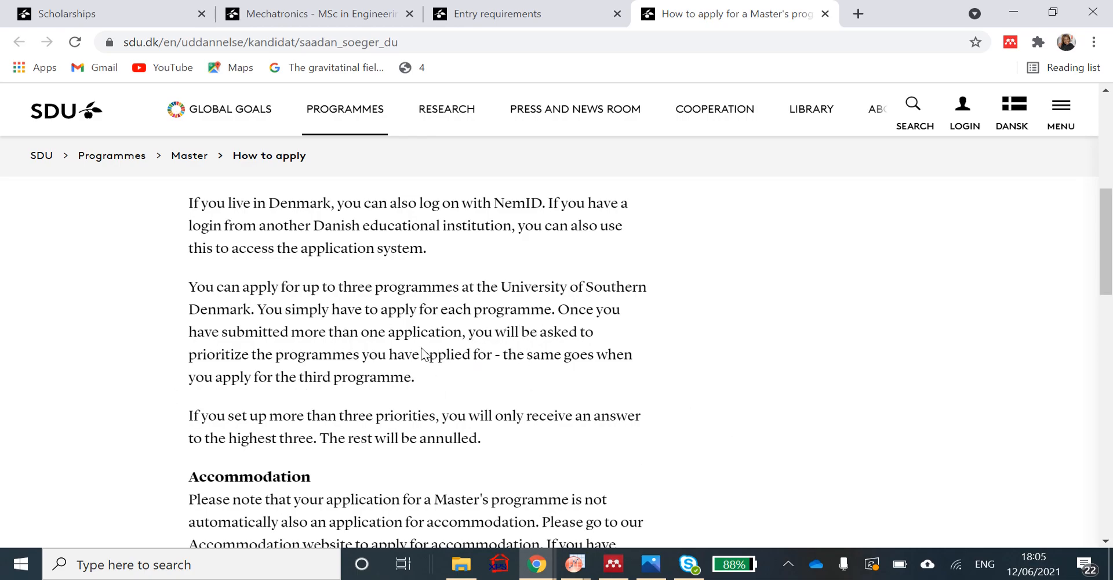
pyautogui.scroll(-3)
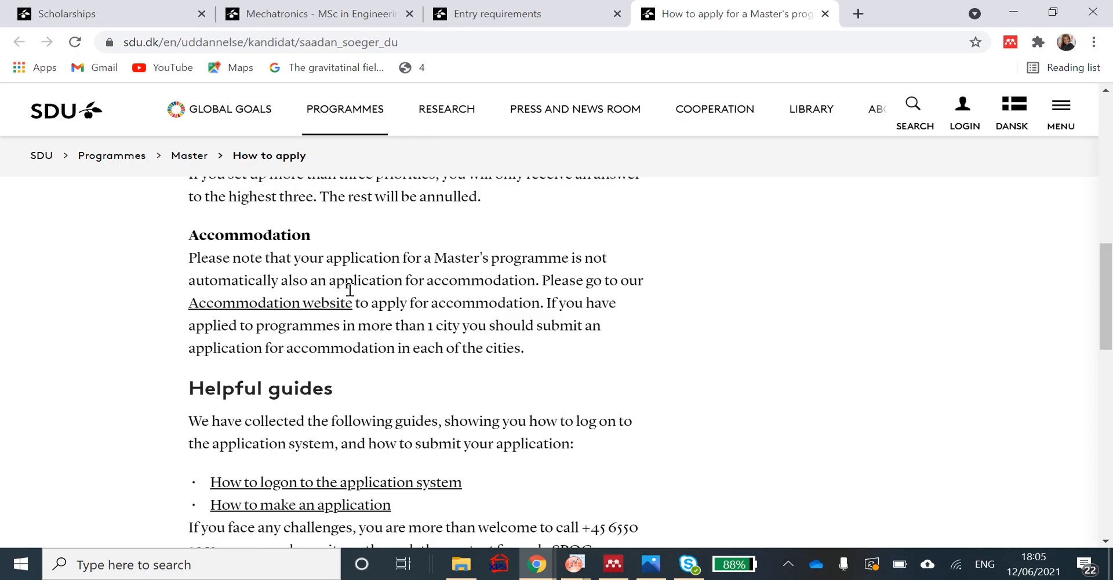
pyautogui.moveTo(365, 310)
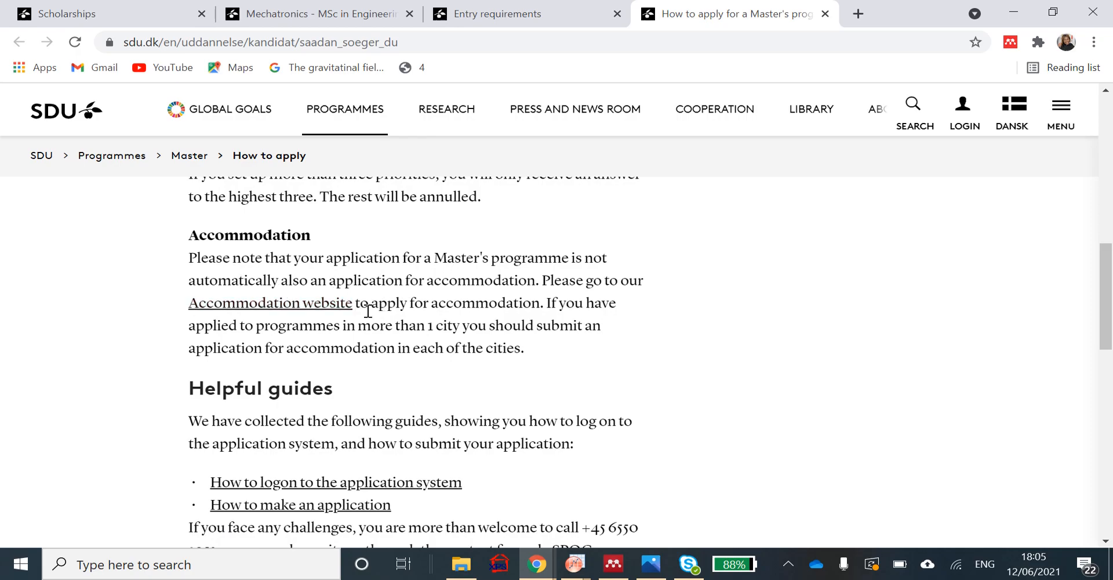
pyautogui.moveTo(270, 302)
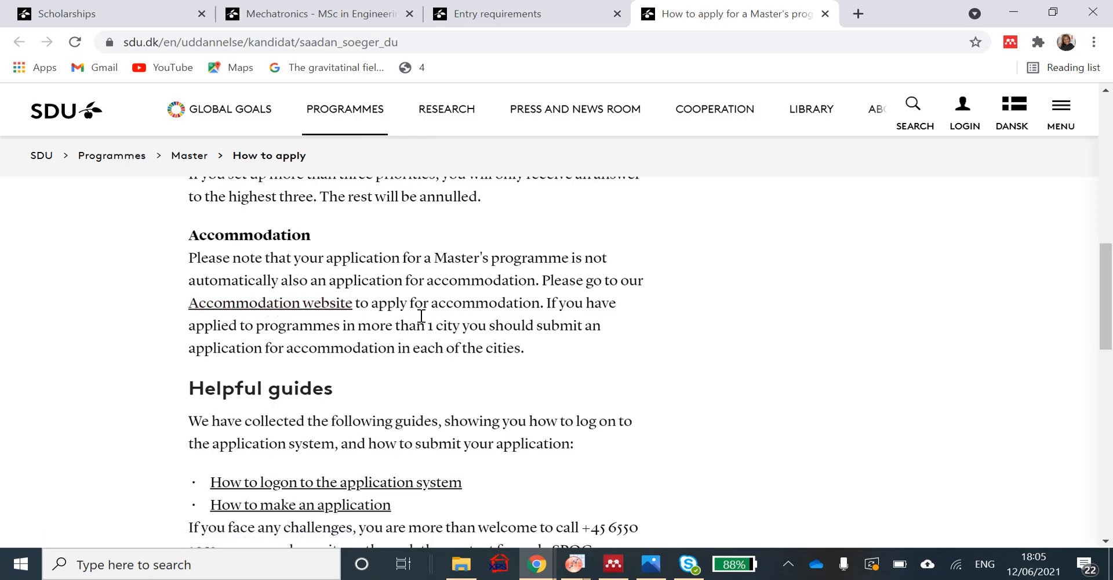
pyautogui.moveTo(147, 255)
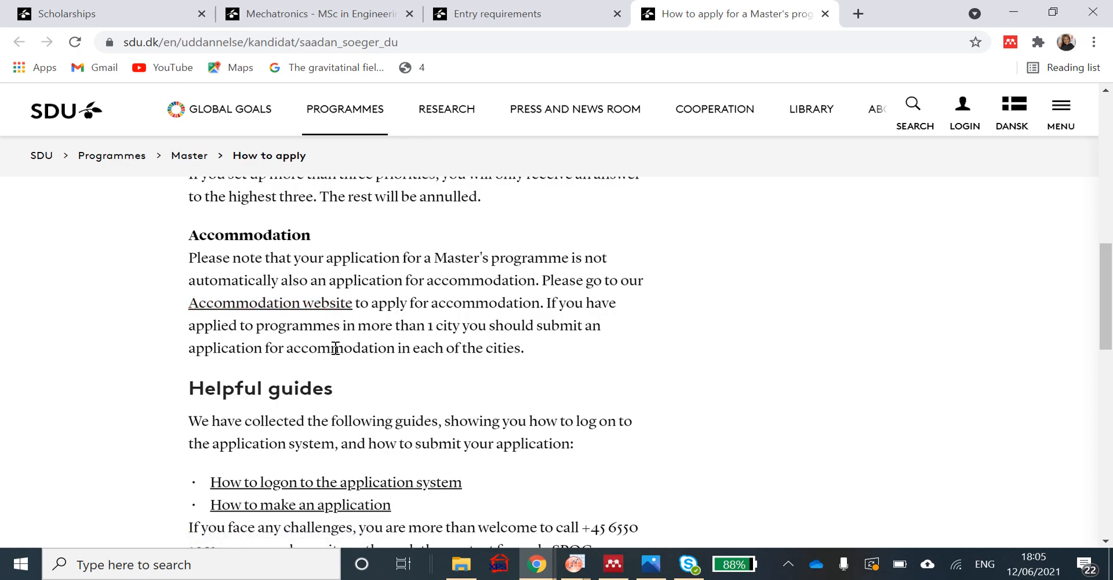
pyautogui.scroll(-3)
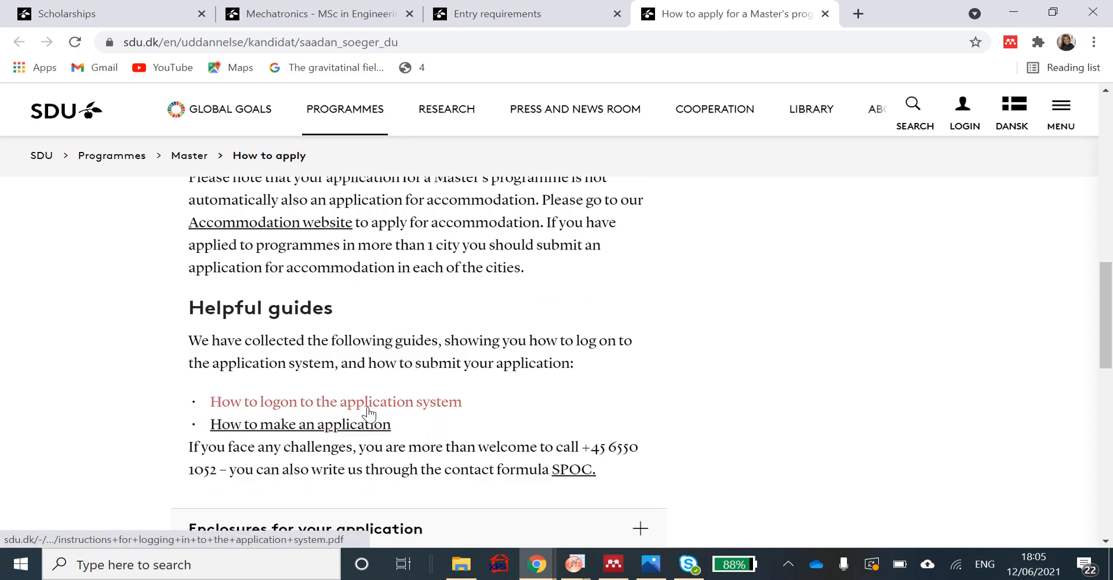
pyautogui.scroll(-3)
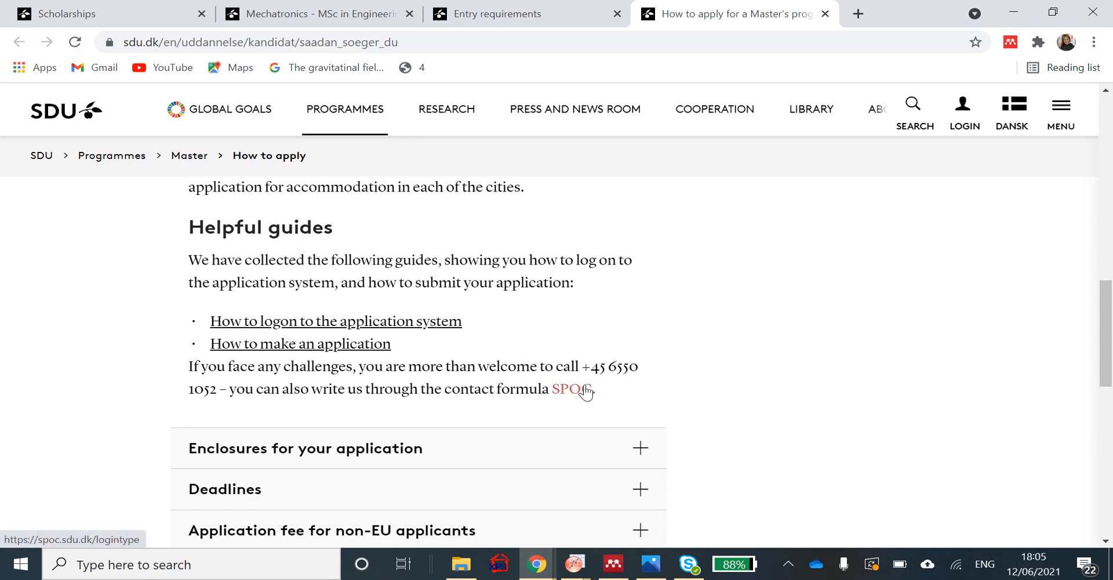
pyautogui.scroll(-3)
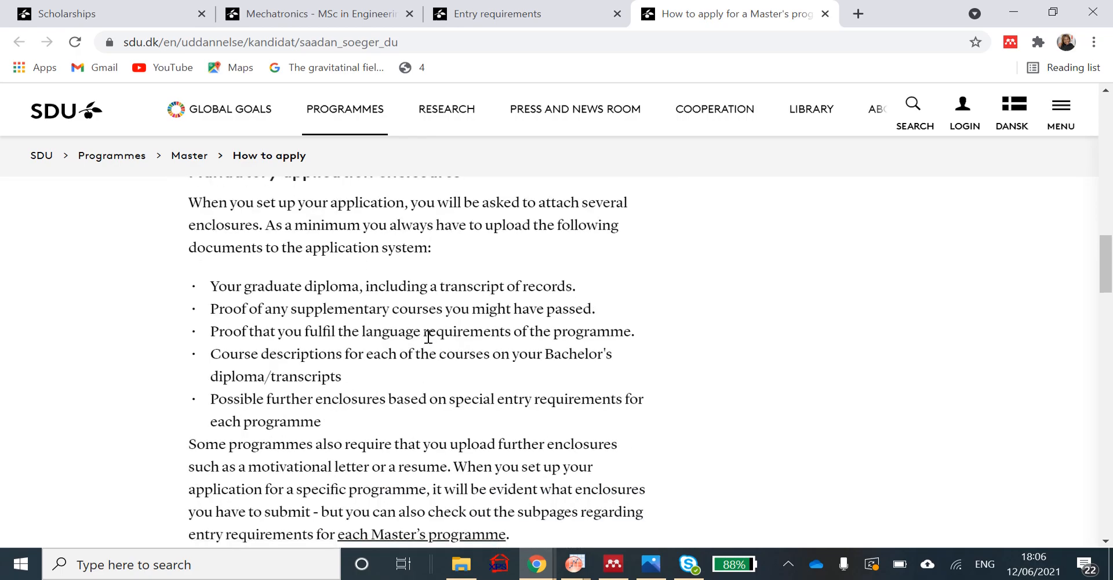
pyautogui.moveTo(485, 305)
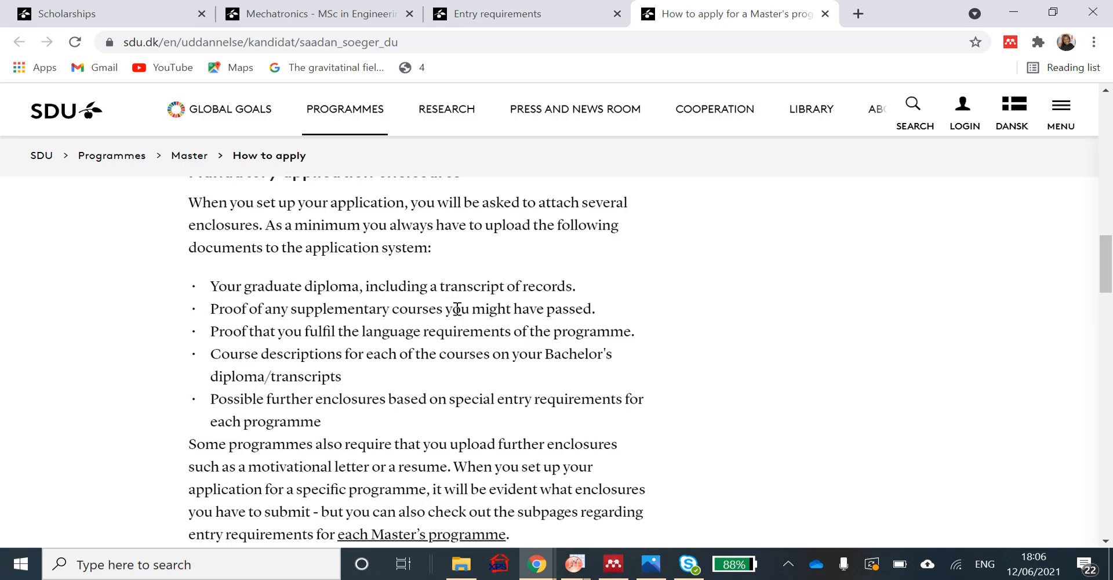
pyautogui.moveTo(237, 306)
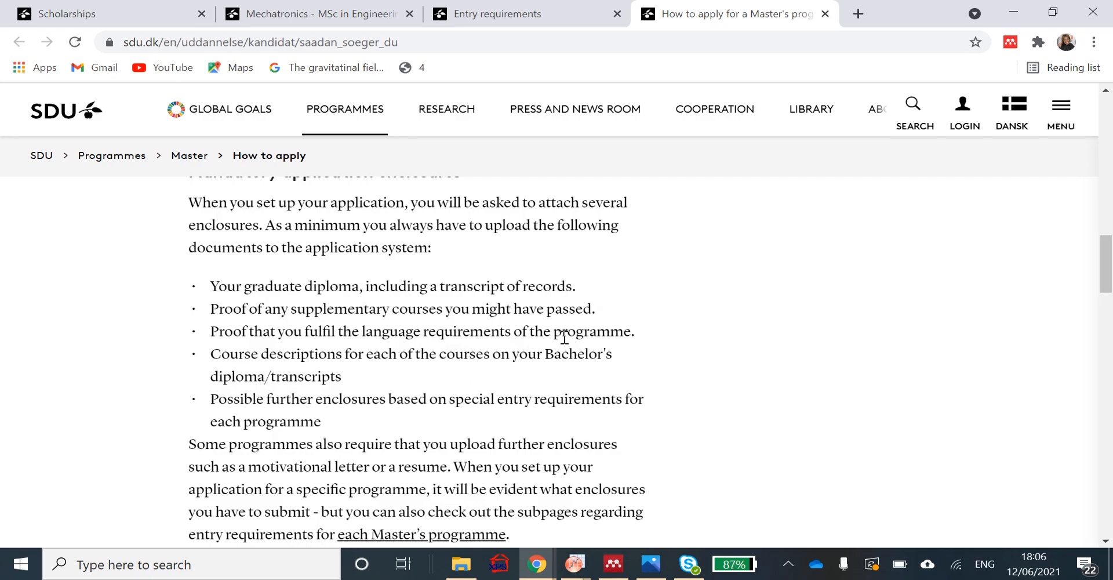
pyautogui.moveTo(566, 354)
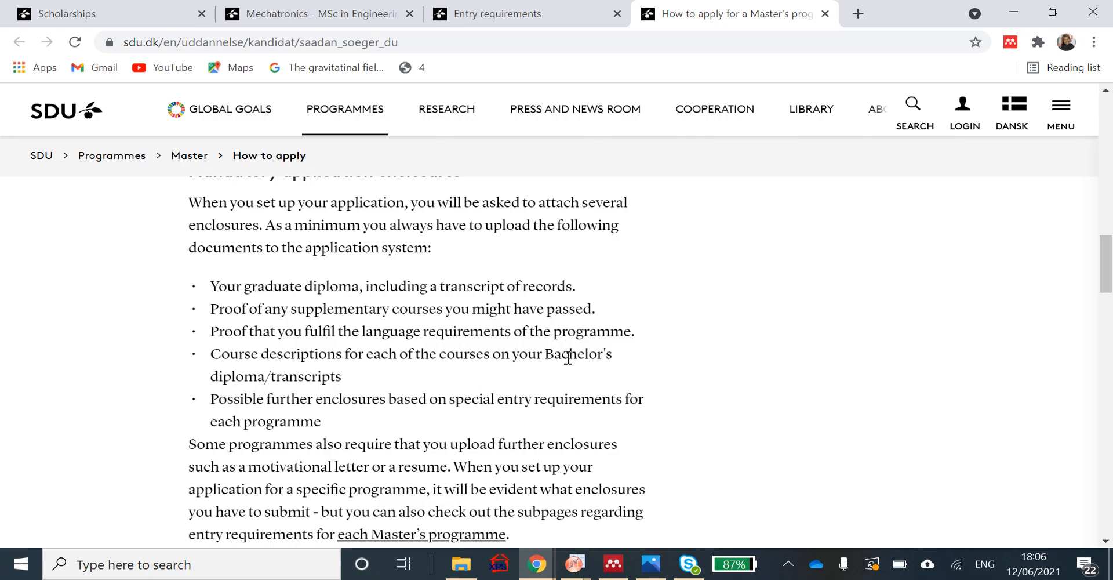
pyautogui.scroll(-3)
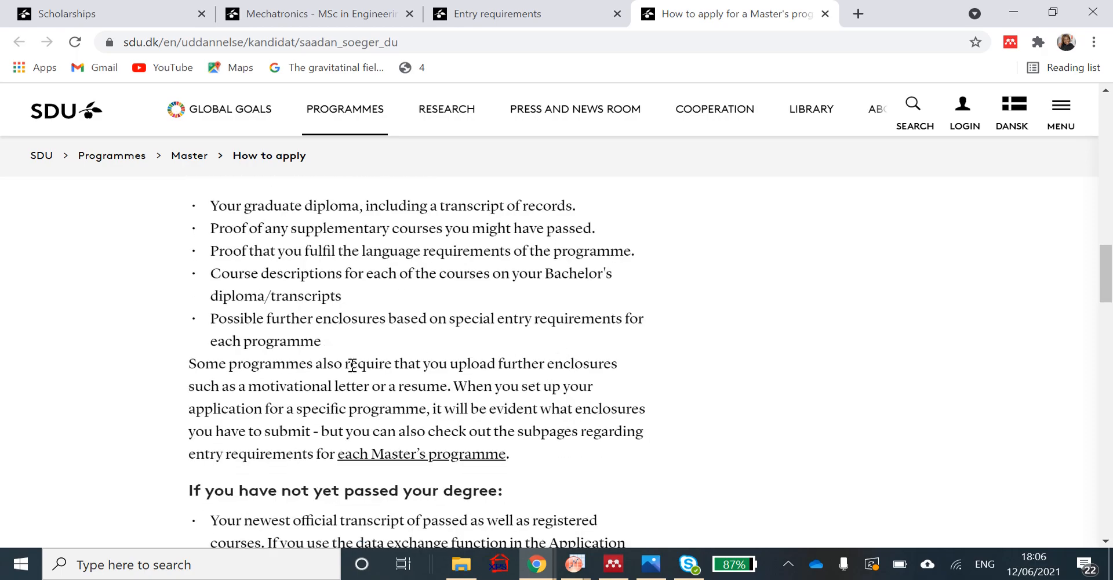
pyautogui.moveTo(321, 391)
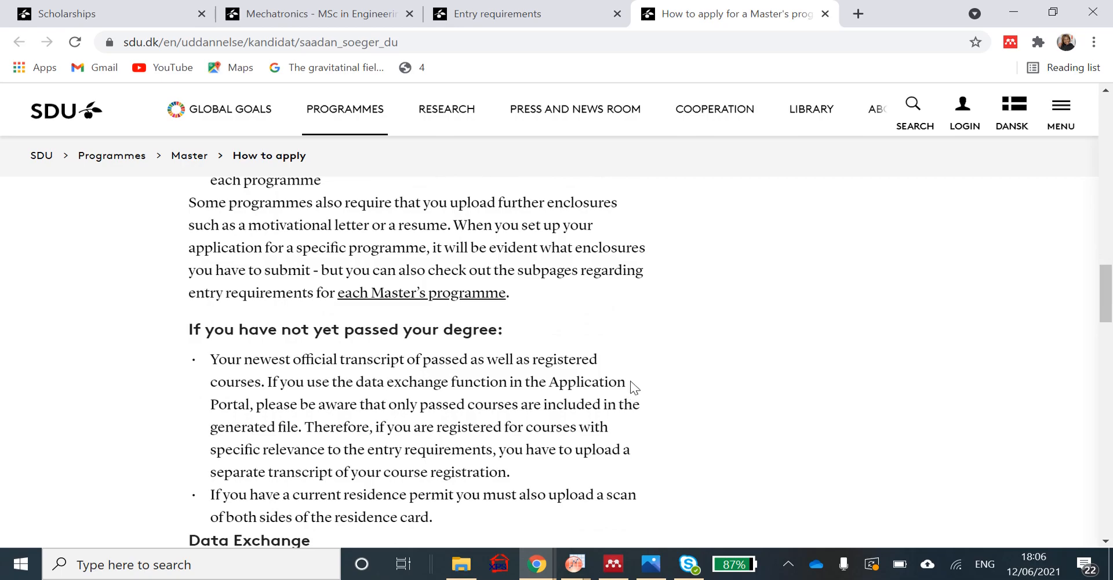
pyautogui.scroll(-3)
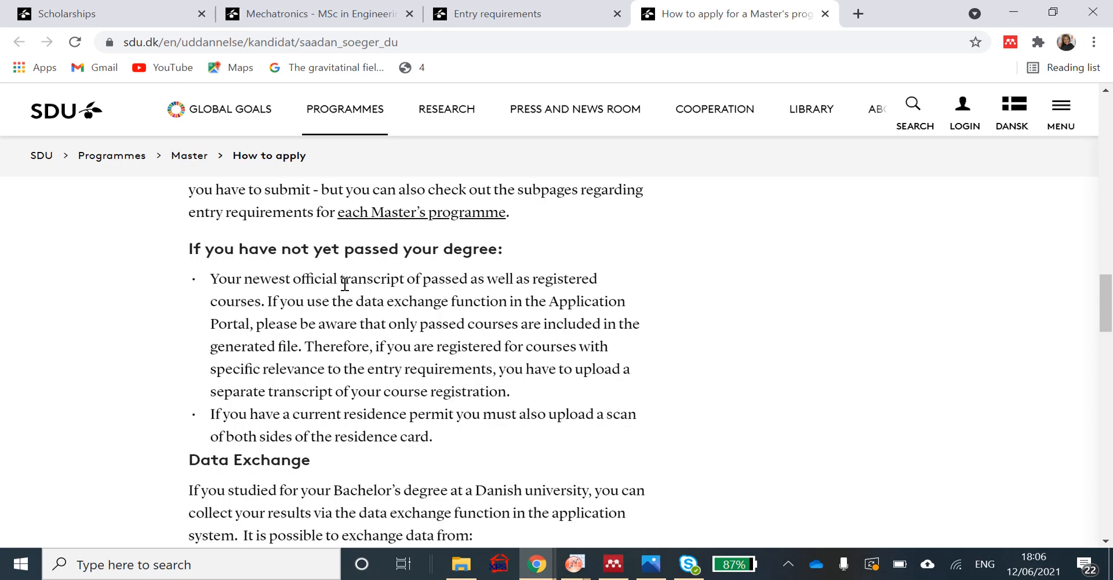
pyautogui.moveTo(368, 281)
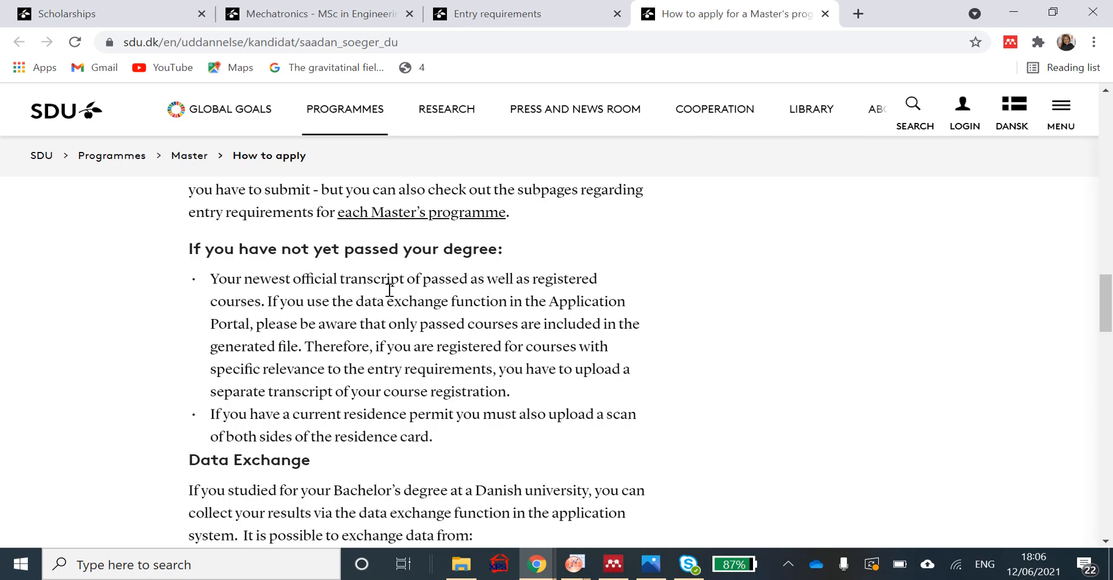
pyautogui.moveTo(317, 377)
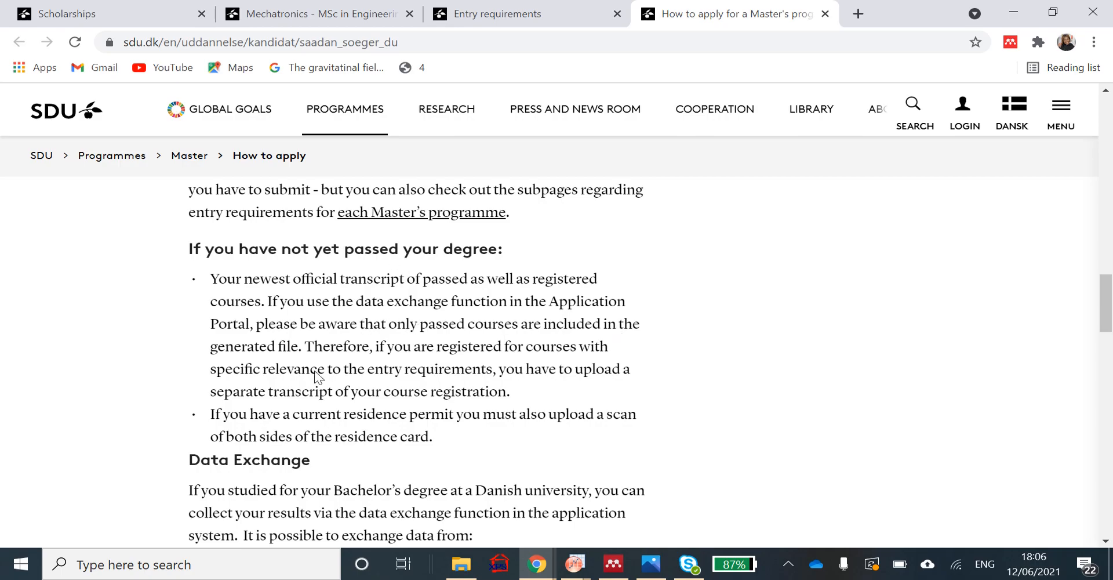
pyautogui.scroll(-3)
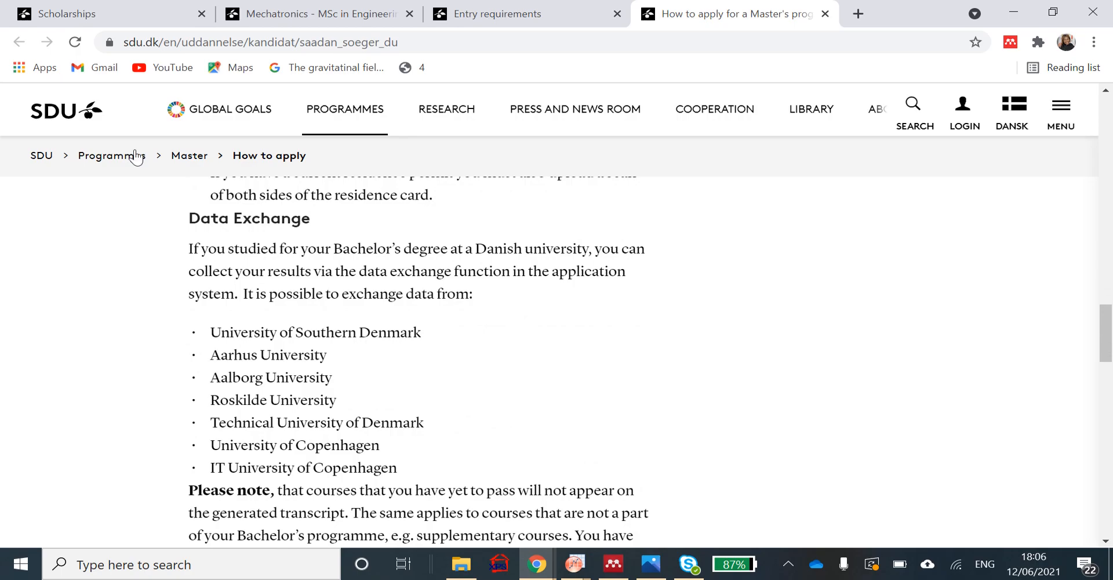
pyautogui.moveTo(249, 357)
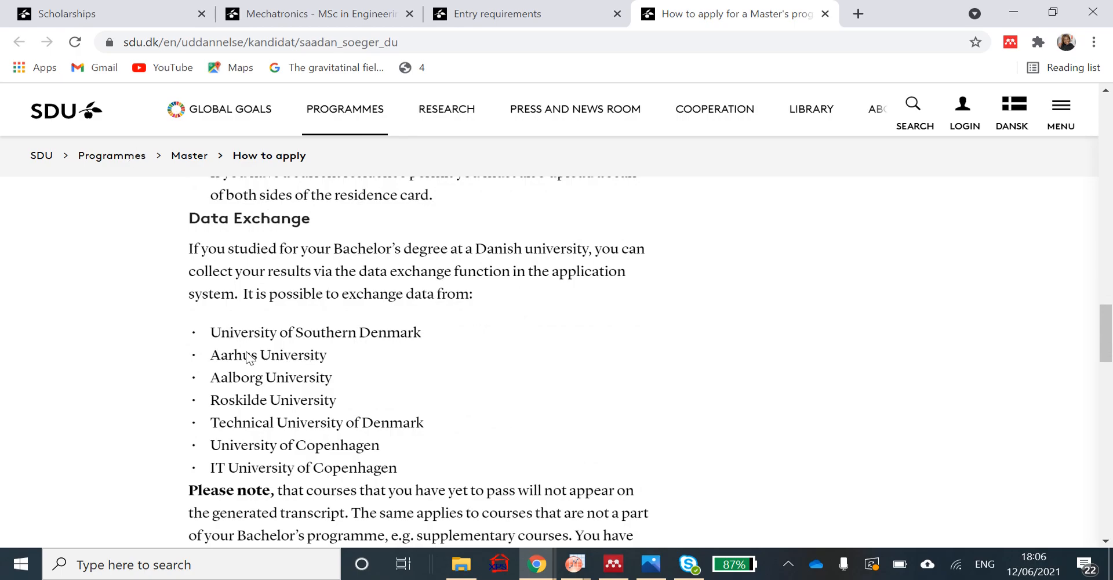
pyautogui.scroll(-3)
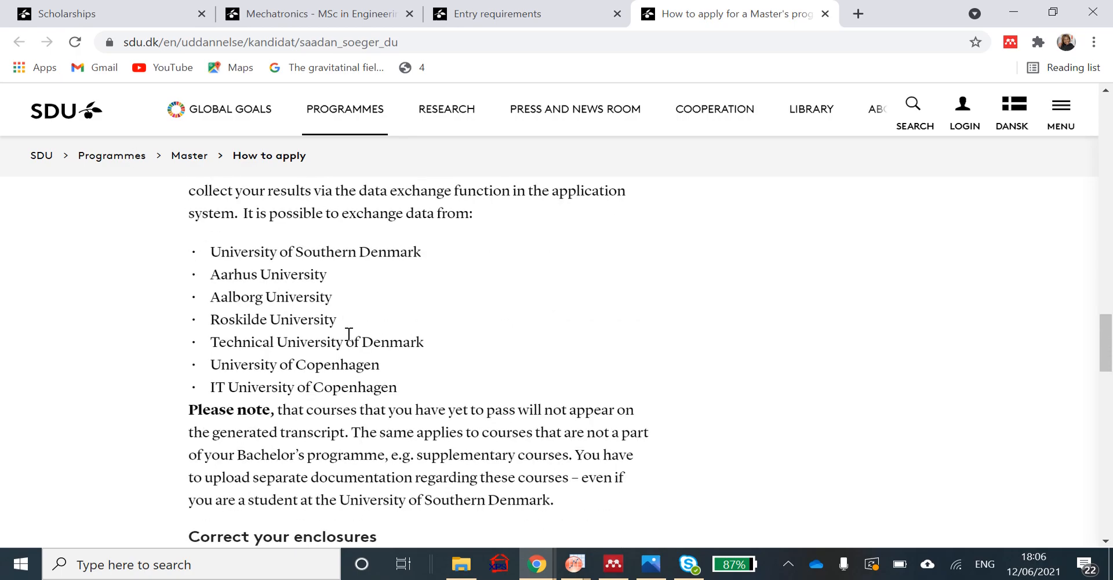
pyautogui.scroll(-3)
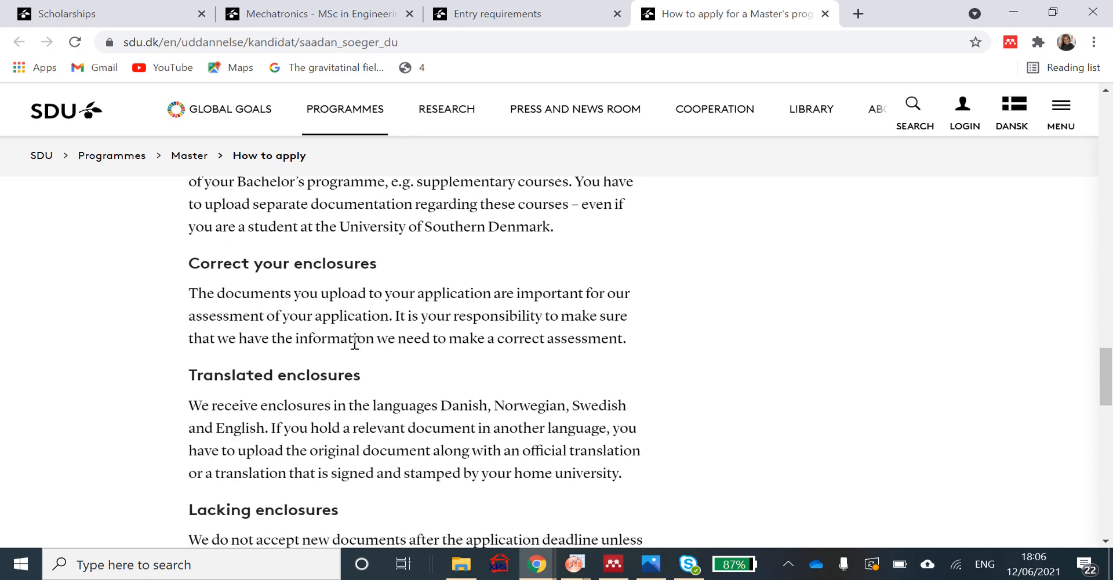
pyautogui.scroll(-3)
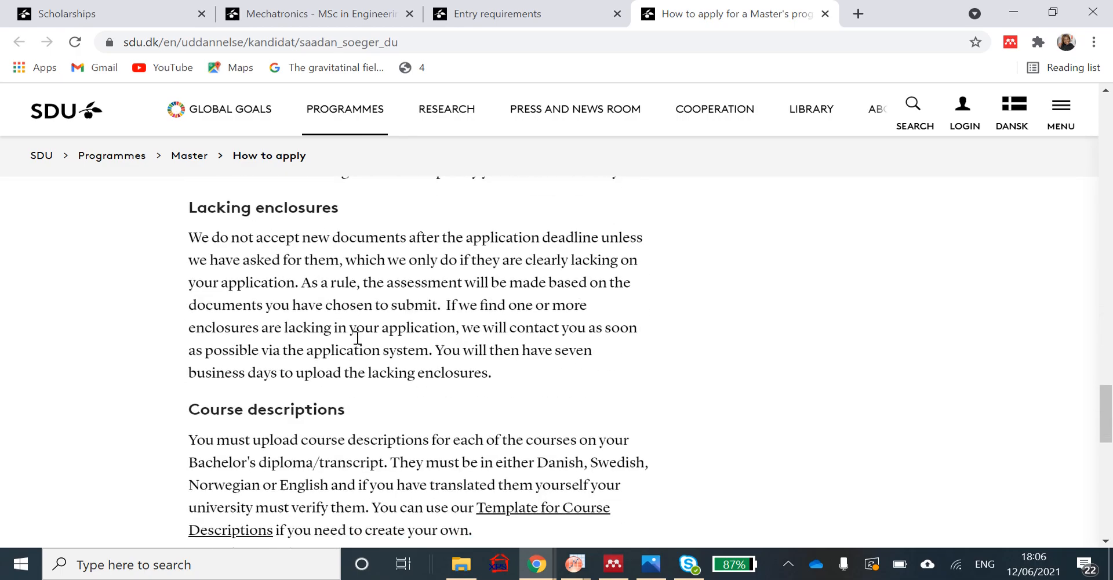
pyautogui.scroll(-3)
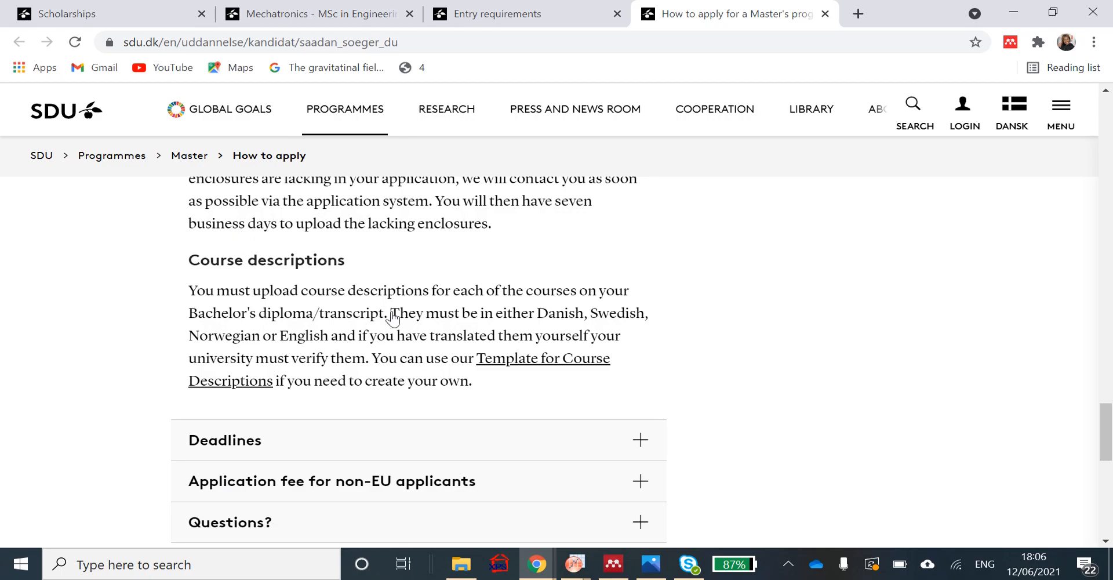
pyautogui.moveTo(481, 301)
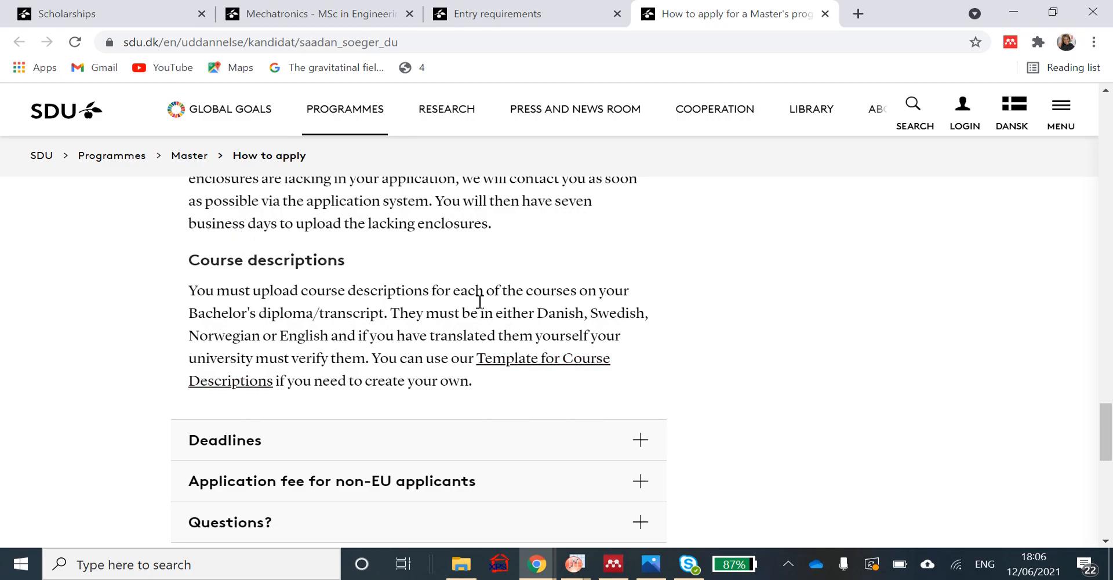
pyautogui.moveTo(490, 365)
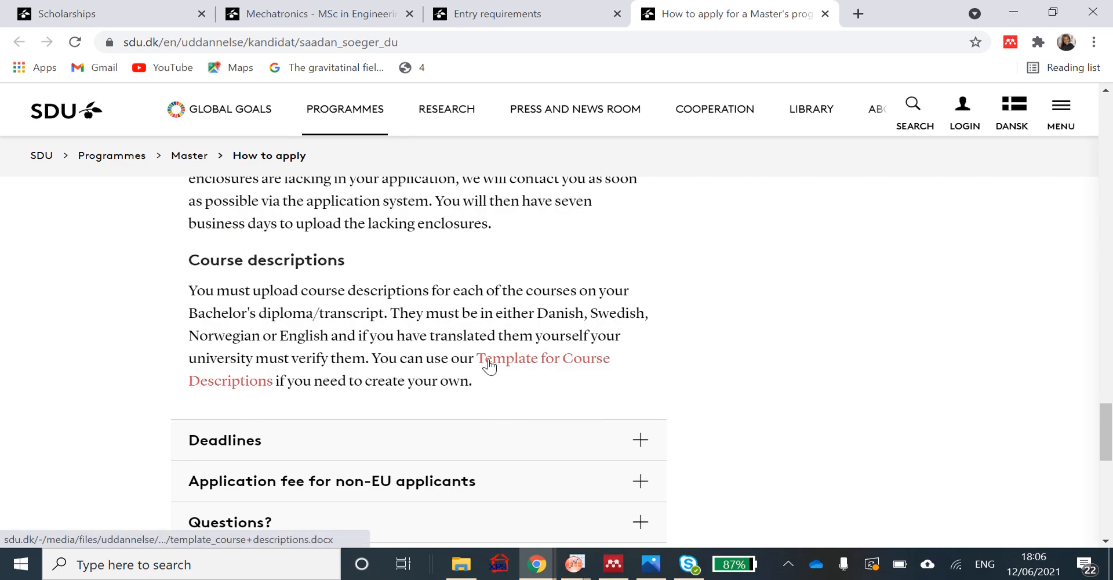
# Step: Scroll through the September and February intake deadlines and answer dates
pyautogui.scroll(-3)
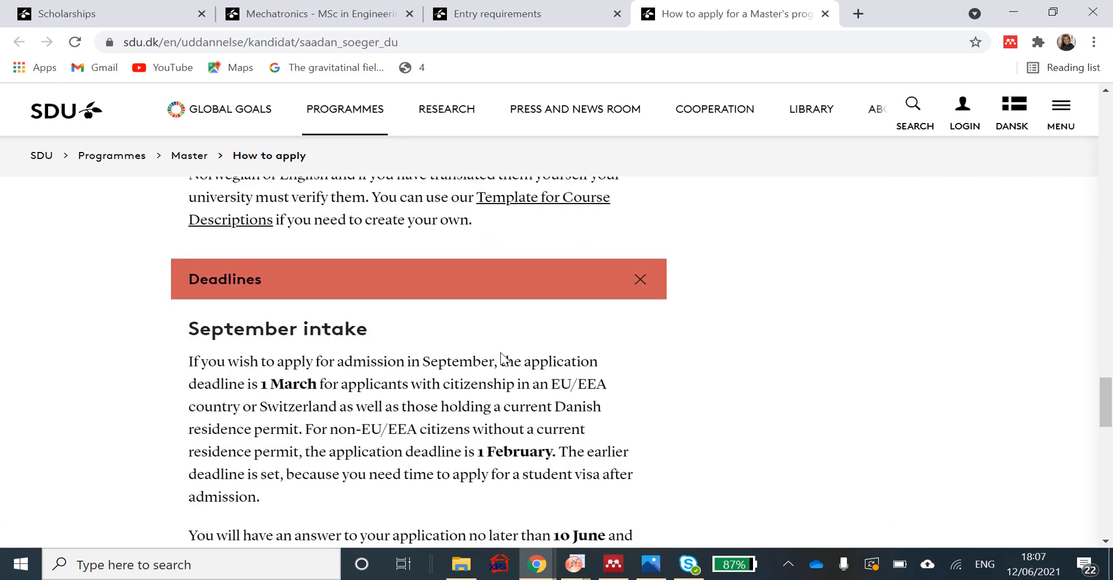
pyautogui.scroll(-3)
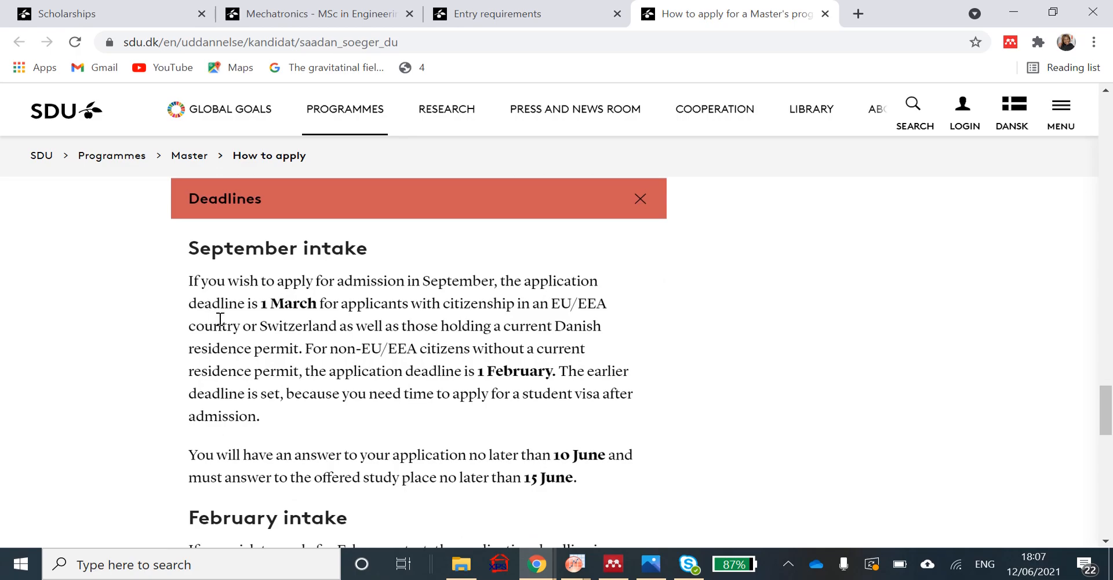
pyautogui.moveTo(162, 286)
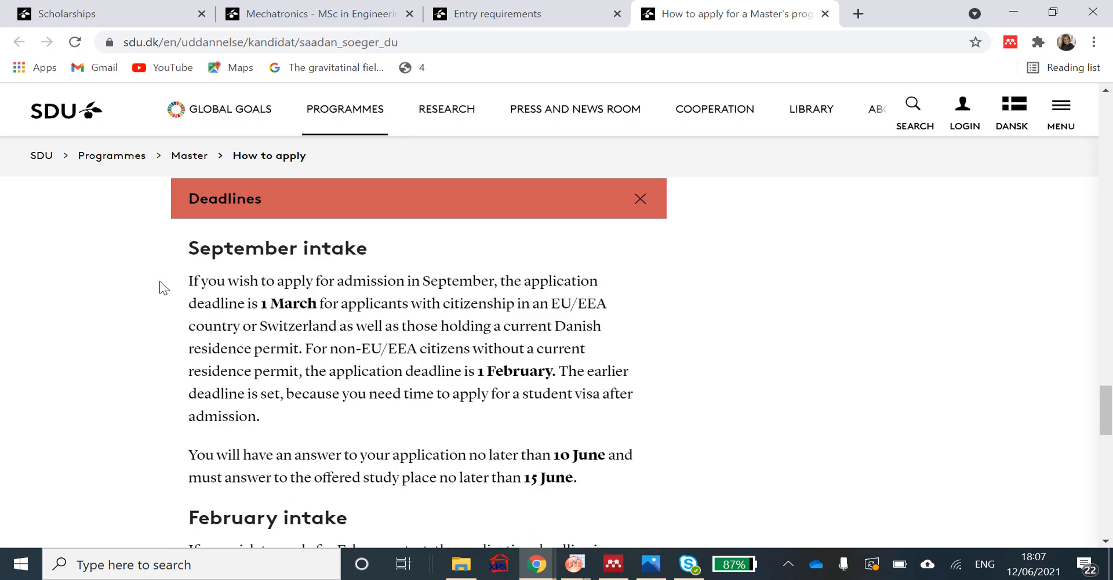
pyautogui.moveTo(603, 288)
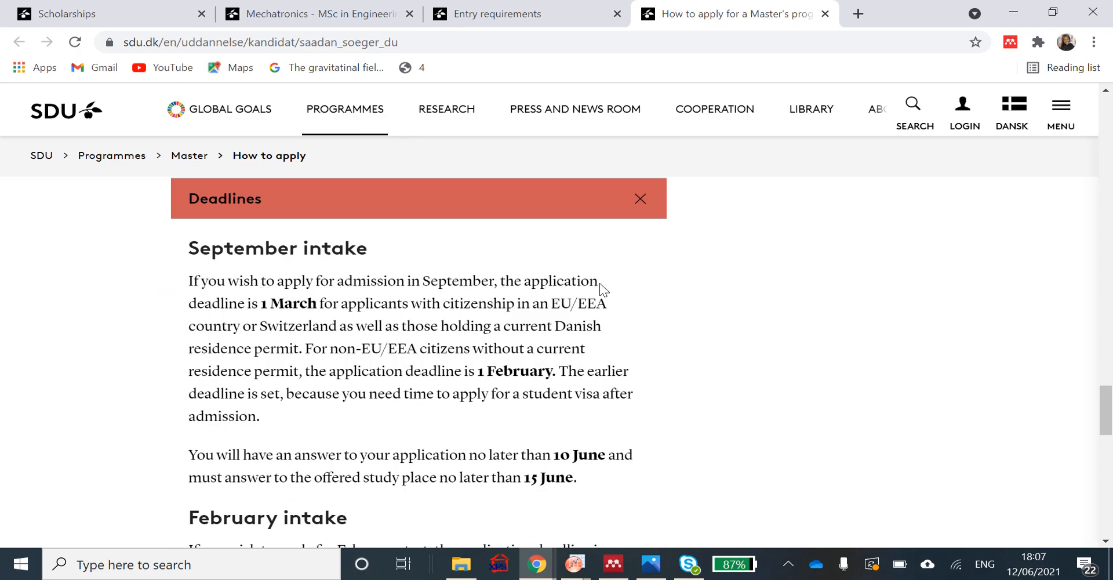
pyautogui.moveTo(325, 314)
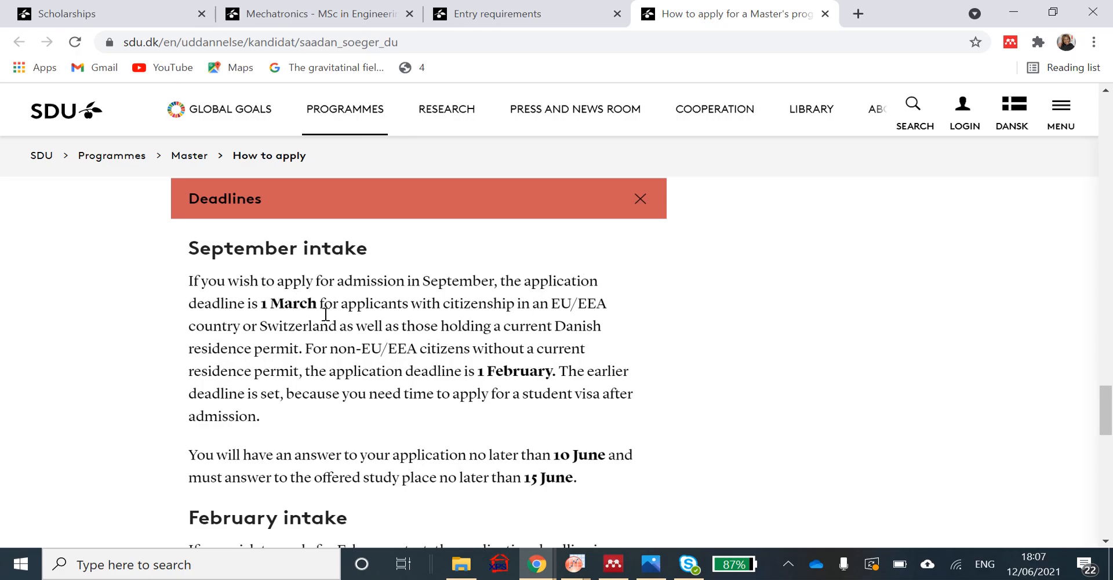
pyautogui.moveTo(417, 327)
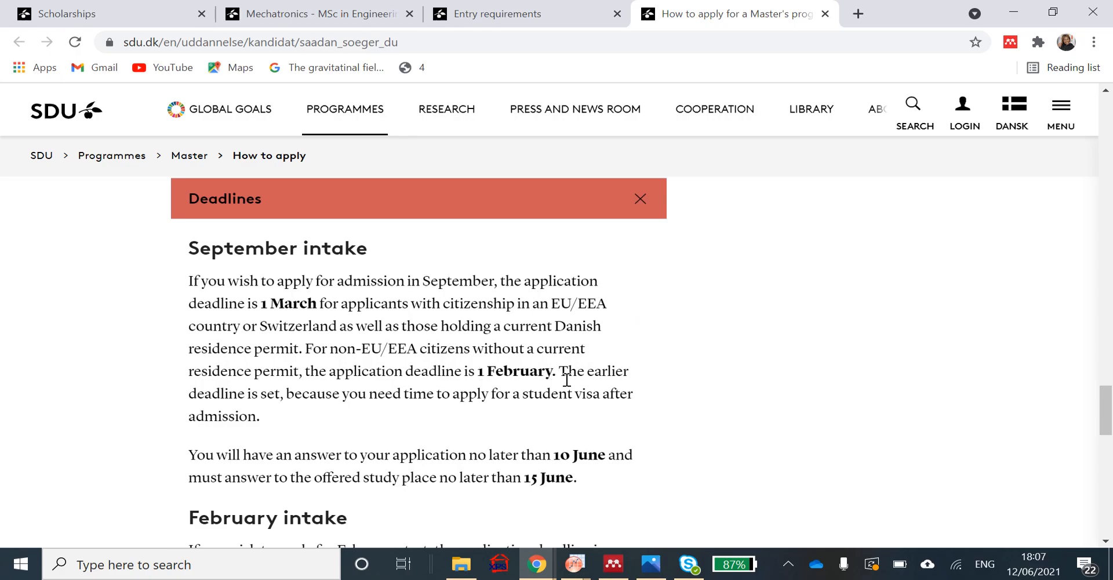
pyautogui.moveTo(575, 389)
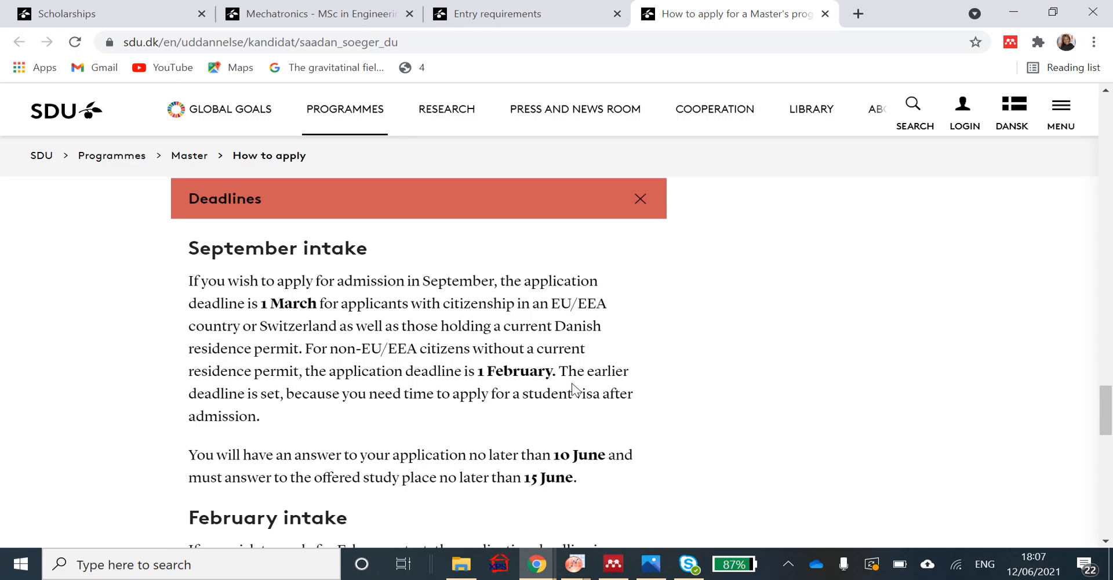
pyautogui.moveTo(510, 416)
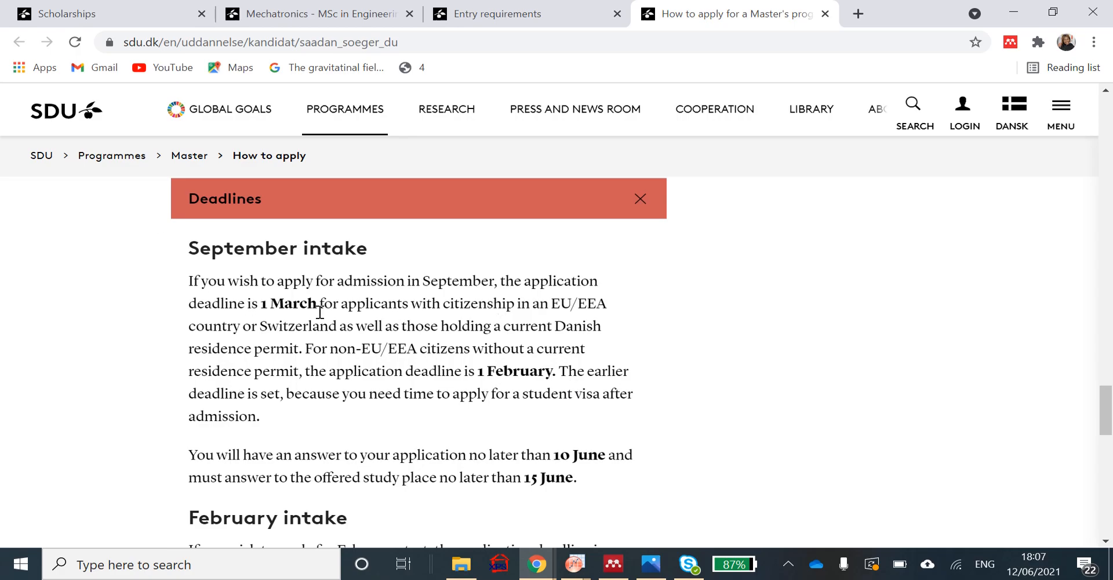
pyautogui.moveTo(312, 305)
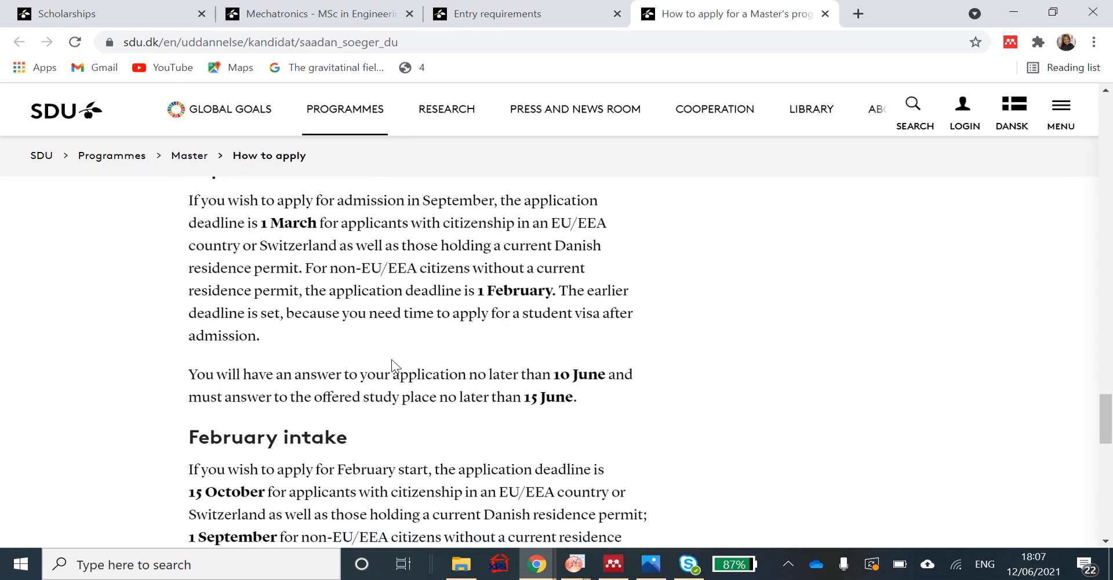
pyautogui.moveTo(614, 372)
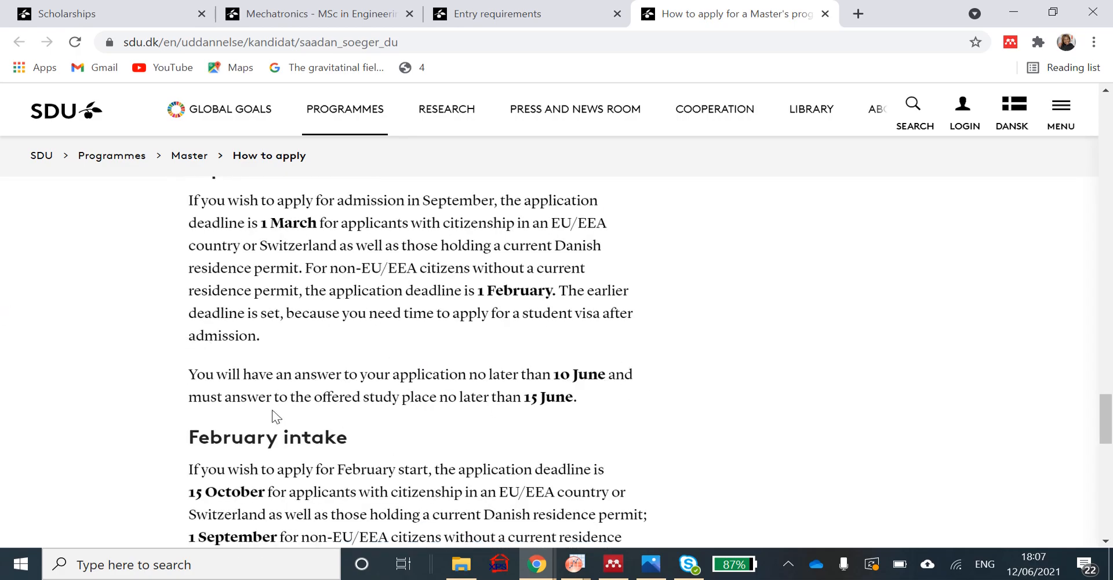
pyautogui.scroll(-3)
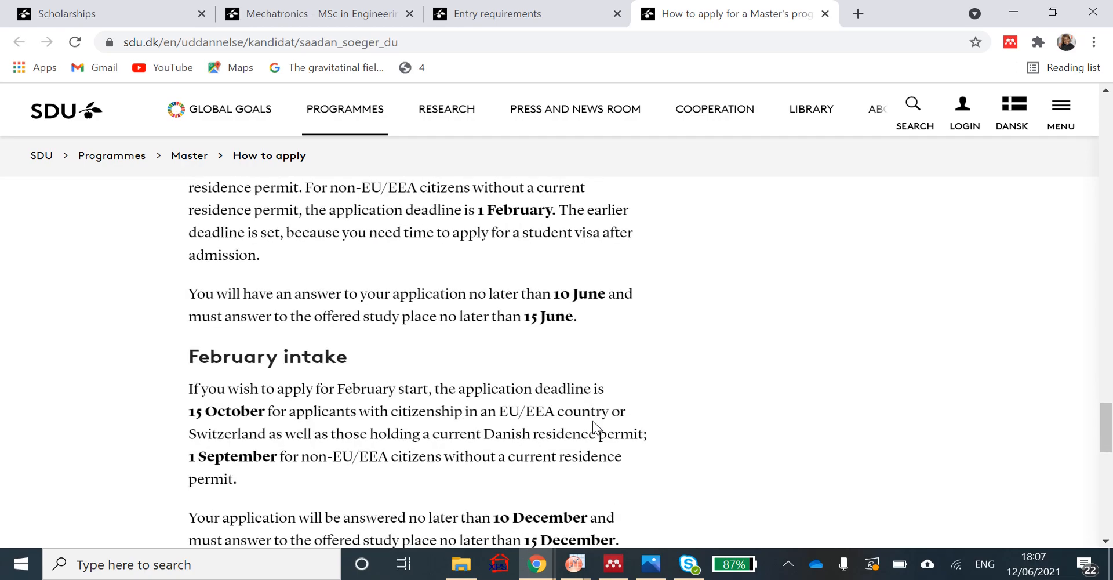
pyautogui.scroll(-3)
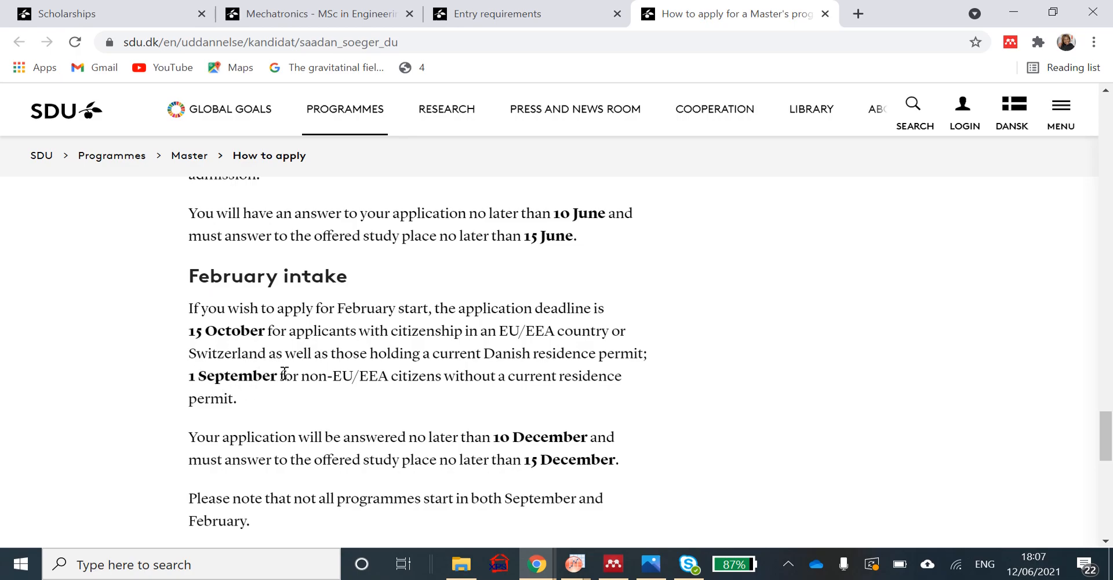
pyautogui.scroll(-3)
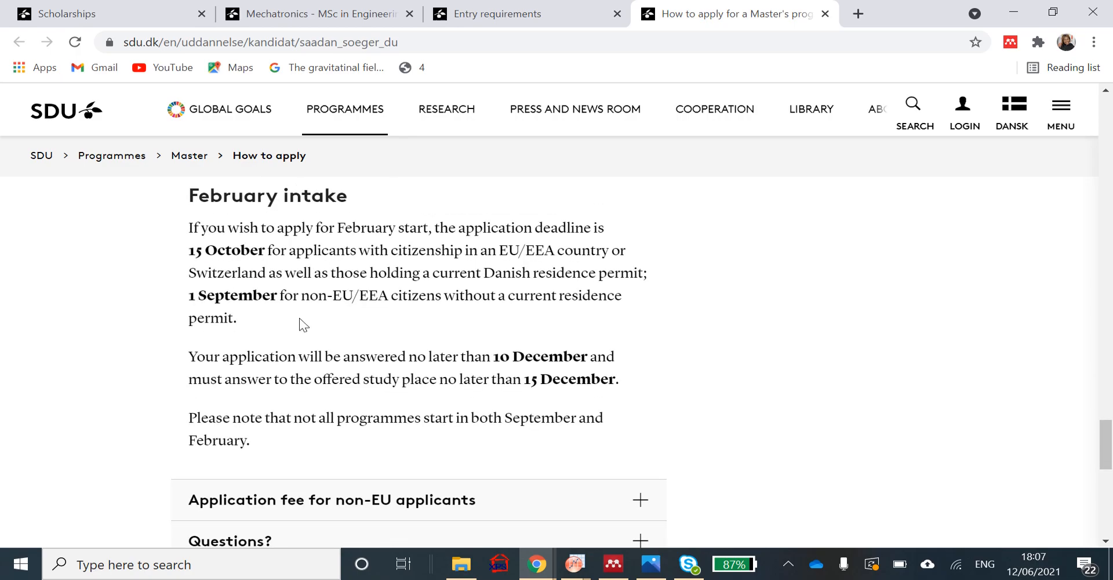
pyautogui.scroll(-3)
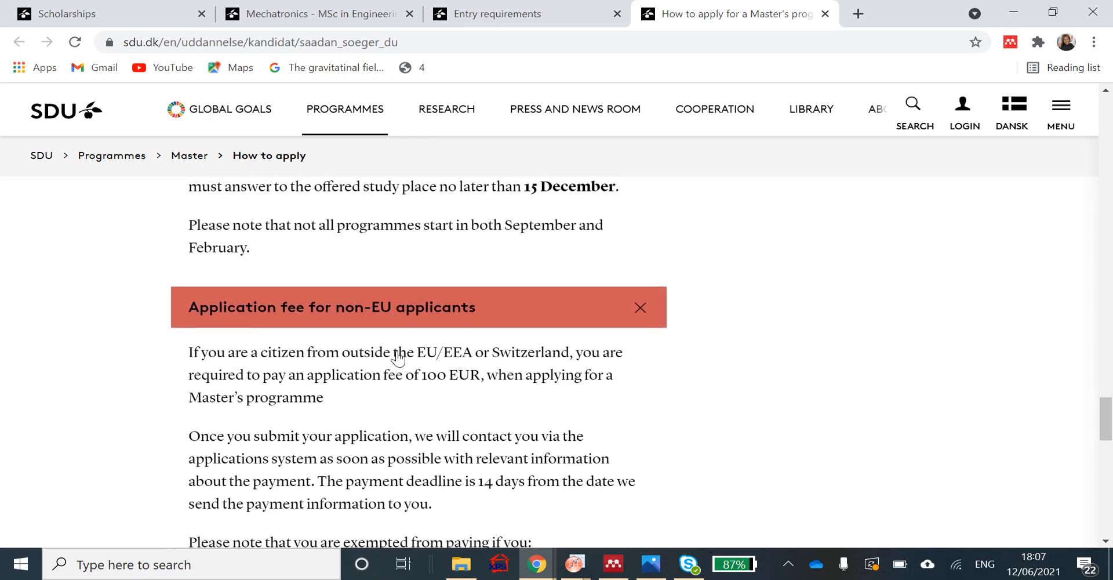
pyautogui.scroll(-3)
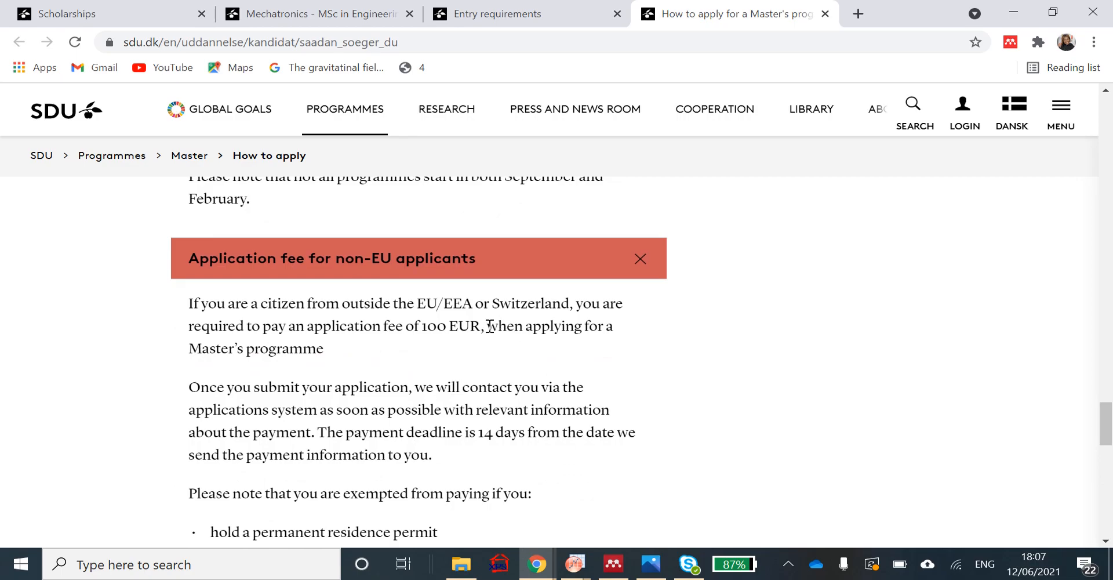
pyautogui.moveTo(462, 325)
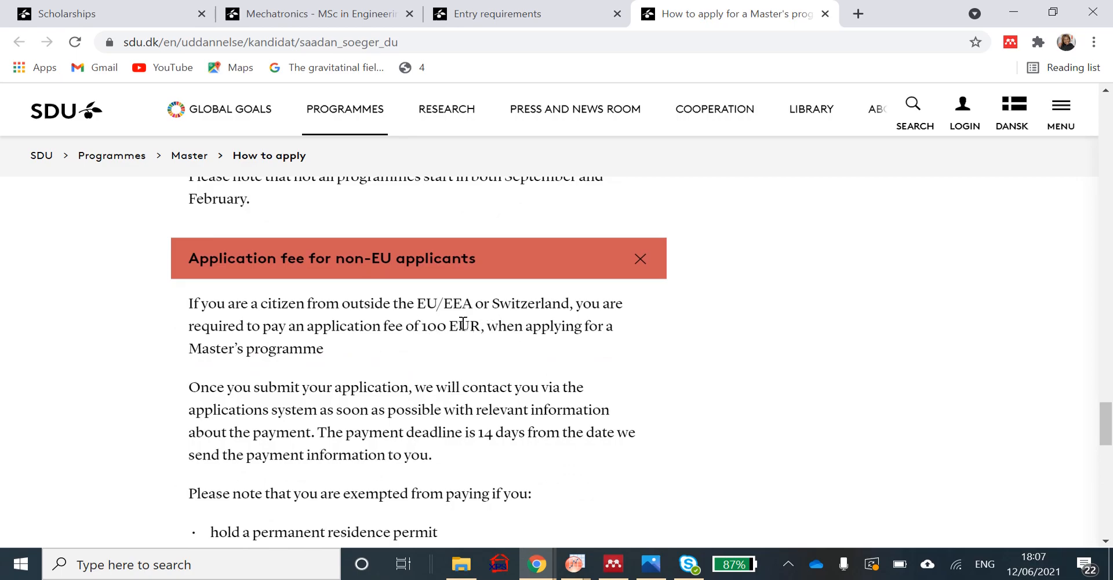
pyautogui.moveTo(472, 324)
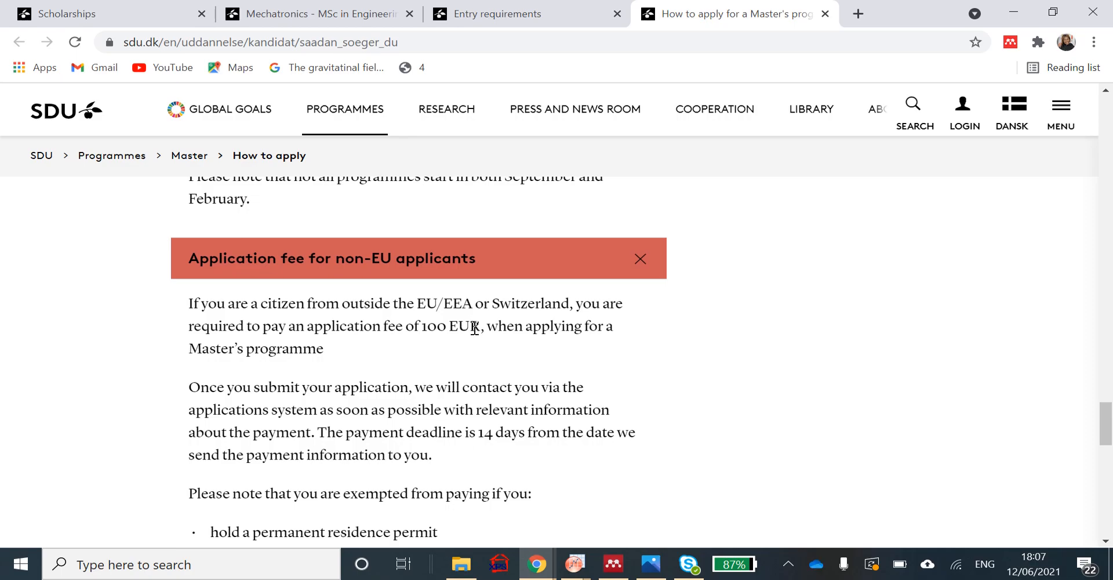
pyautogui.moveTo(365, 379)
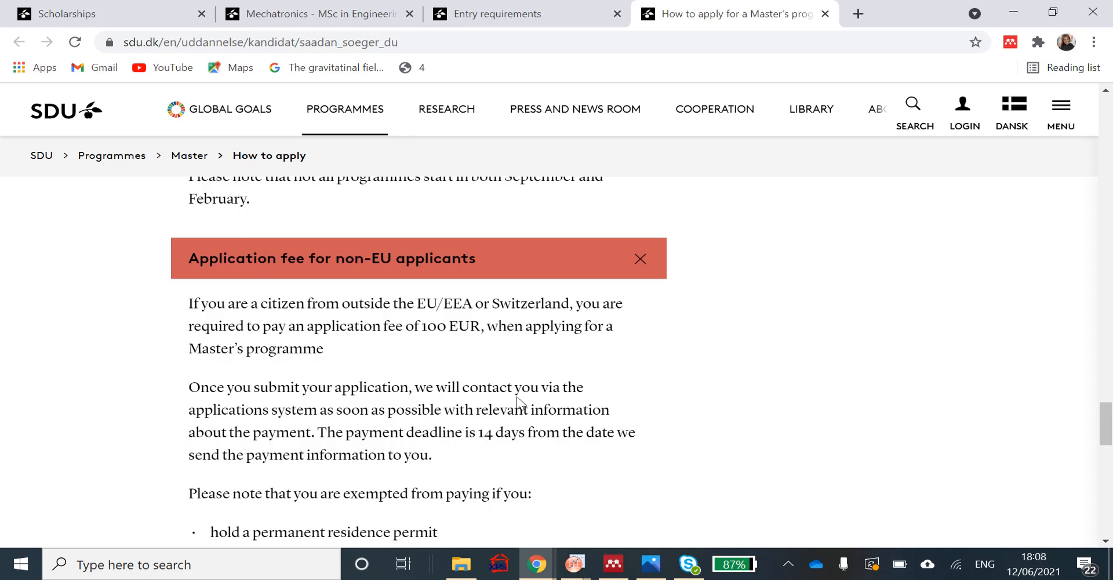
pyautogui.scroll(-3)
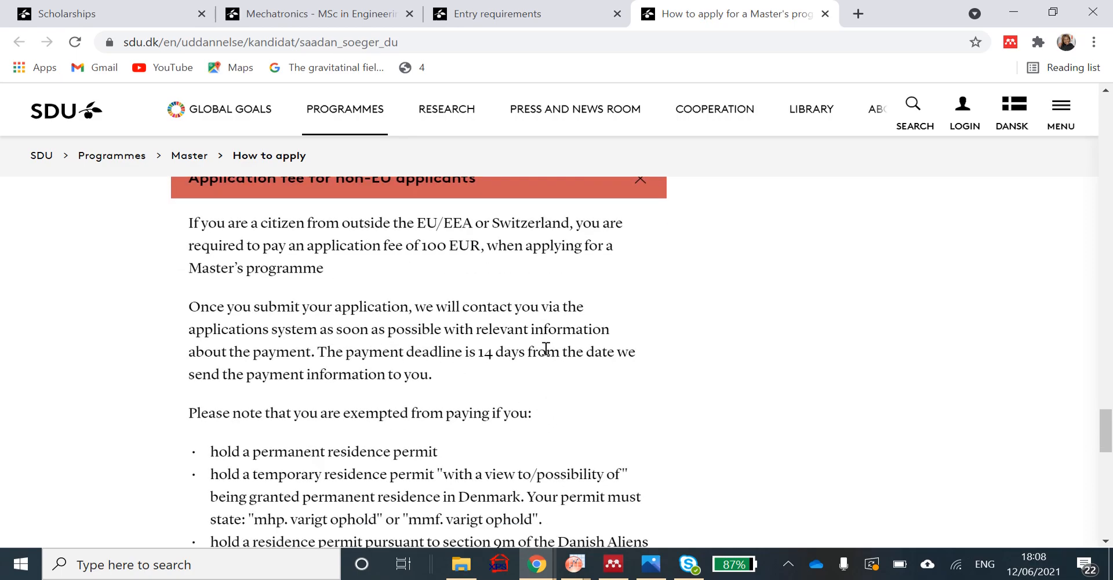
pyautogui.moveTo(480, 335)
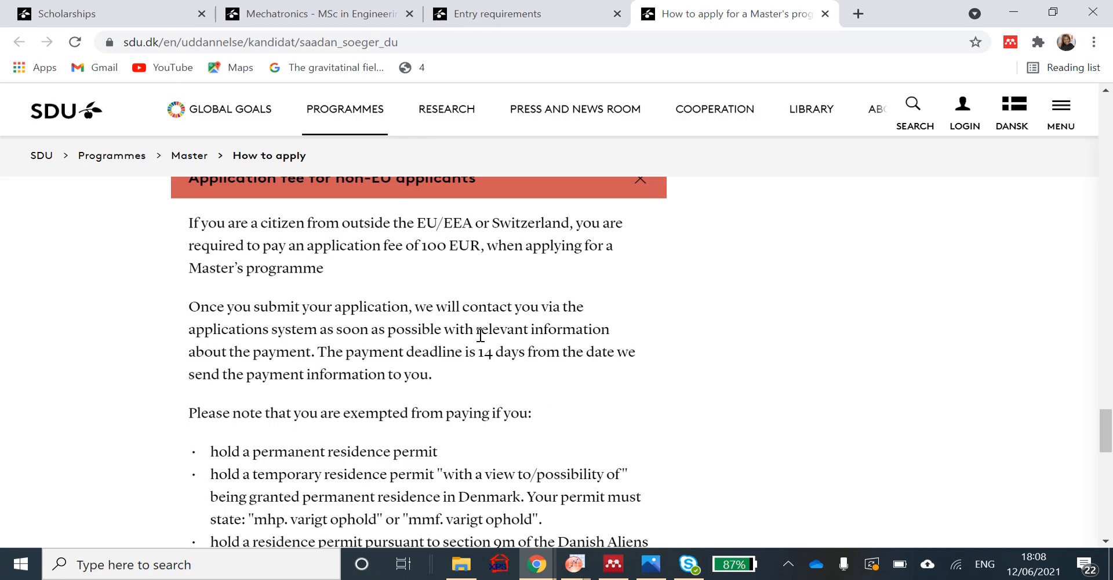
pyautogui.scroll(-3)
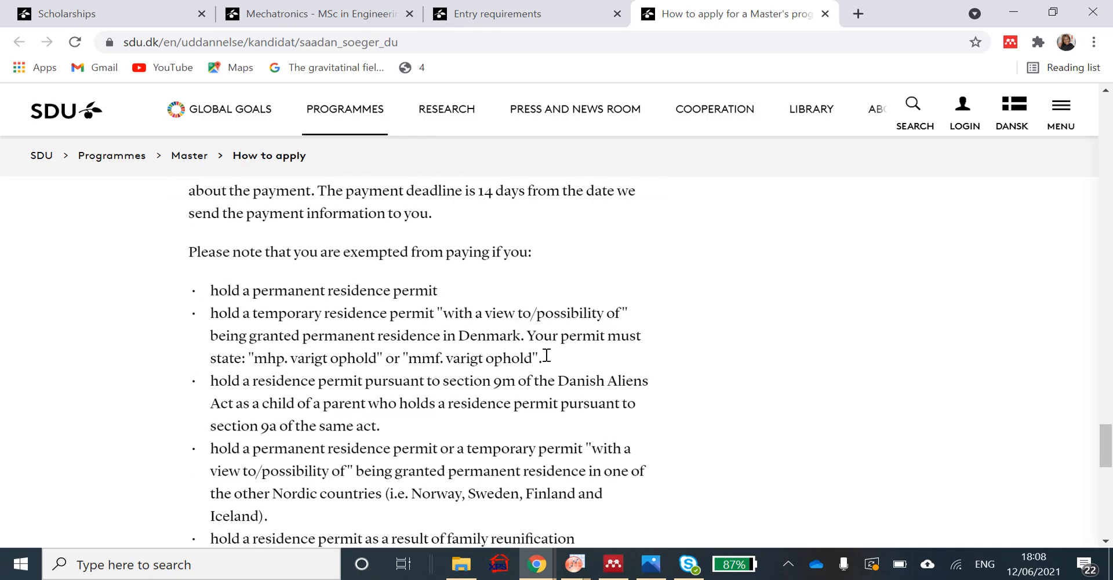
pyautogui.scroll(-3)
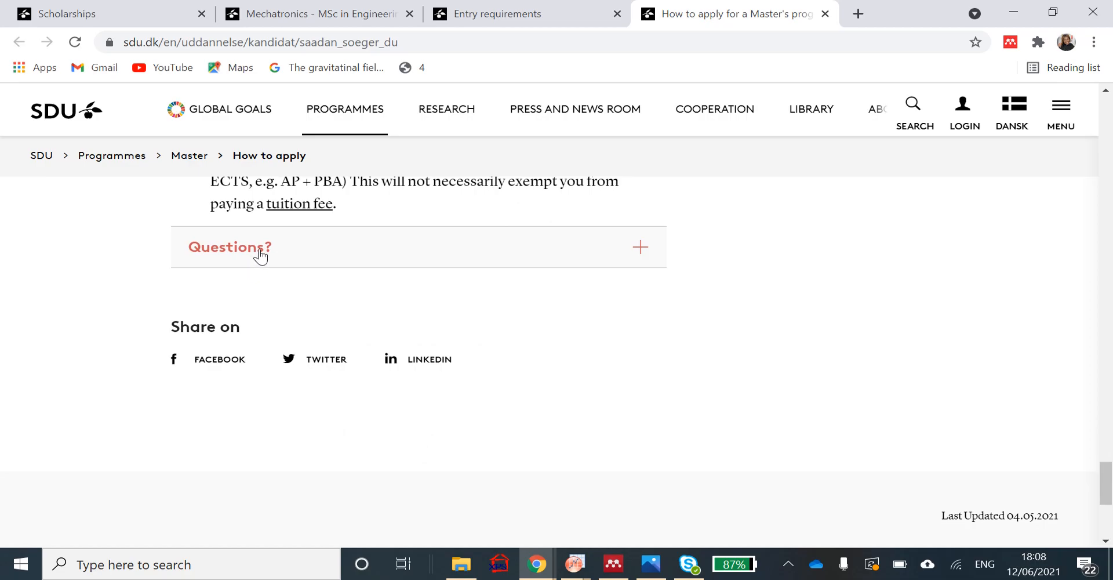
pyautogui.click(264, 247)
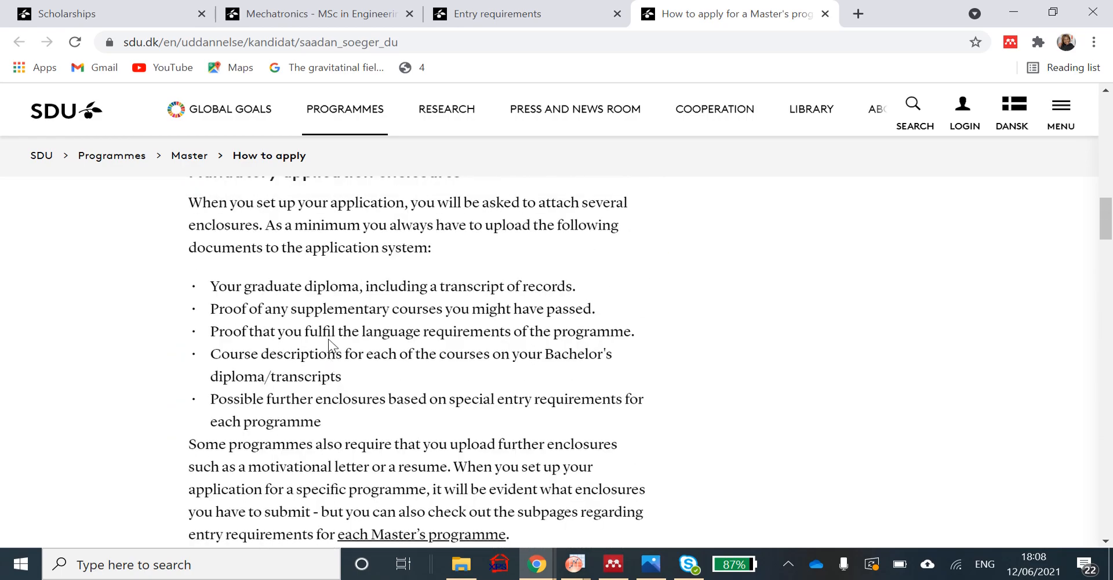
pyautogui.scroll(-3)
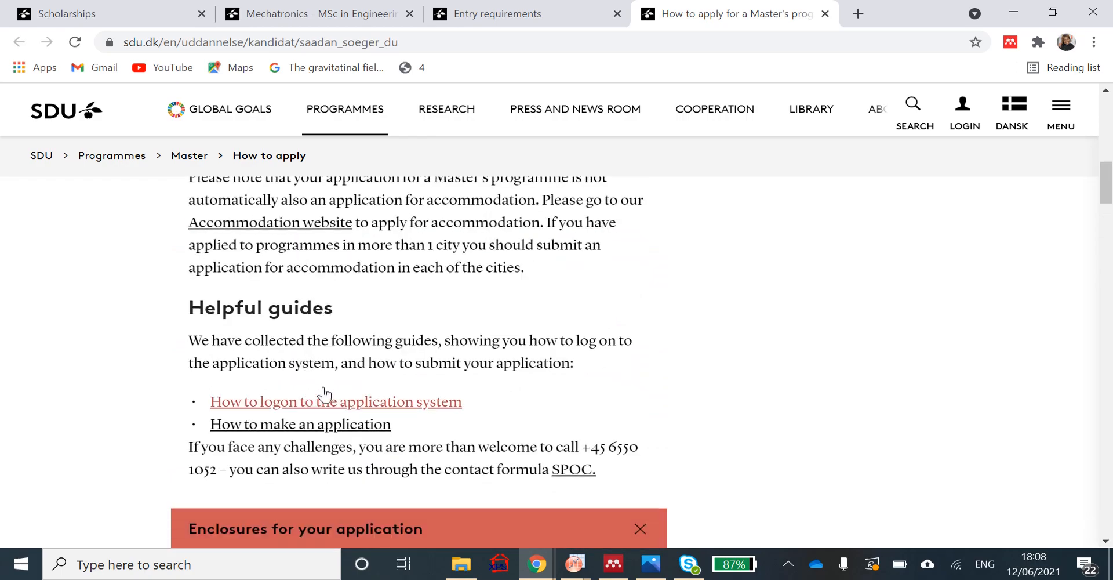
pyautogui.moveTo(433, 395)
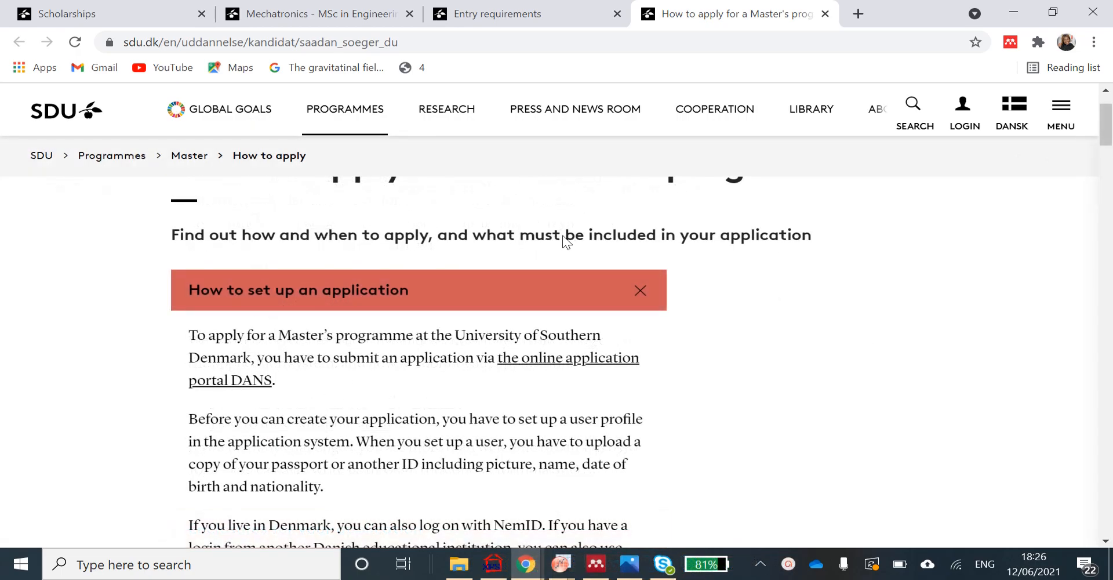
pyautogui.scroll(3)
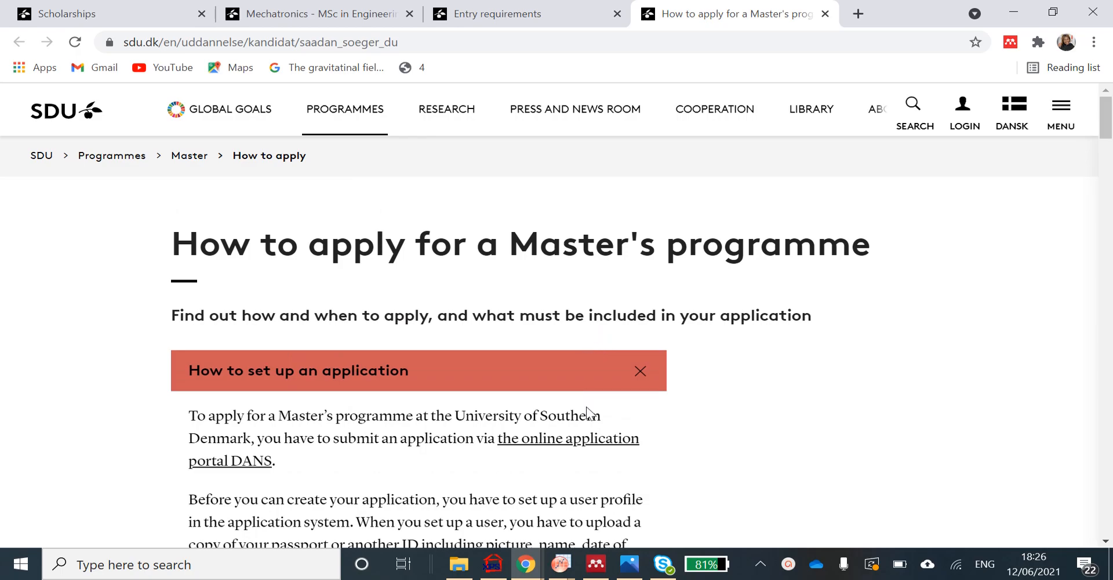
pyautogui.moveTo(568, 438)
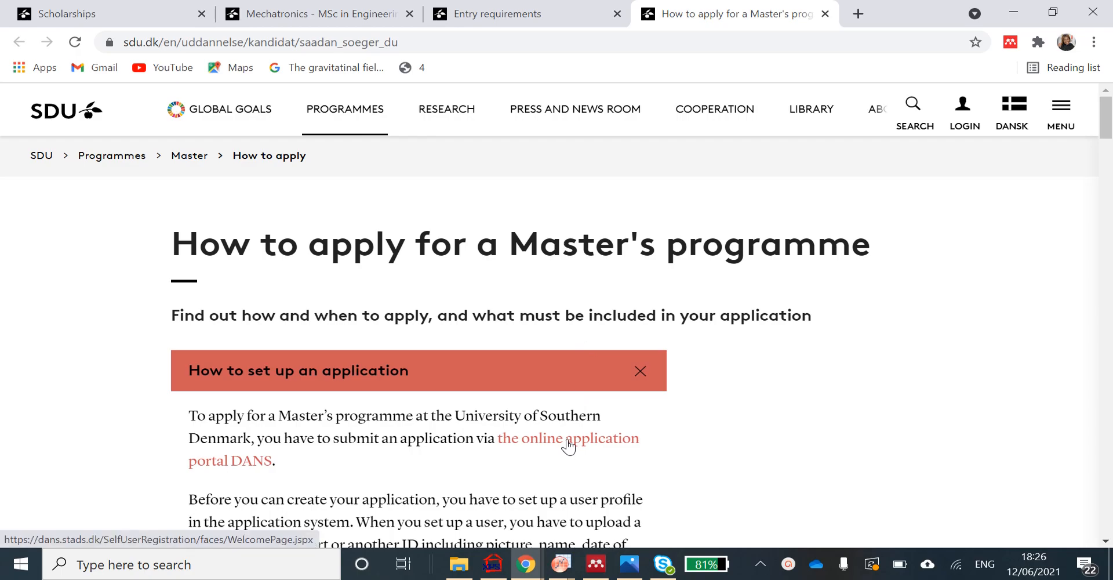
pyautogui.click(568, 438)
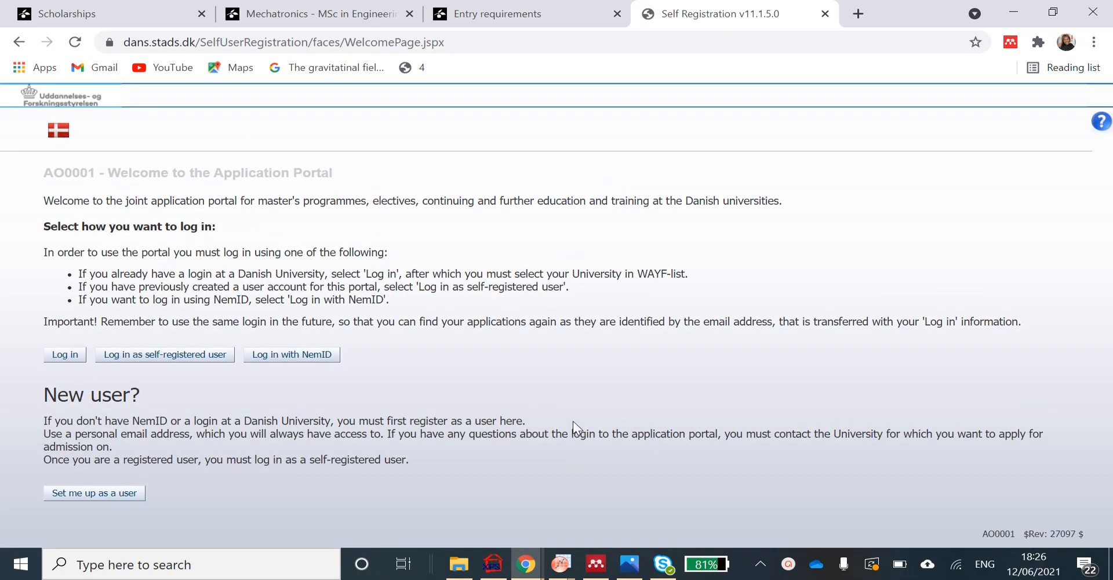
pyautogui.moveTo(575, 423)
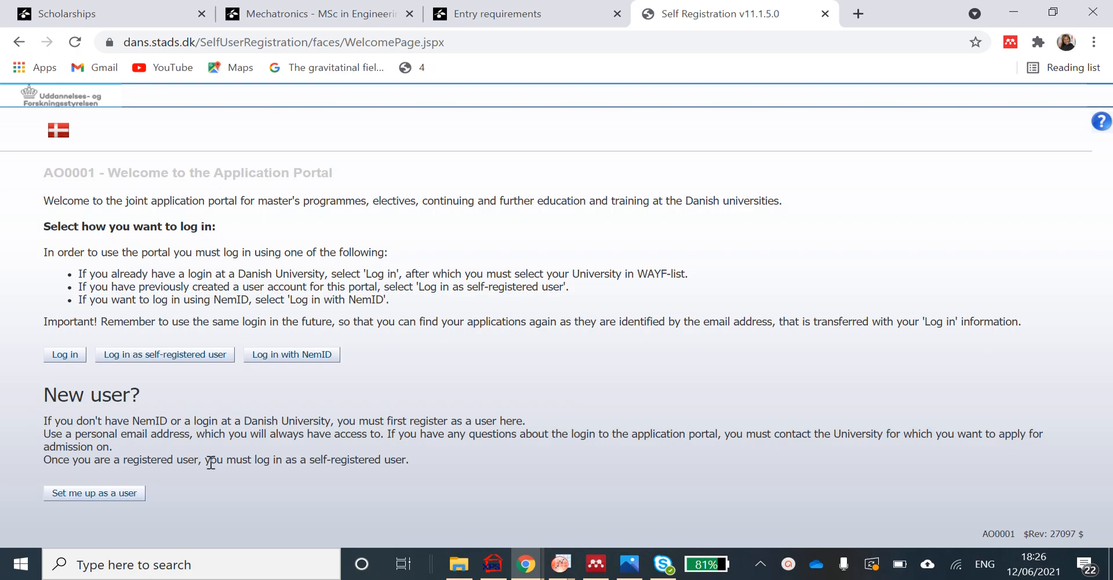
pyautogui.moveTo(150, 422)
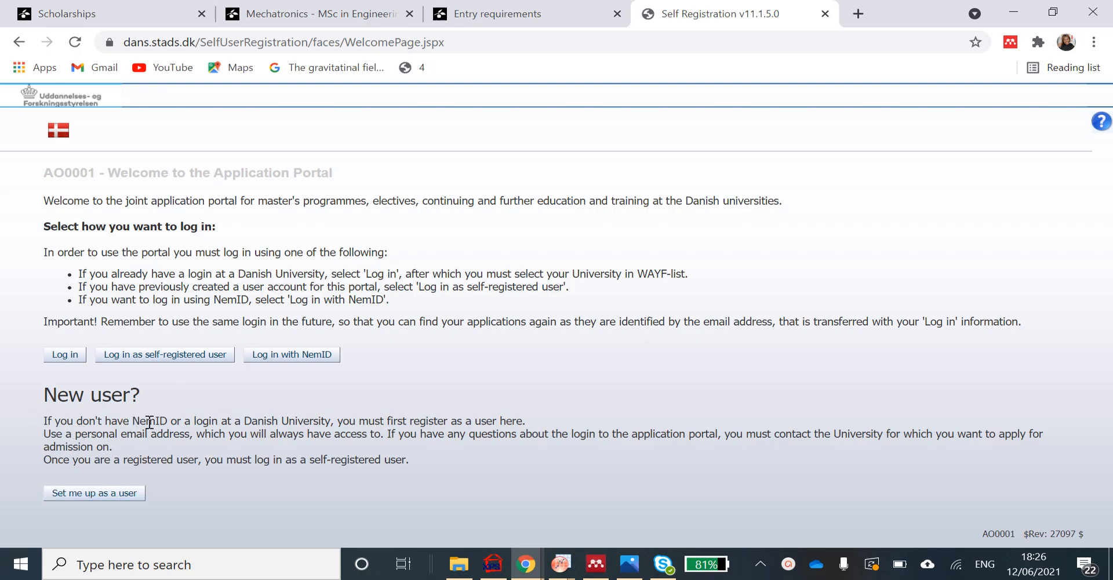
pyautogui.moveTo(172, 433)
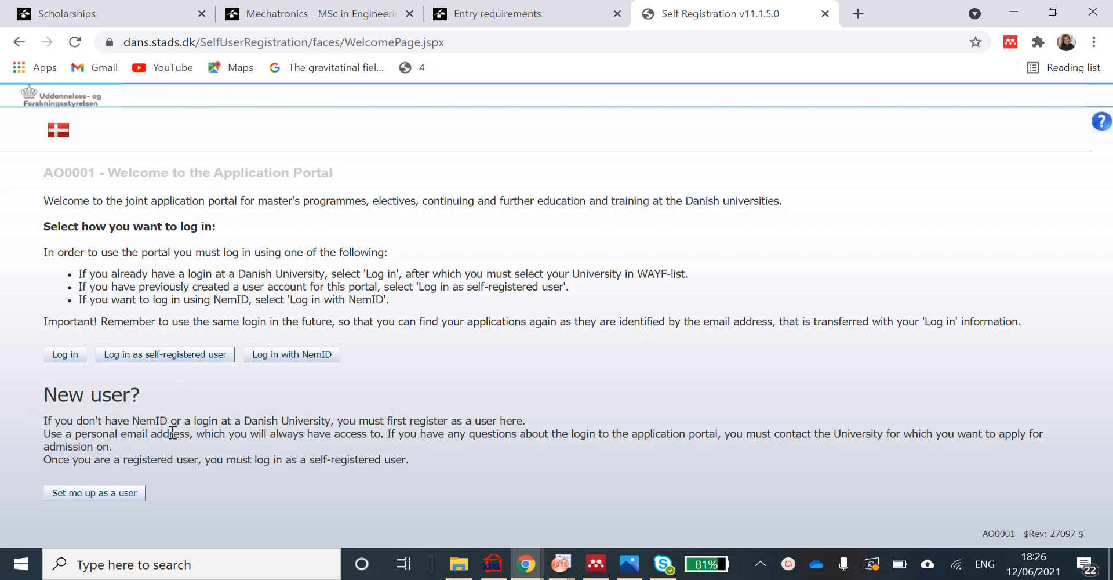
pyautogui.moveTo(218, 426)
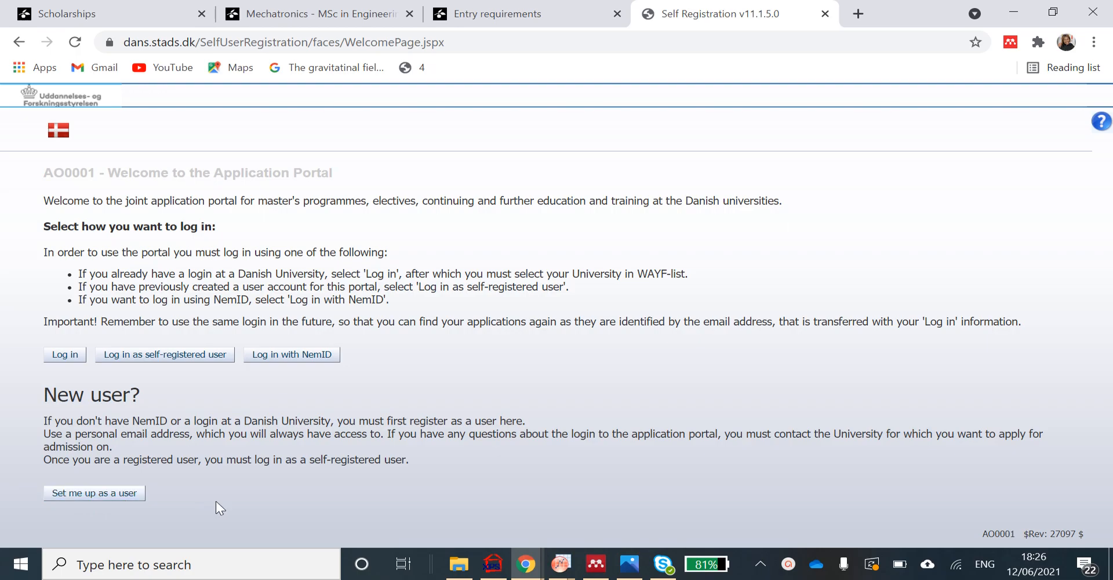
pyautogui.moveTo(258, 487)
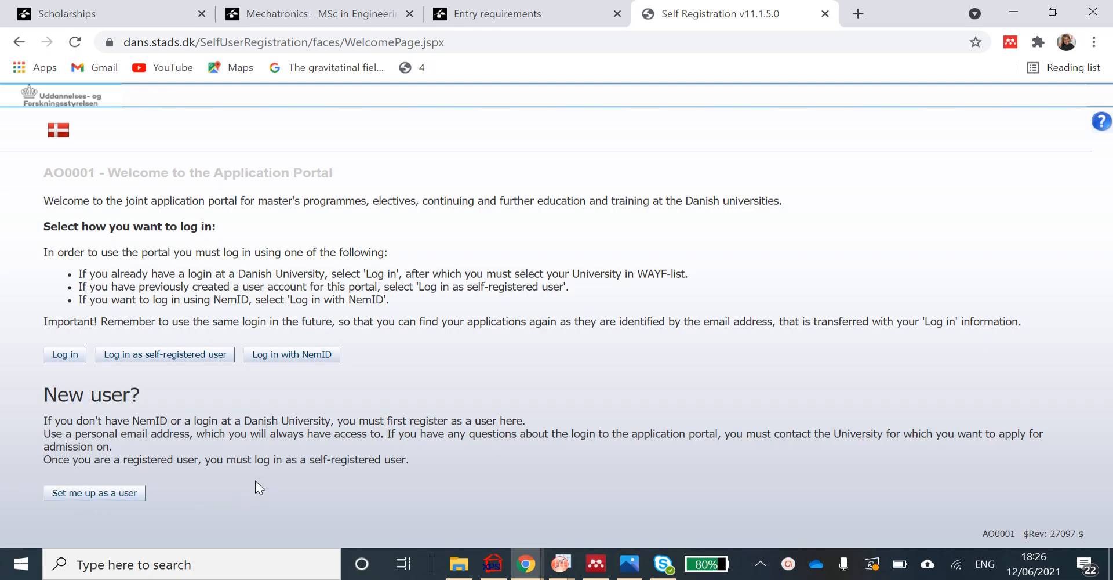
pyautogui.moveTo(253, 482)
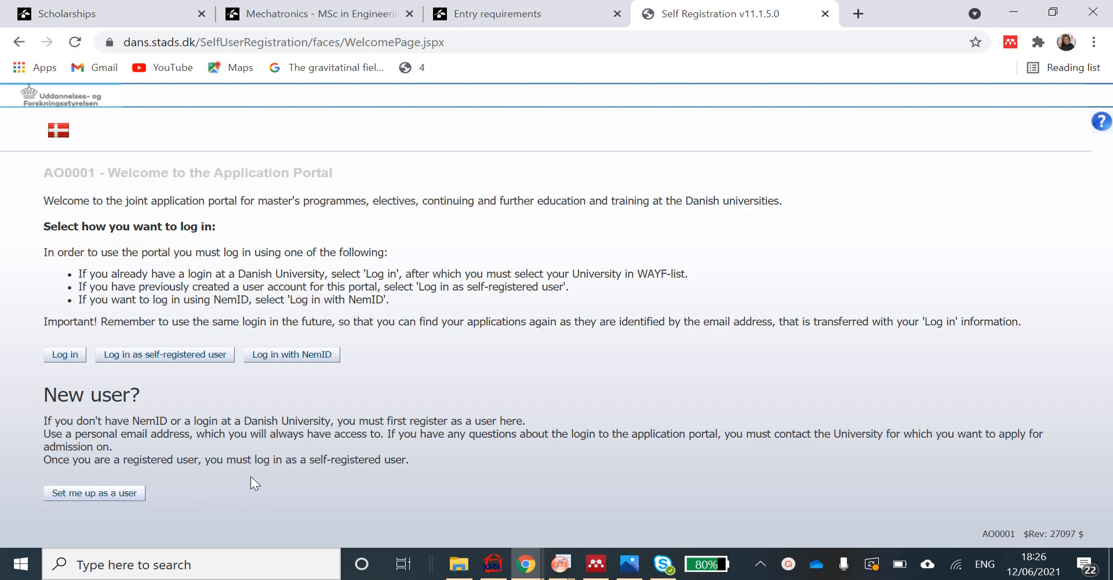
pyautogui.moveTo(248, 478)
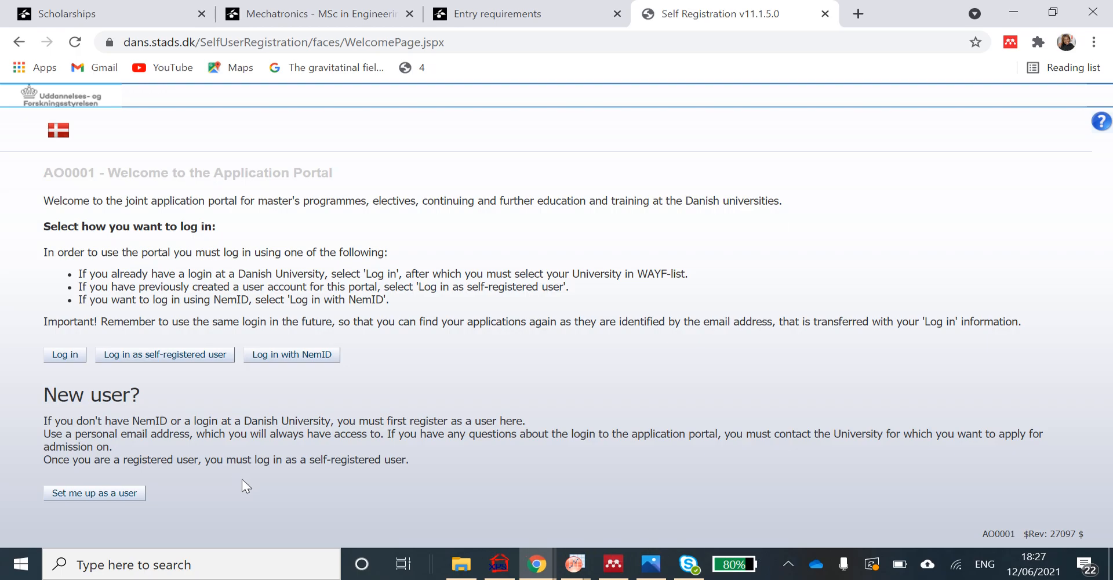
pyautogui.moveTo(246, 483)
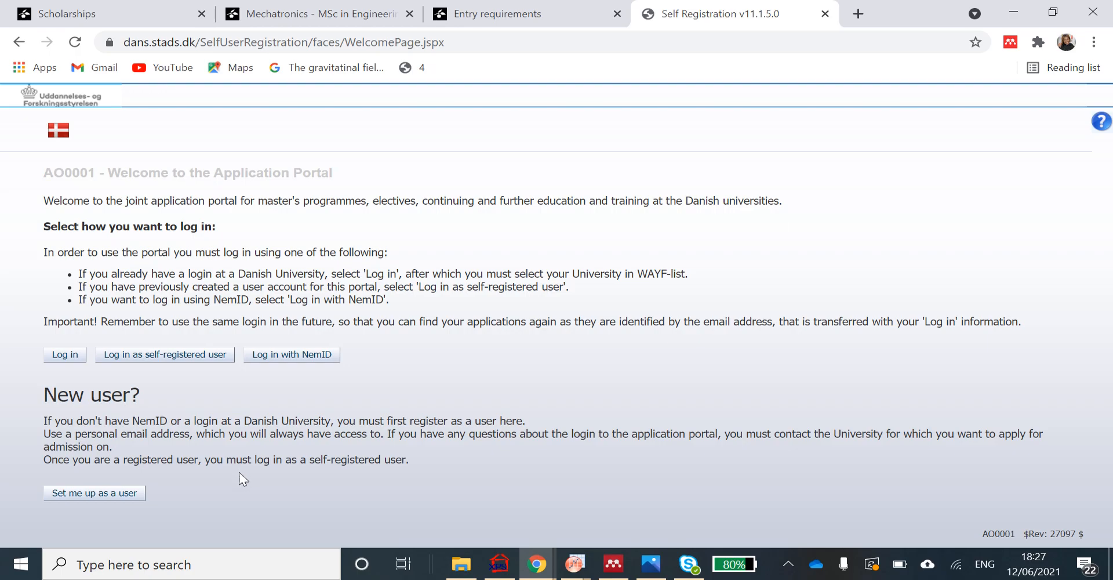
pyautogui.moveTo(244, 476)
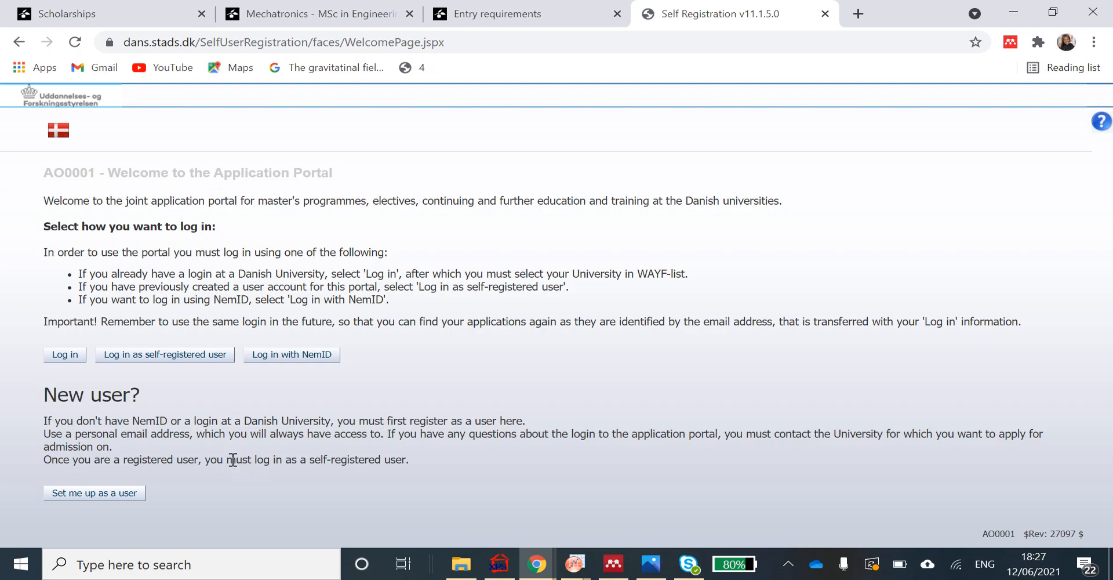
pyautogui.moveTo(245, 414)
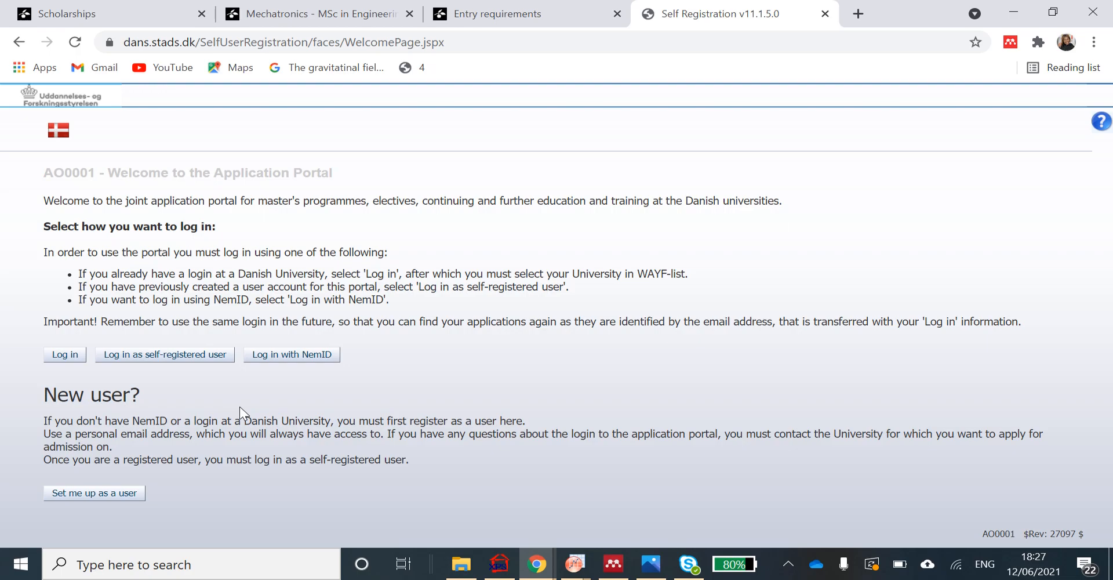
# Step: Return to the How to apply tab at the helpful guides on logging on
pyautogui.click(734, 14)
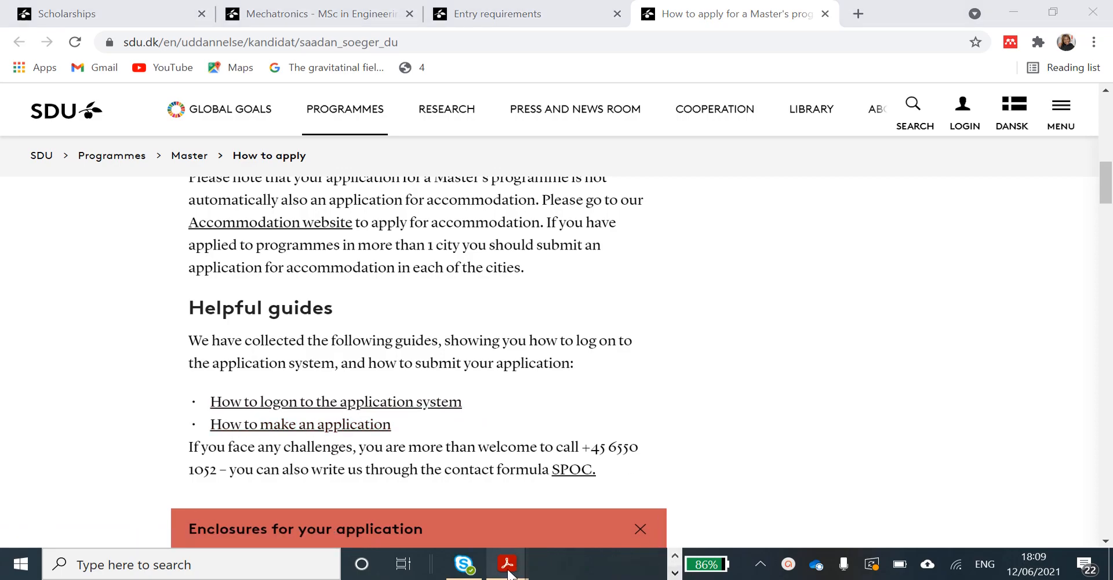
# Step: Bring up the downloaded PDF guides and read through the login instructions
pyautogui.click(505, 565)
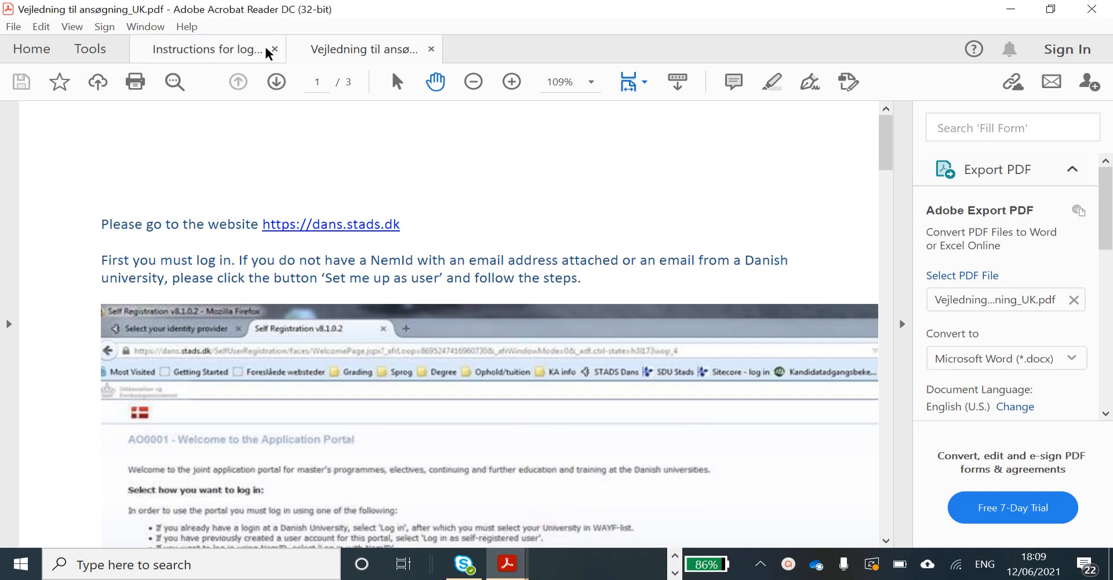
pyautogui.click(207, 48)
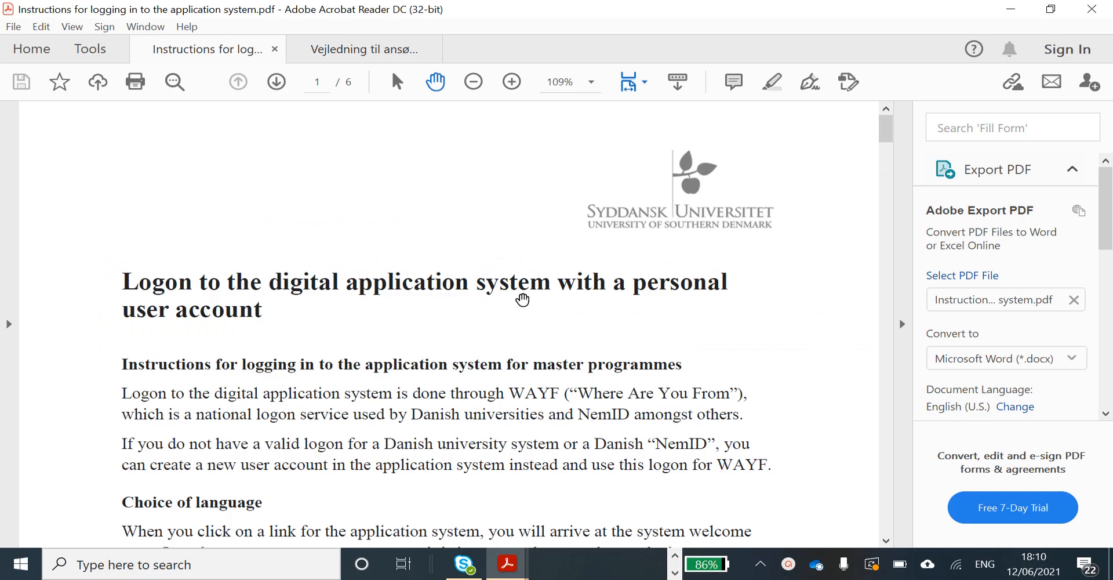
pyautogui.scroll(-3)
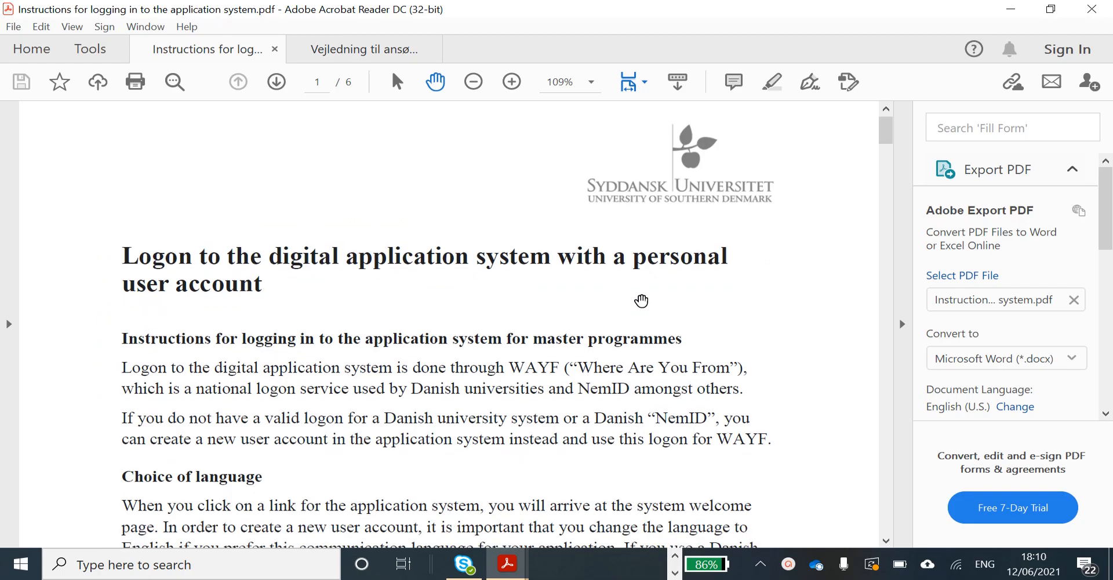
pyautogui.scroll(-3)
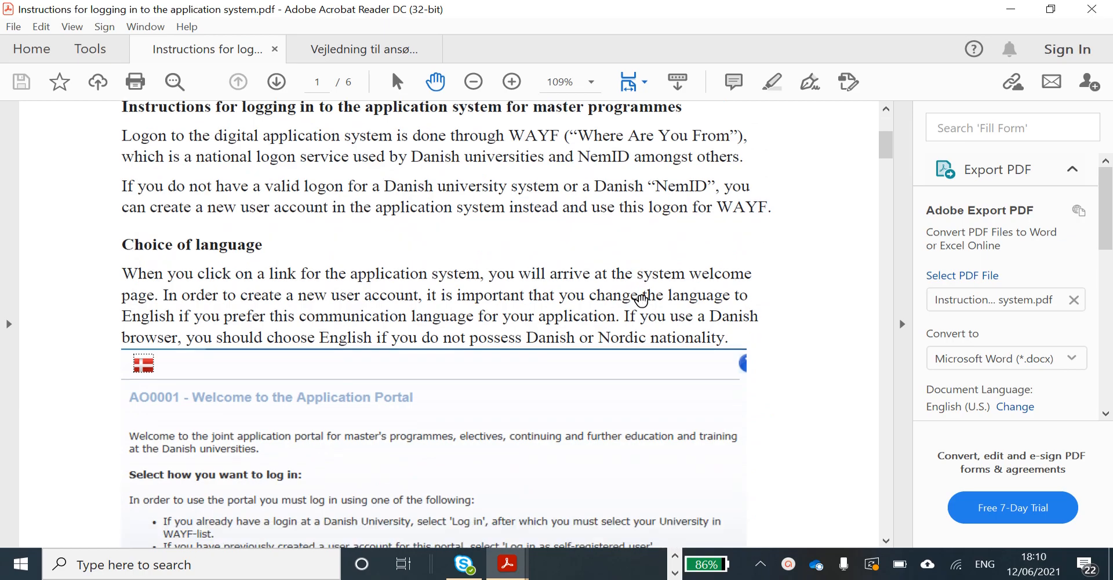
pyautogui.scroll(-3)
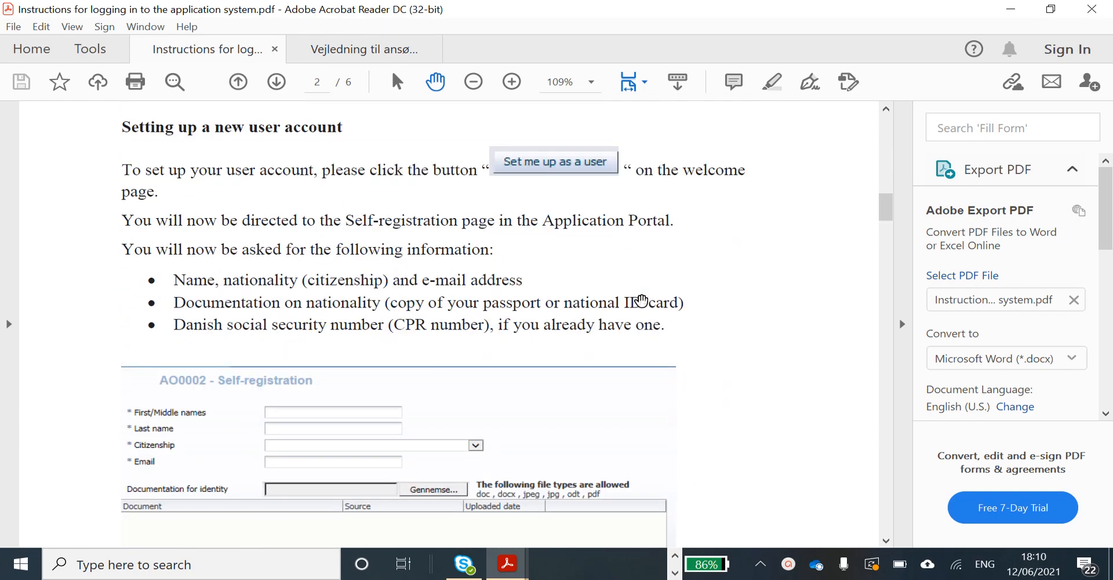
pyautogui.scroll(-3)
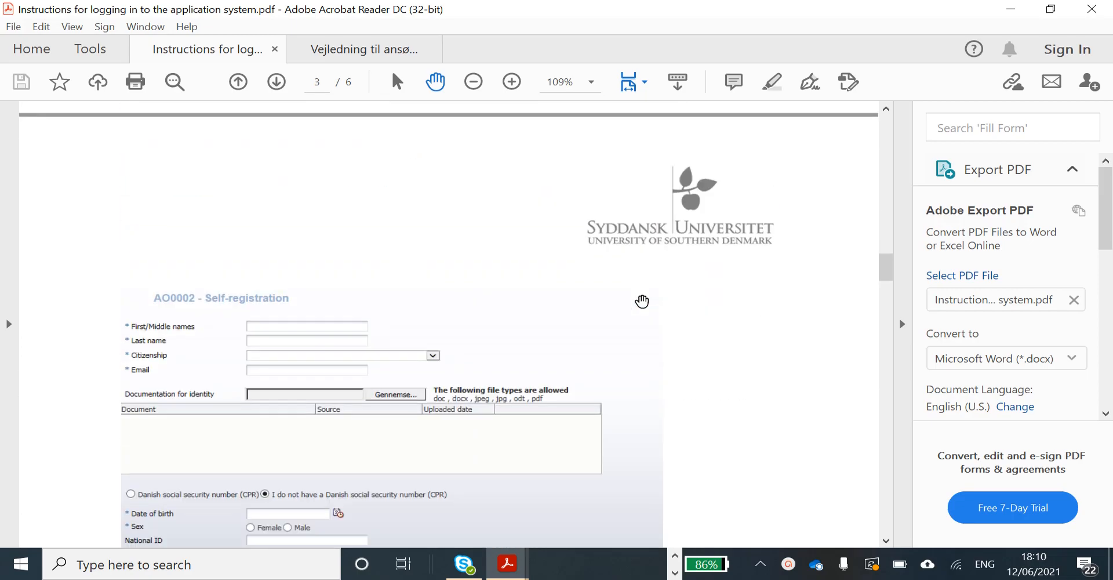
# Step: Finish the activation steps on pages 3–4 and switch to Vejledning til ansøgning_UK.pdf
pyautogui.scroll(-3)
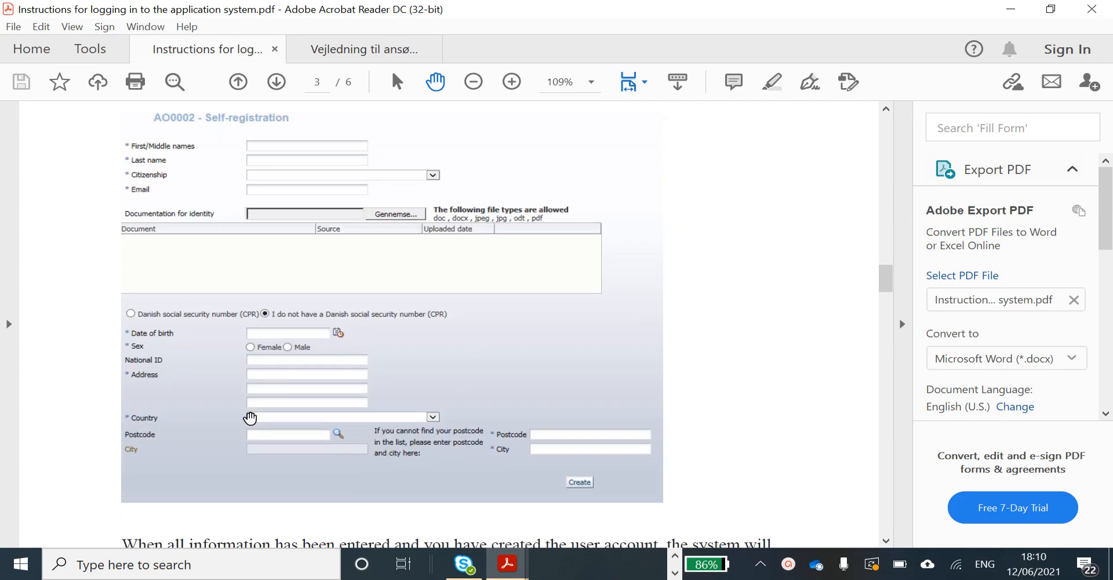
pyautogui.scroll(-3)
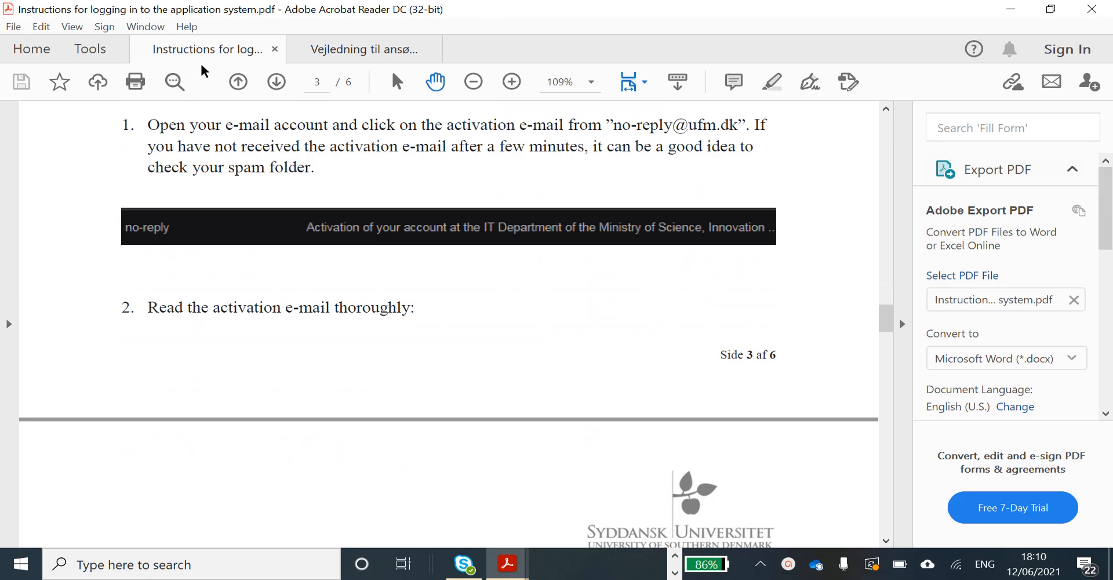
pyautogui.scroll(-3)
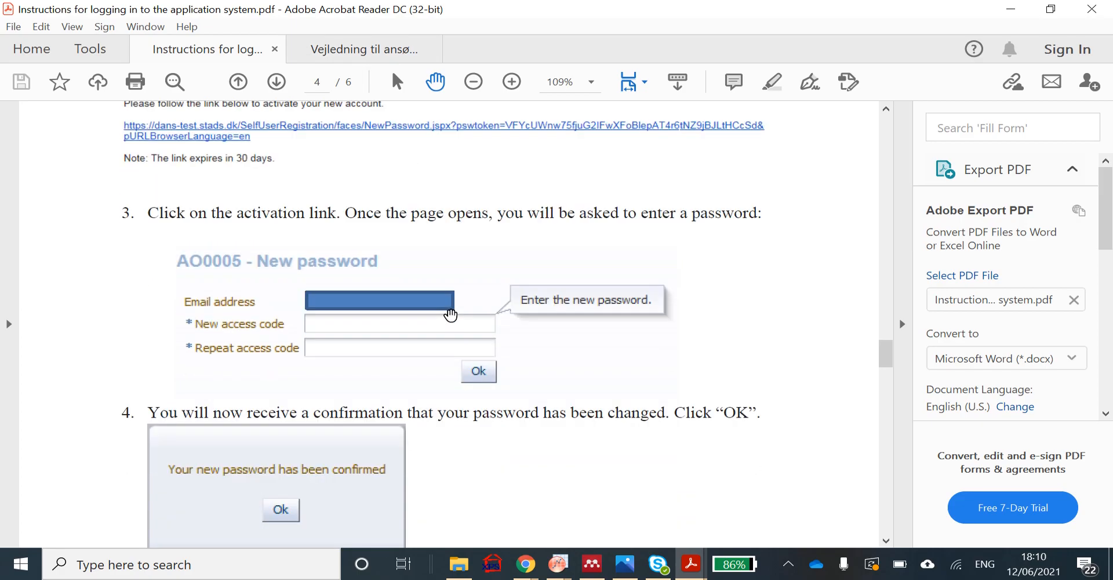
pyautogui.scroll(-3)
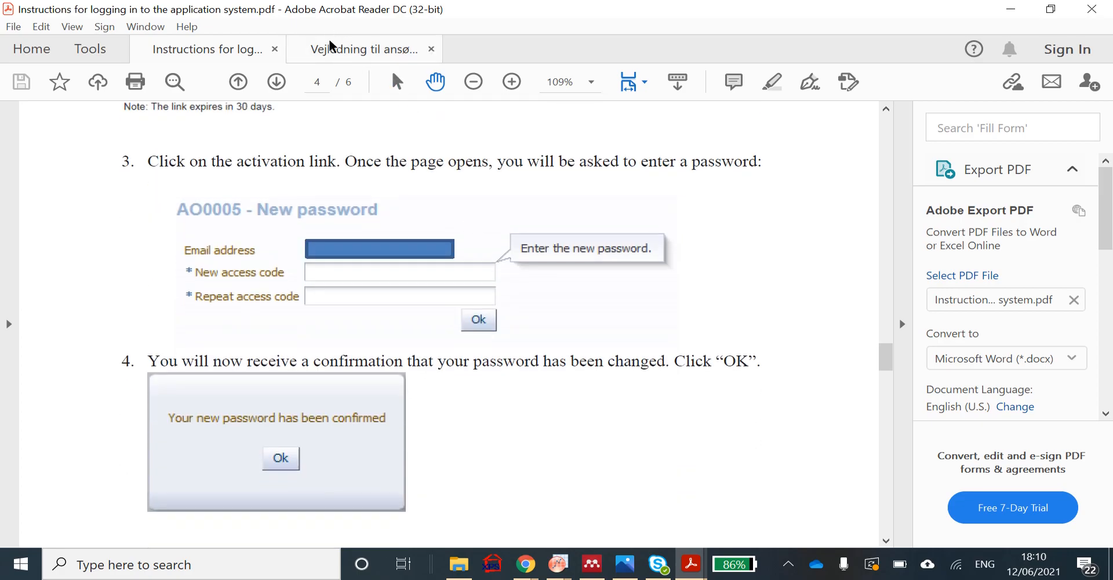
pyautogui.click(363, 48)
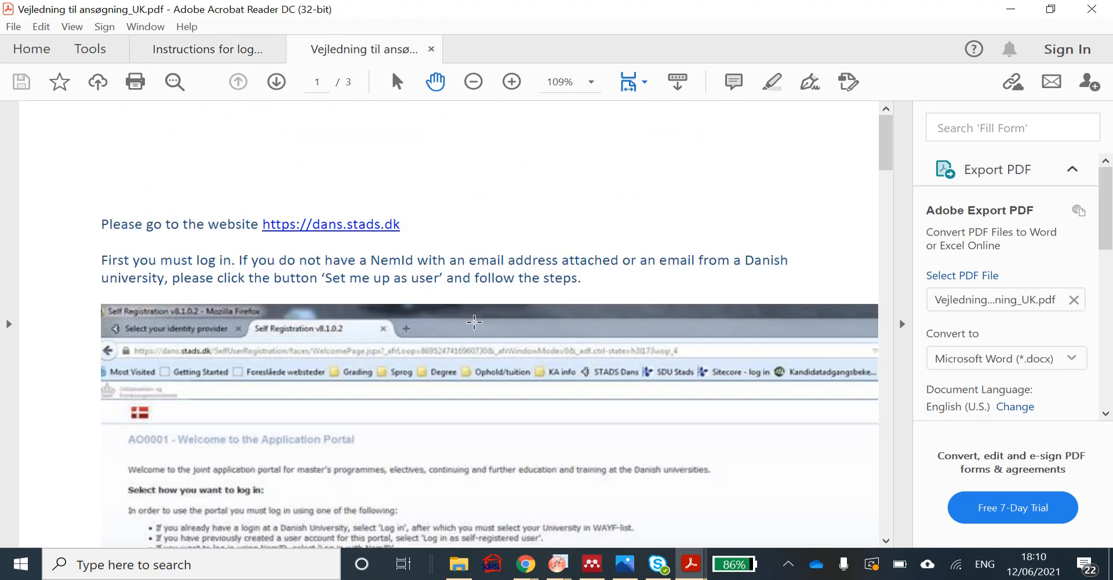
pyautogui.moveTo(313, 187)
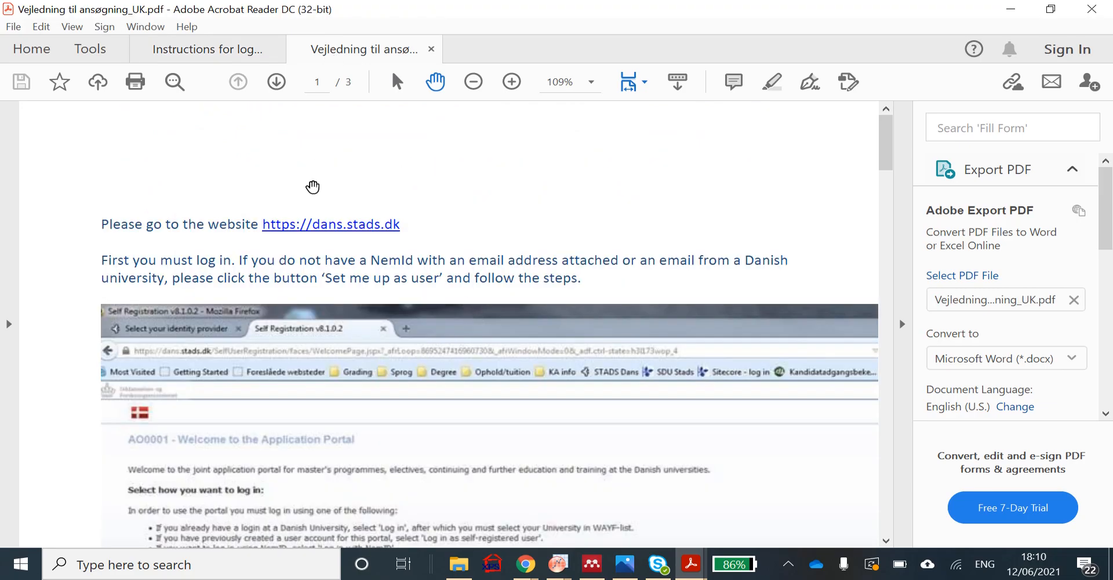
pyautogui.moveTo(325, 227)
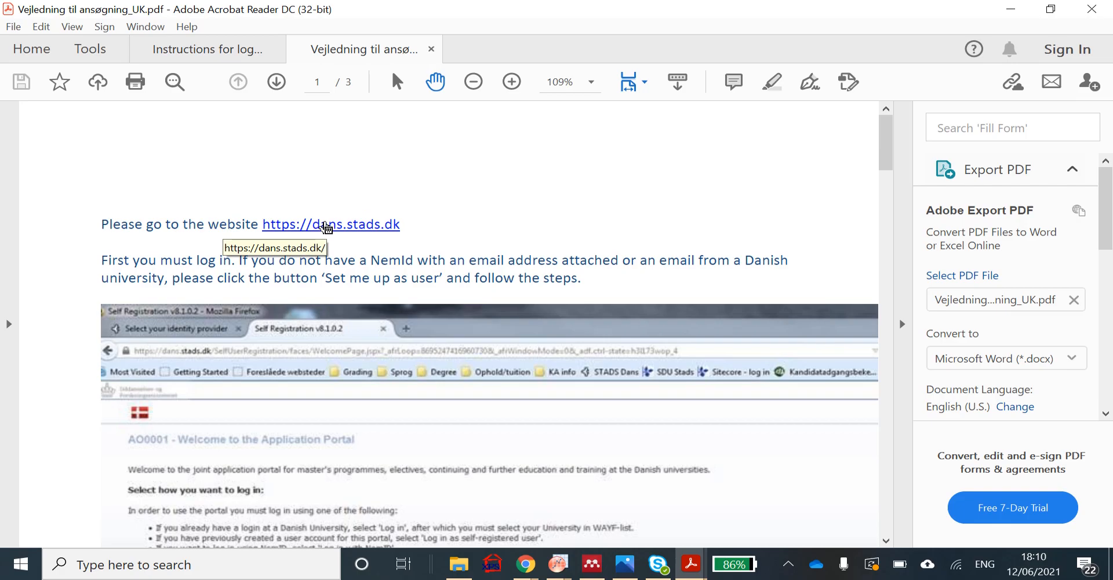
# Step: Read the application guide from page 1 through page 3's citizenship and residence instructions
pyautogui.scroll(-3)
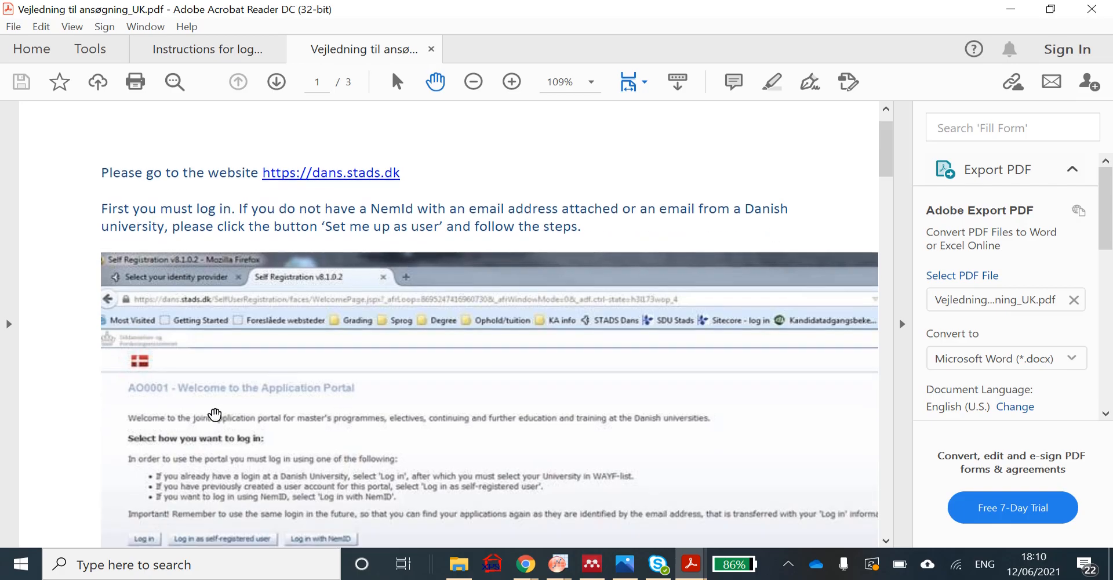
pyautogui.scroll(-3)
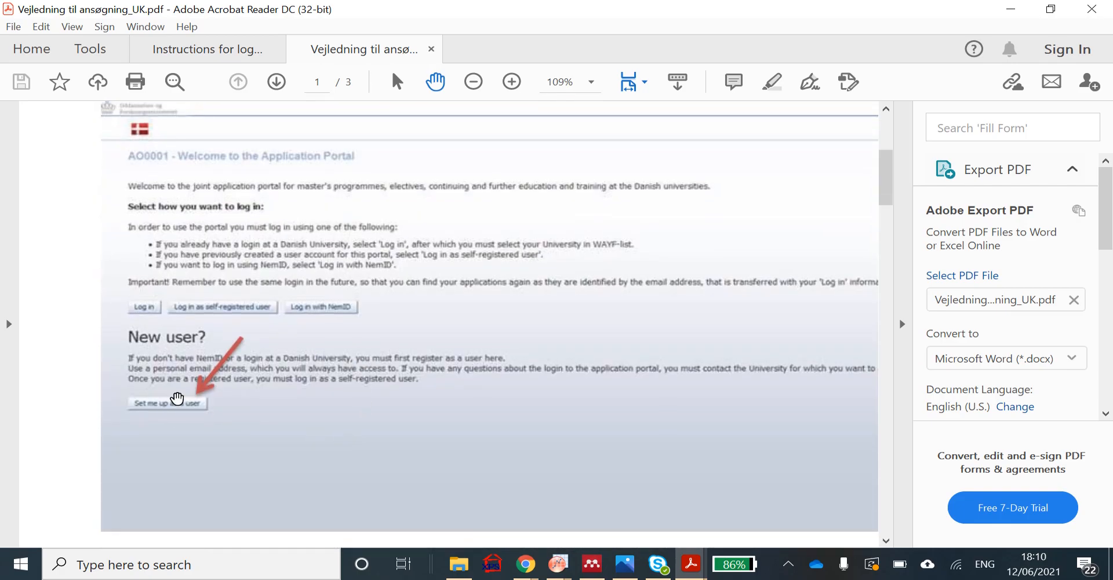
pyautogui.scroll(-3)
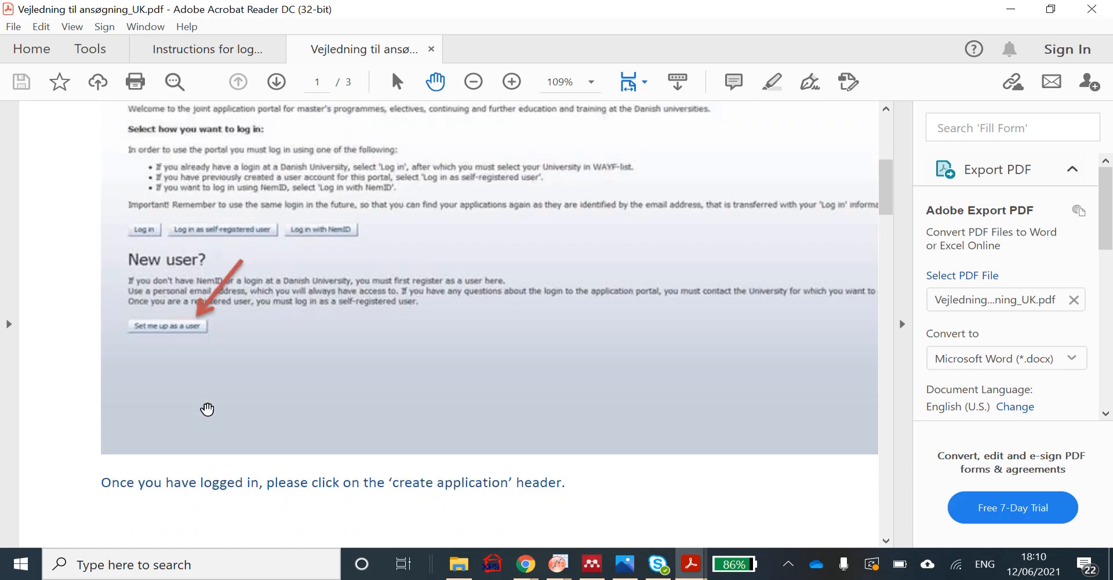
pyautogui.scroll(-3)
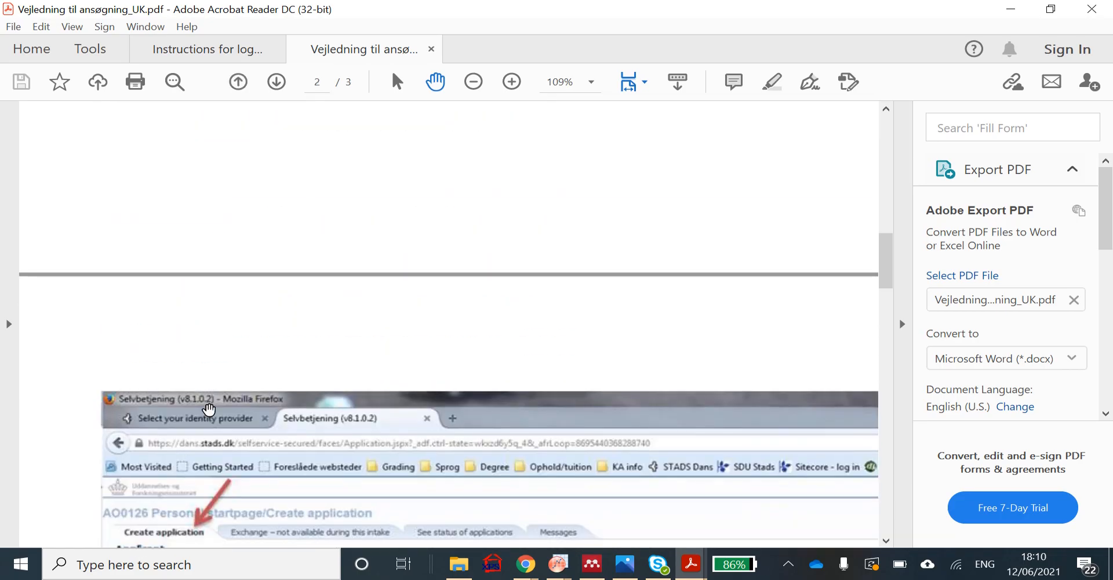
pyautogui.scroll(-3)
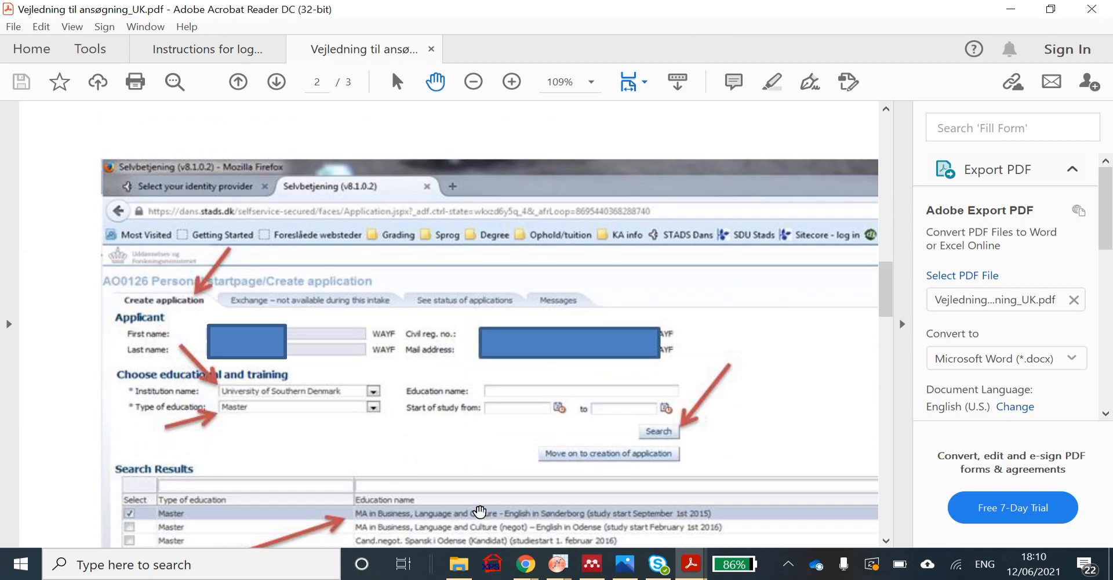
pyautogui.moveTo(372, 411)
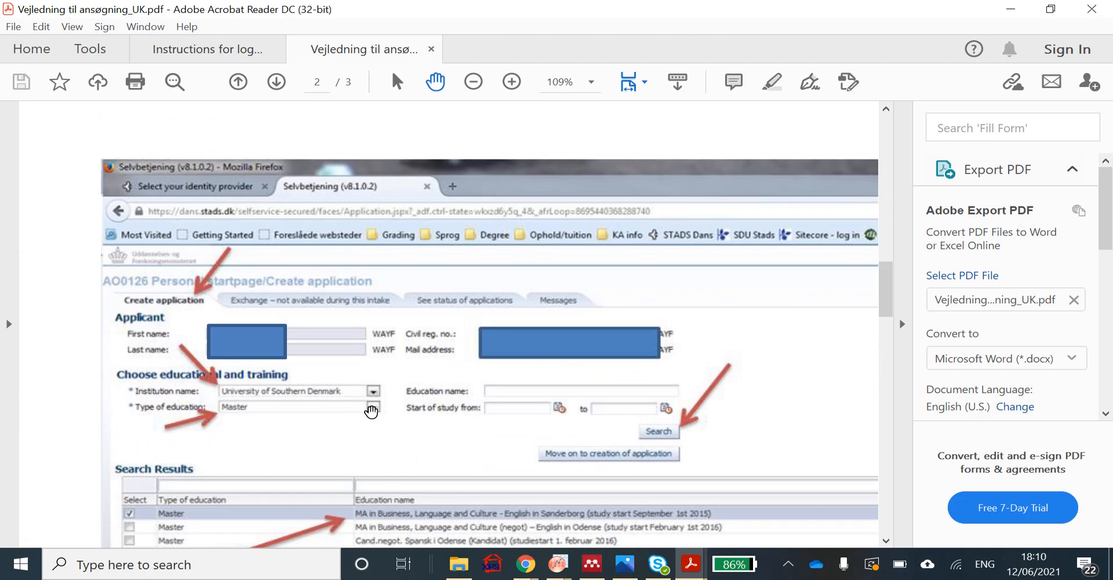
pyautogui.moveTo(641, 413)
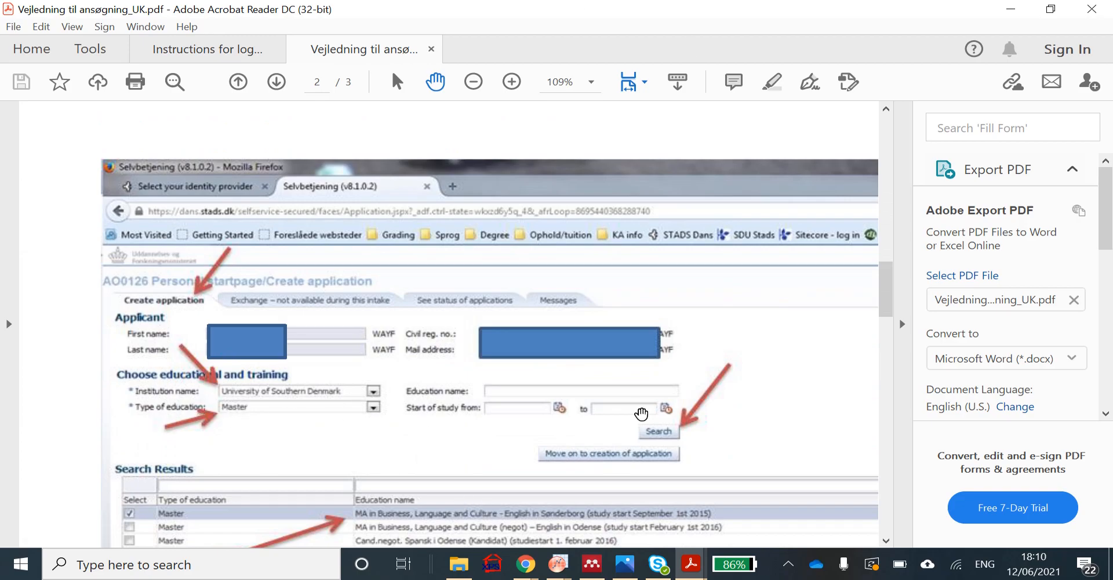
pyautogui.scroll(-3)
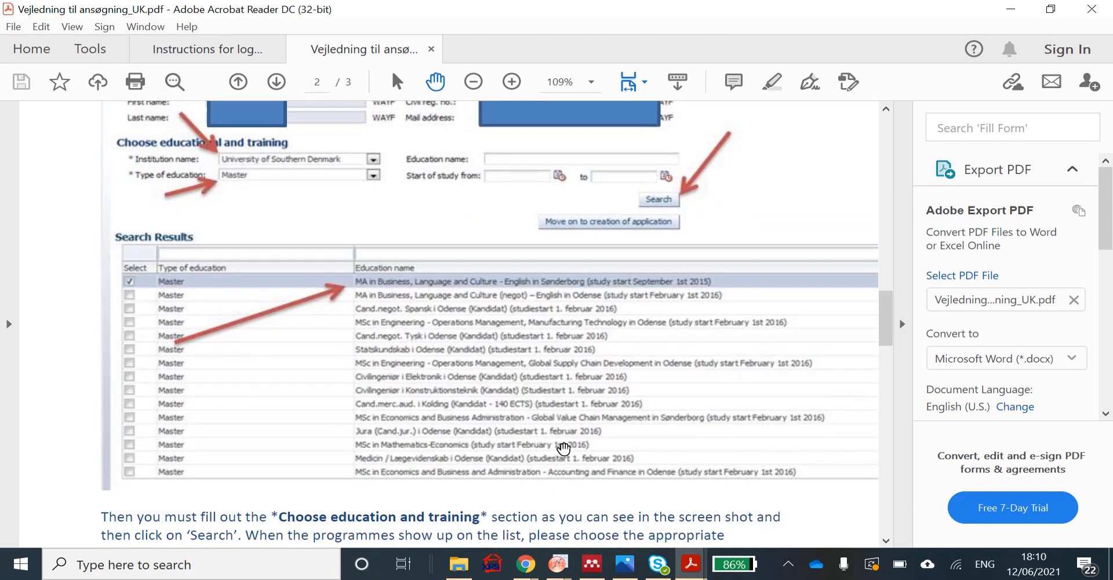
pyautogui.scroll(-3)
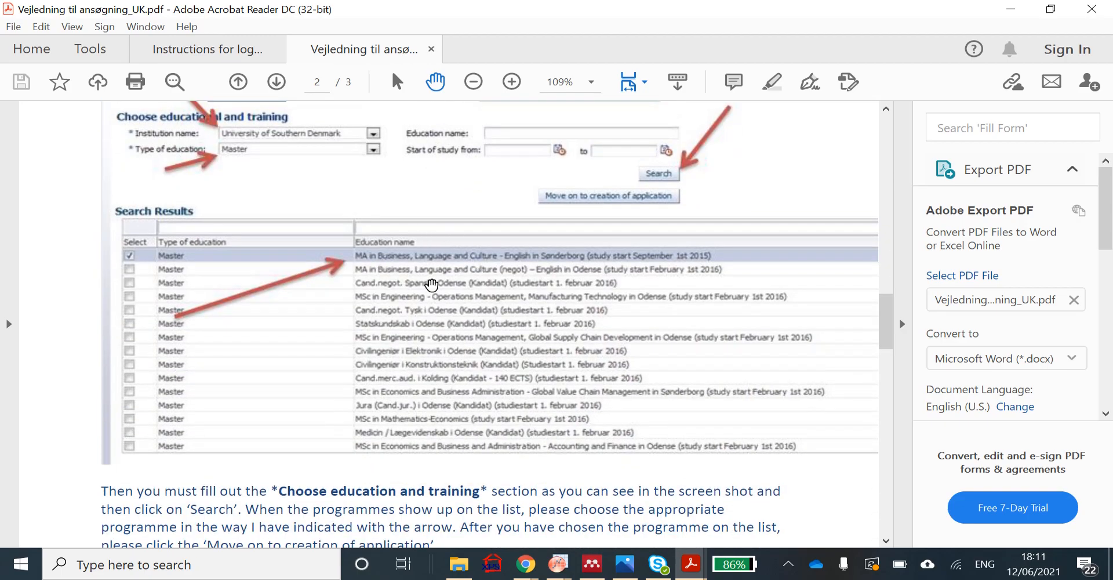
pyautogui.scroll(-3)
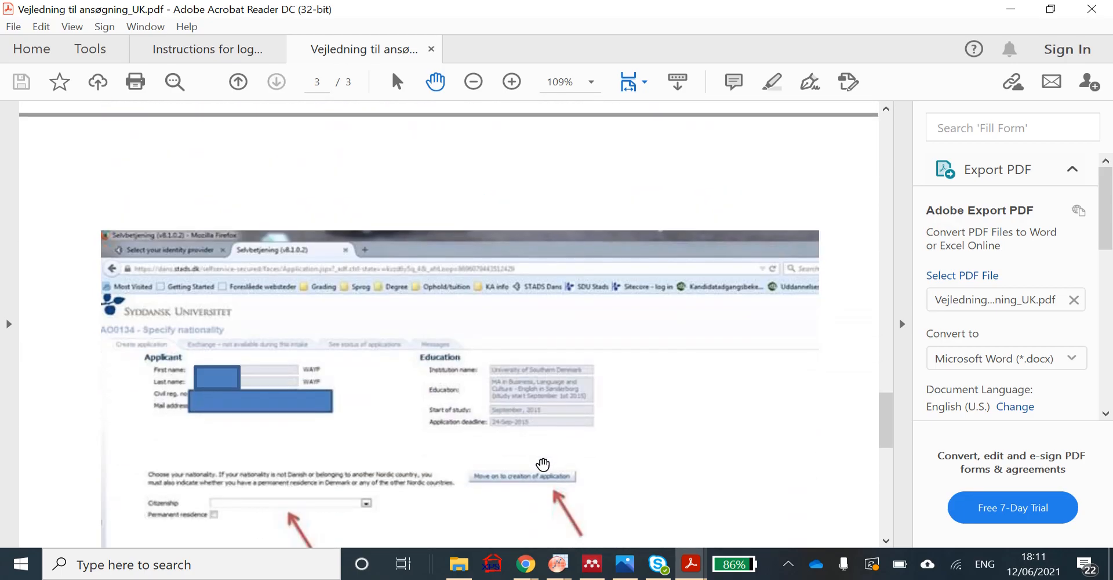
pyautogui.scroll(-3)
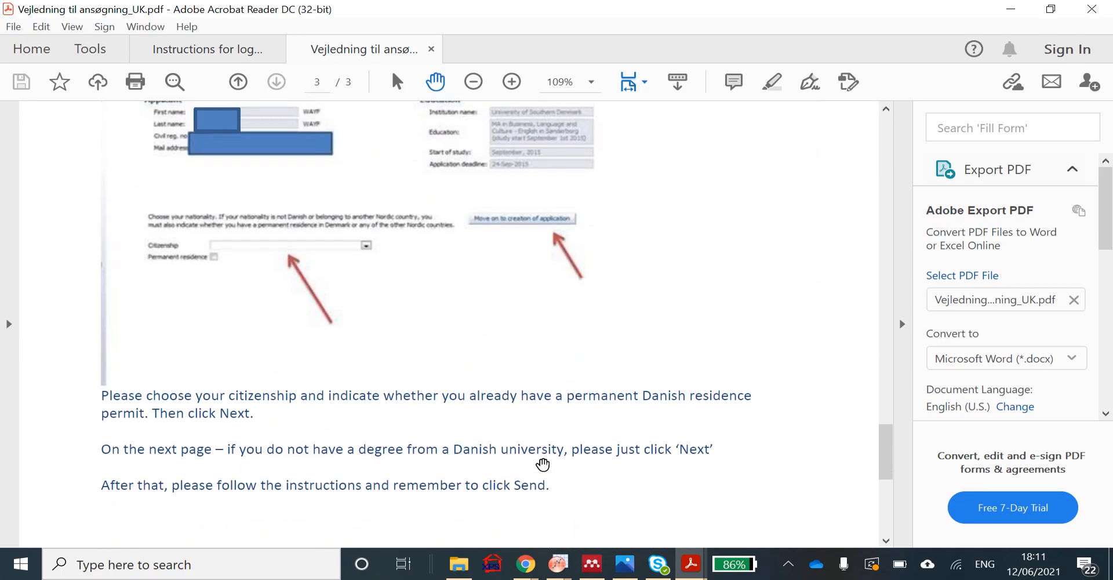
pyautogui.scroll(-3)
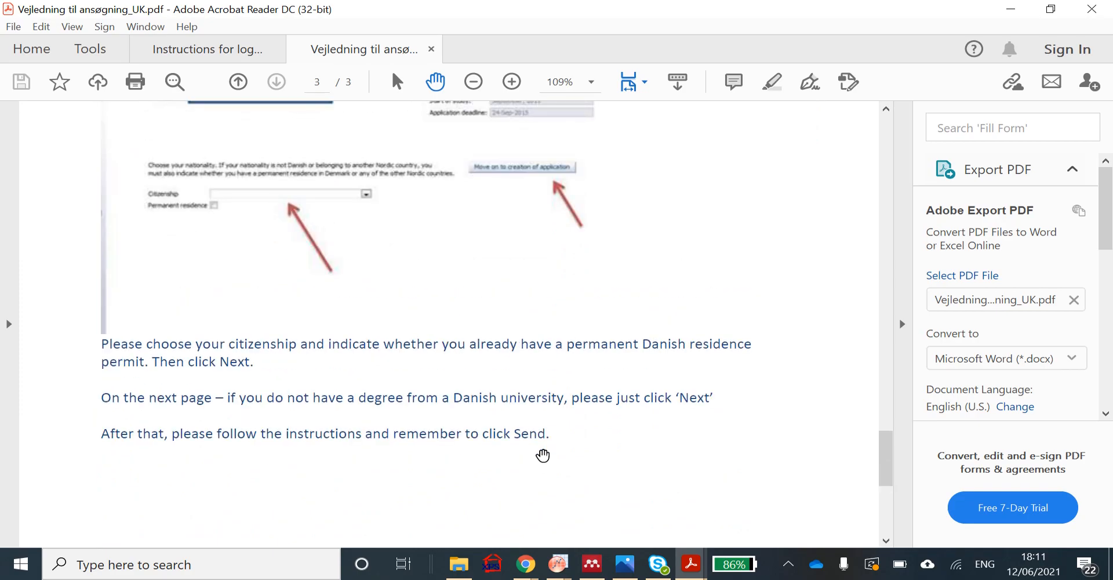
pyautogui.moveTo(575, 414)
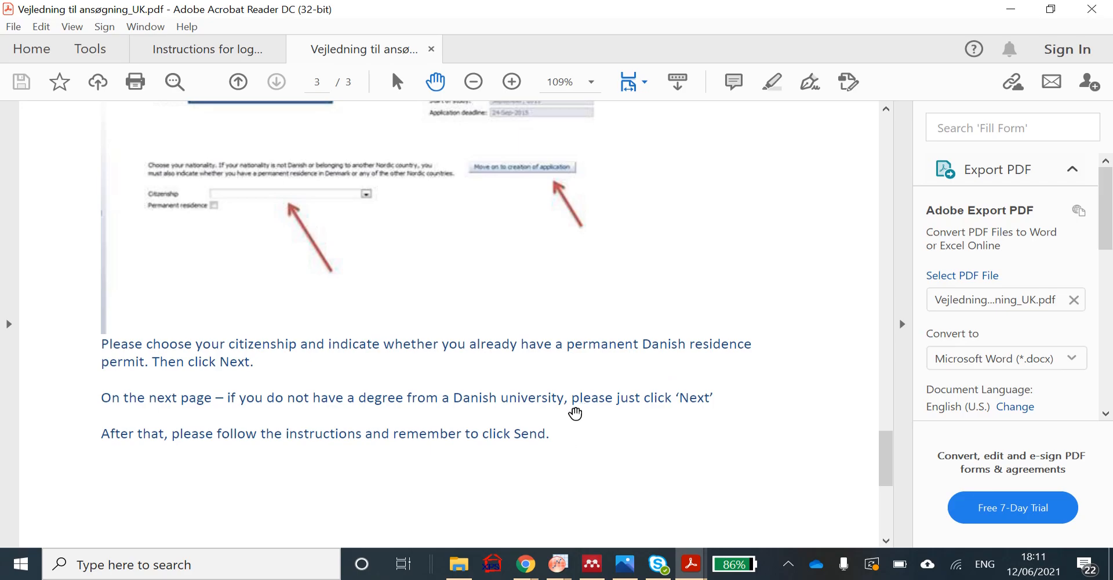
pyautogui.scroll(-3)
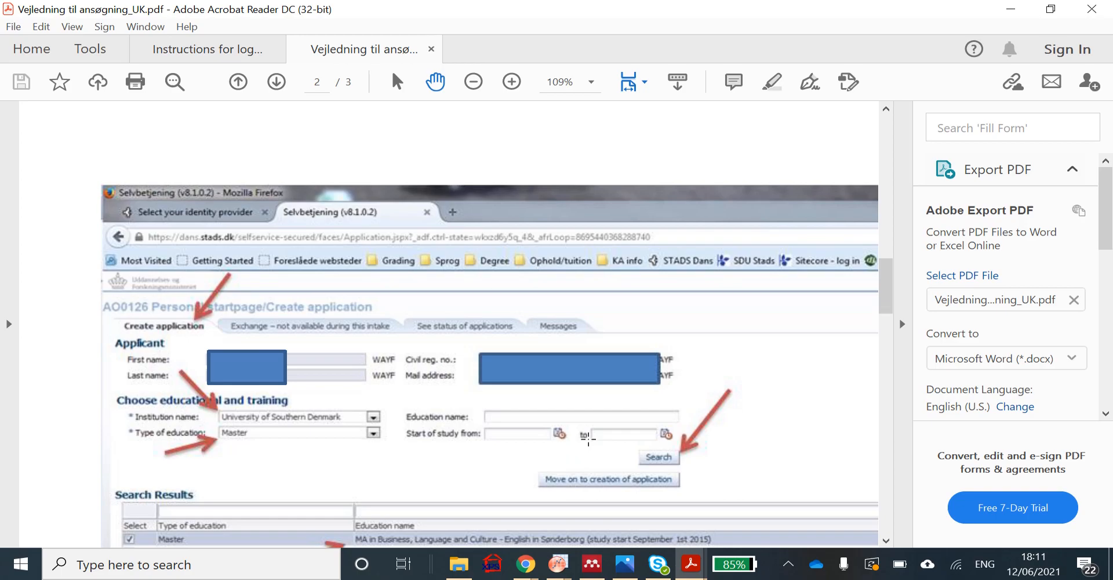
pyautogui.moveTo(255, 196)
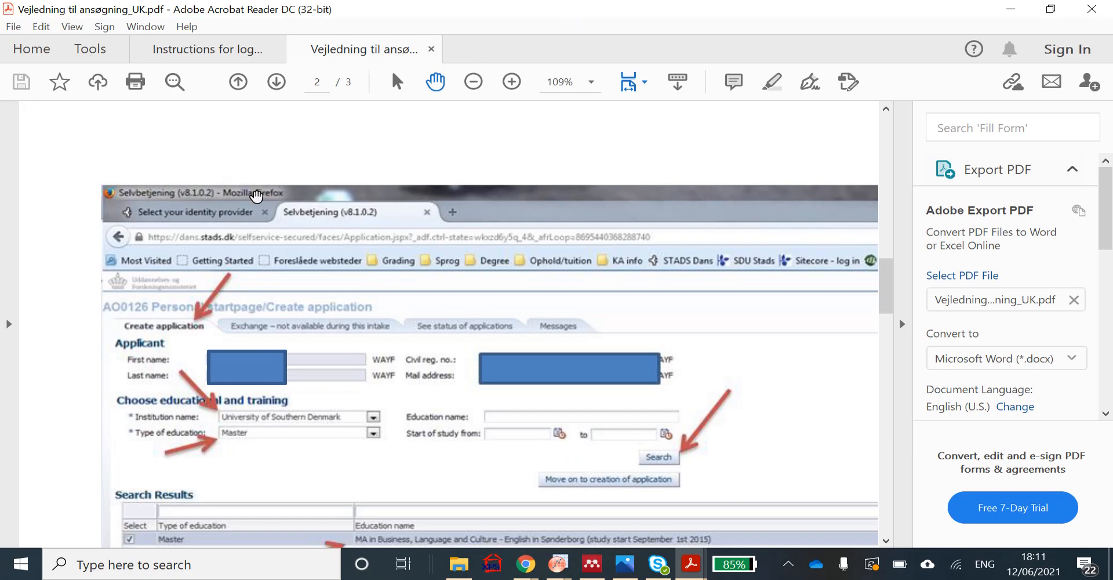
pyautogui.moveTo(513, 299)
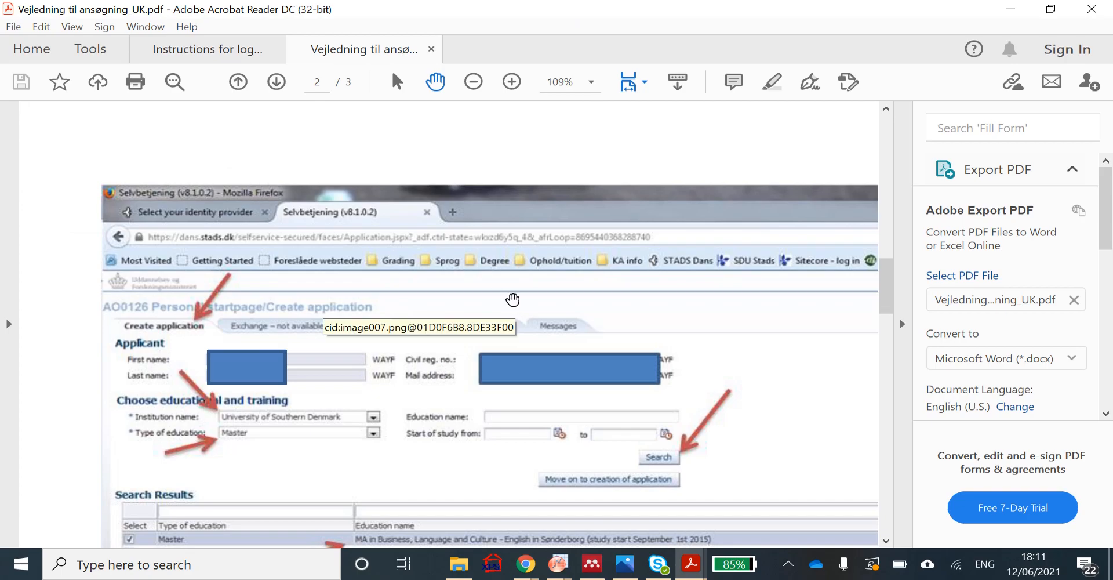
pyautogui.moveTo(738, 430)
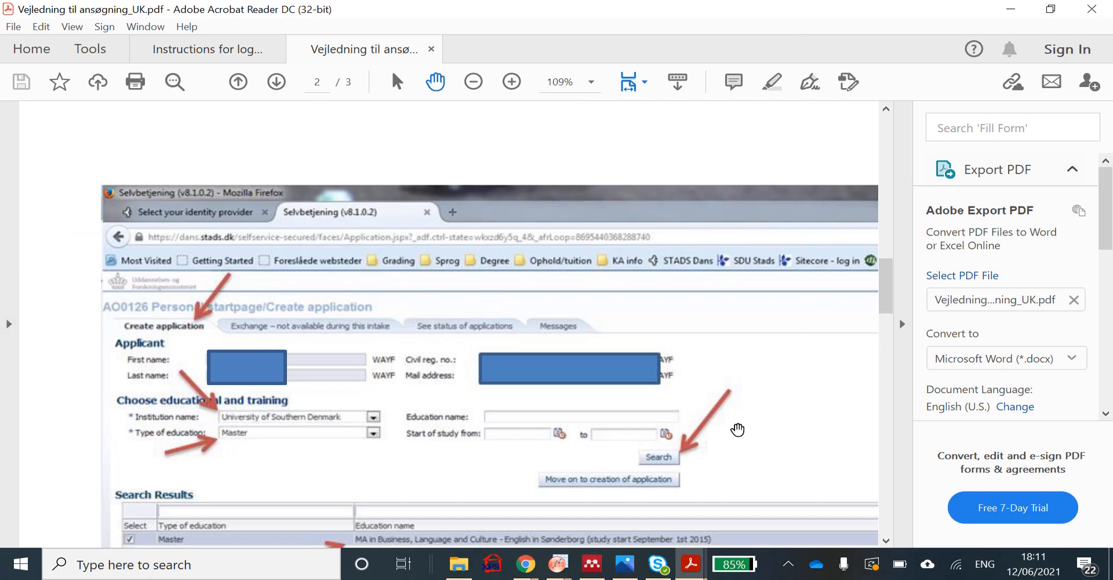
pyautogui.moveTo(687, 480)
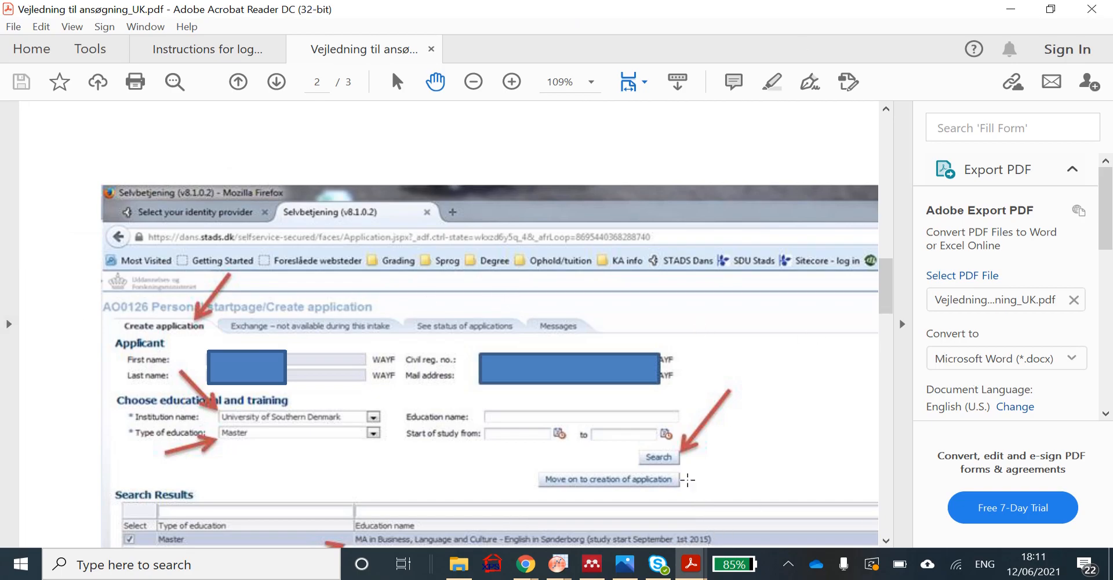
pyautogui.moveTo(676, 467)
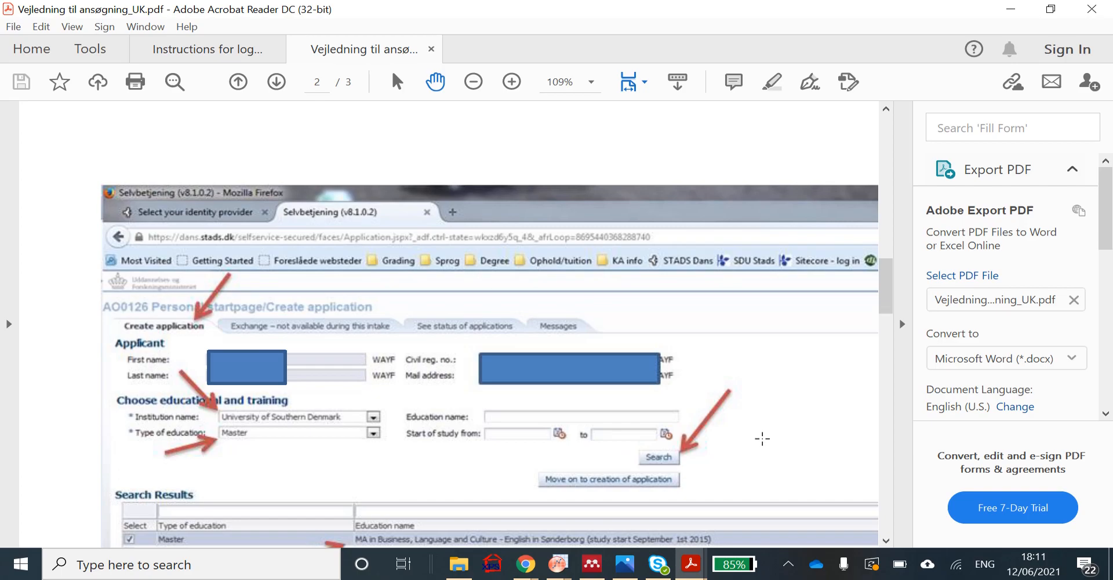
pyautogui.moveTo(788, 430)
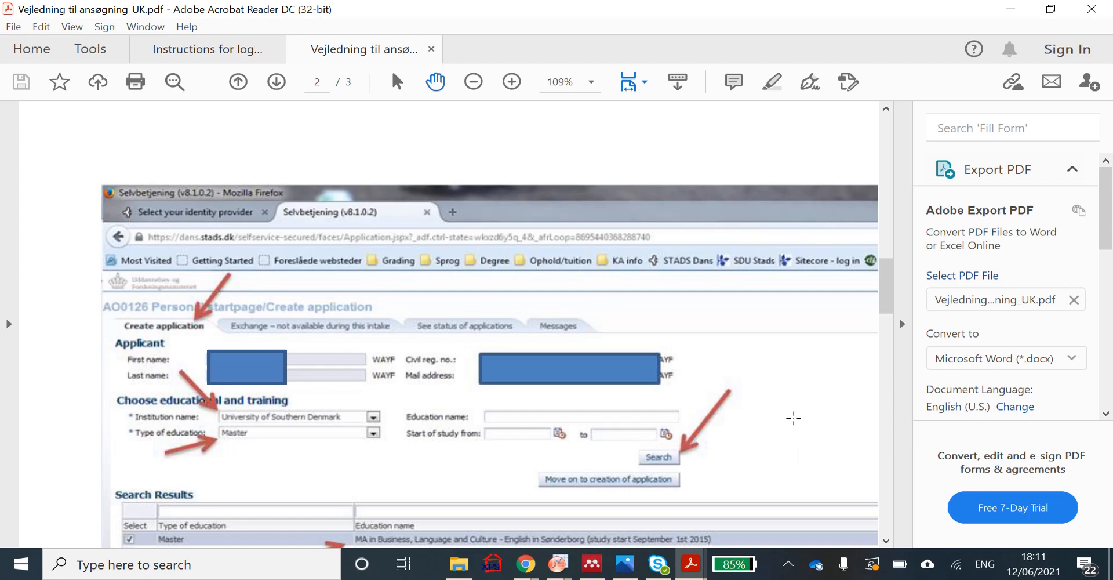
pyautogui.moveTo(663, 433)
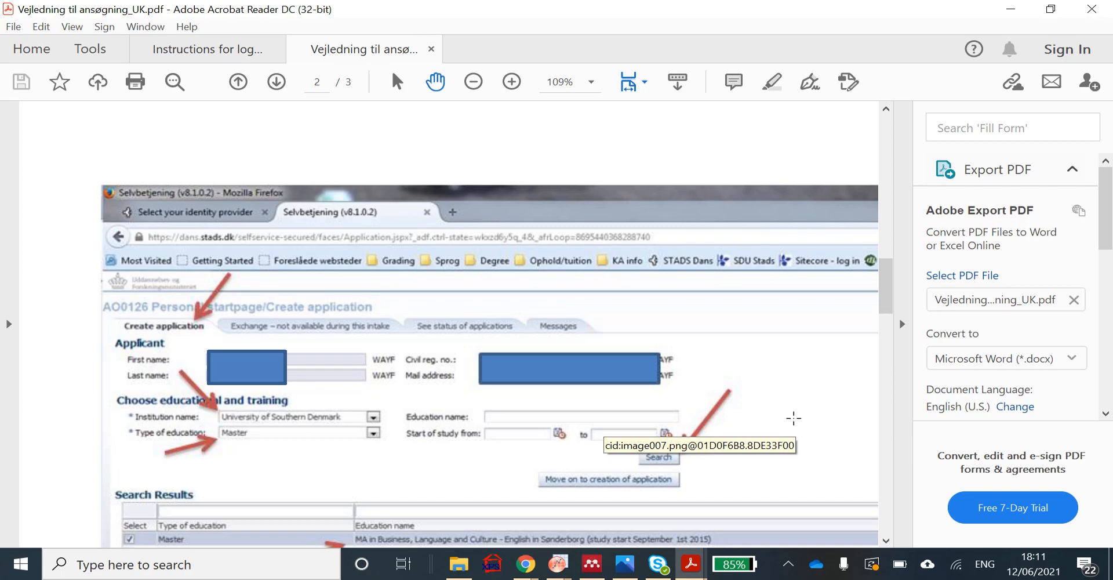